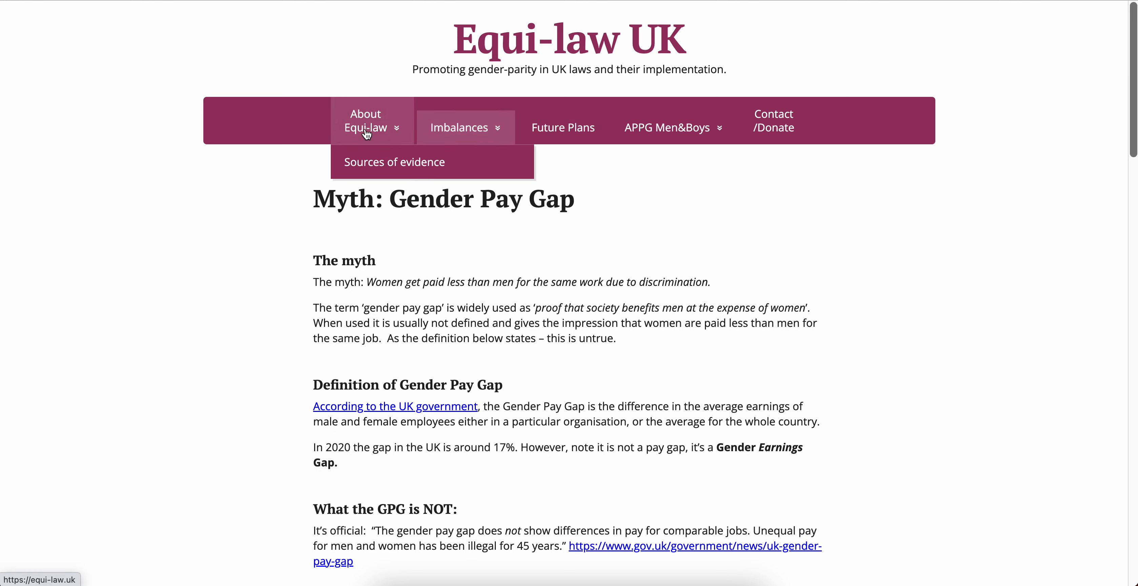
mouse_move(285, 134)
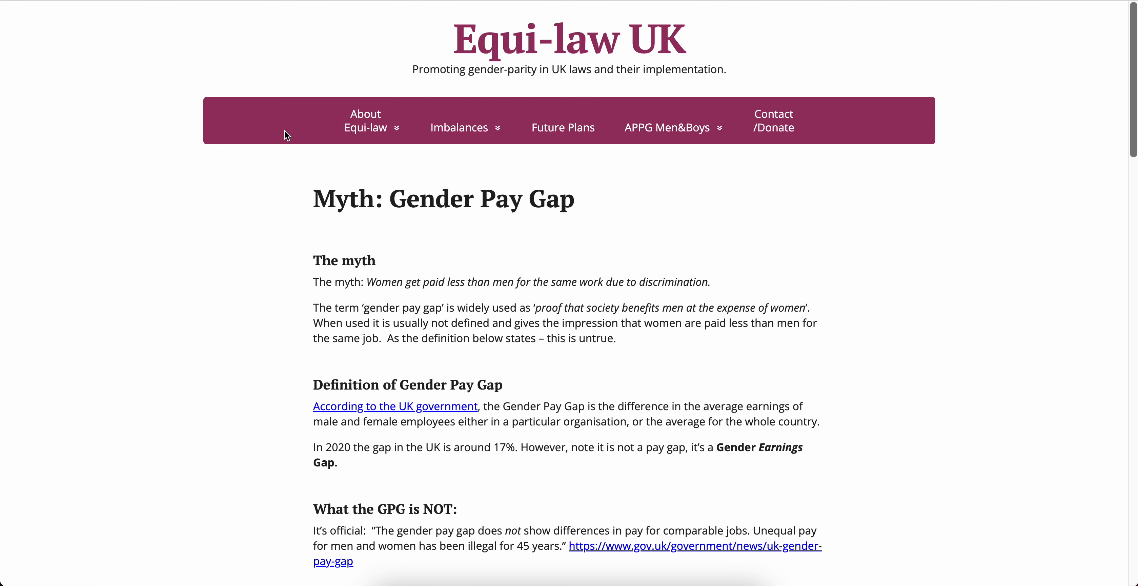
mouse_move(408, 80)
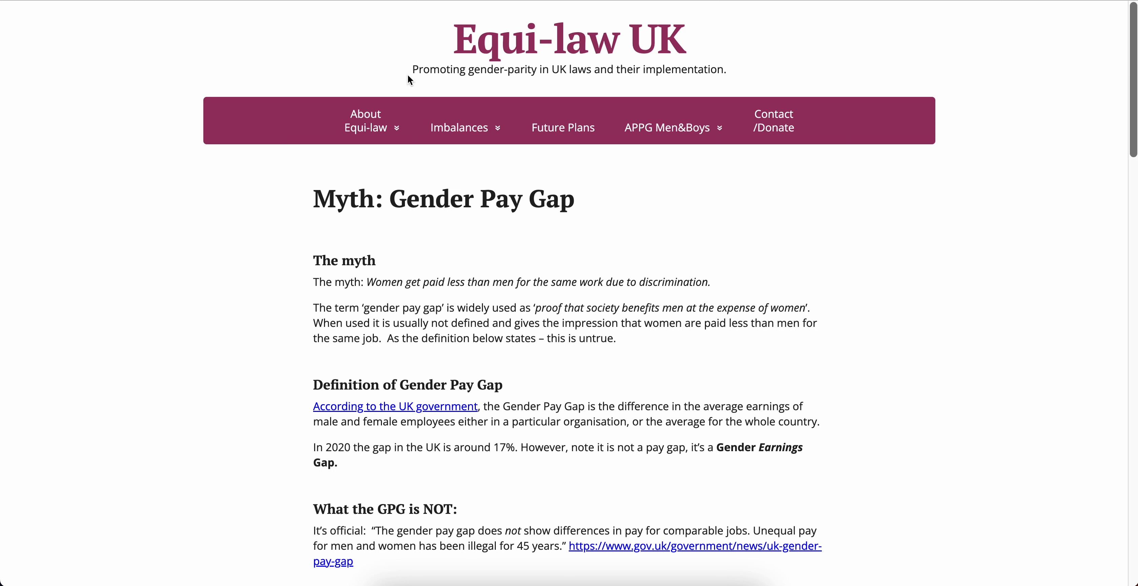
mouse_move(424, 61)
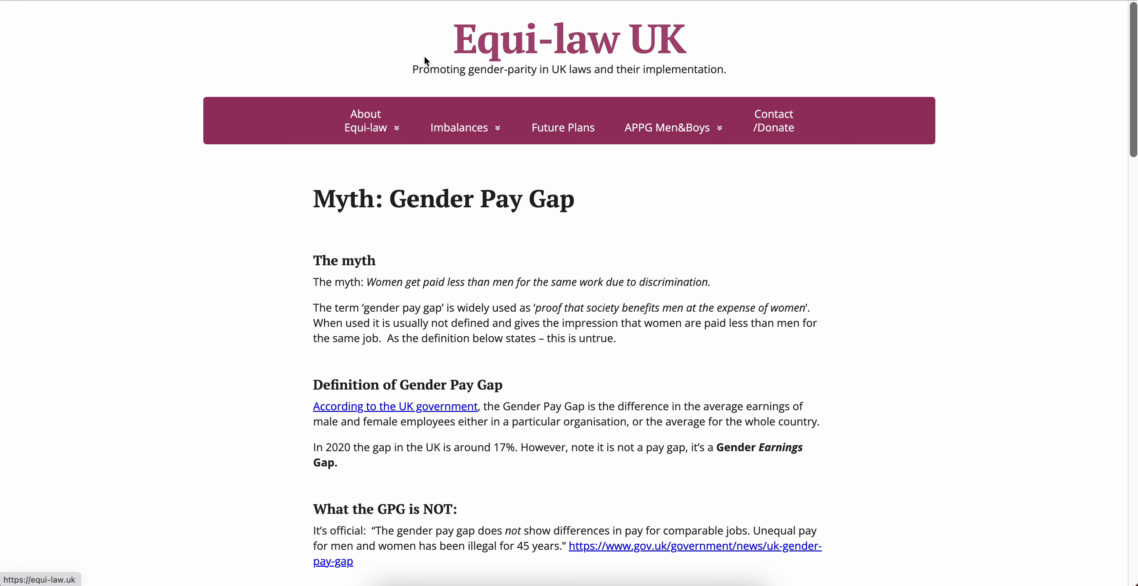
Highlight the site tagline, look up the word 'Myth', and scroll to the myth statement.
left_click_drag(412, 69, 534, 69)
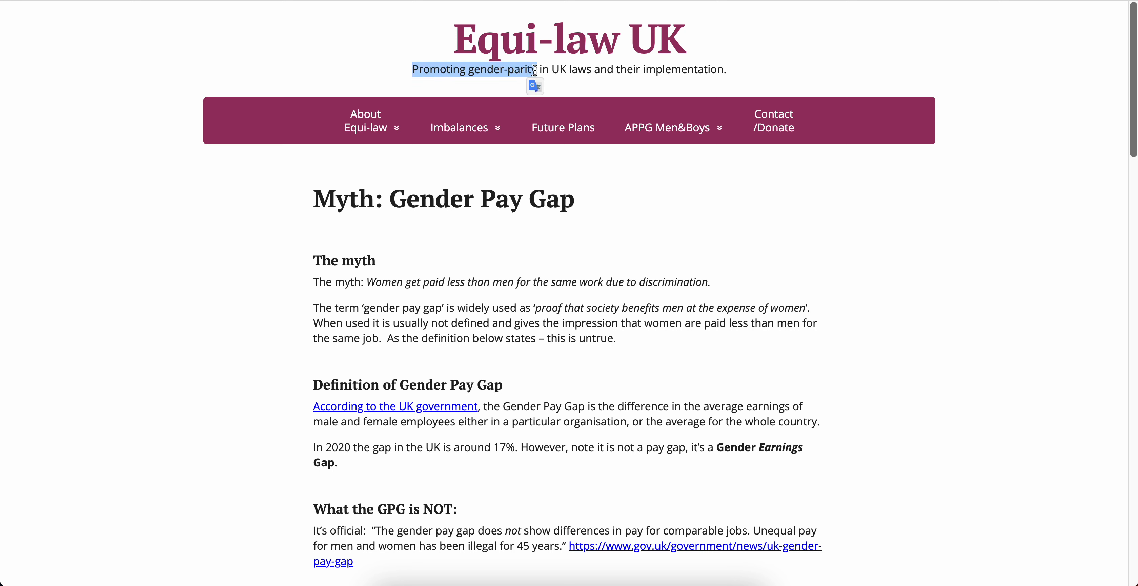
left_click(262, 230)
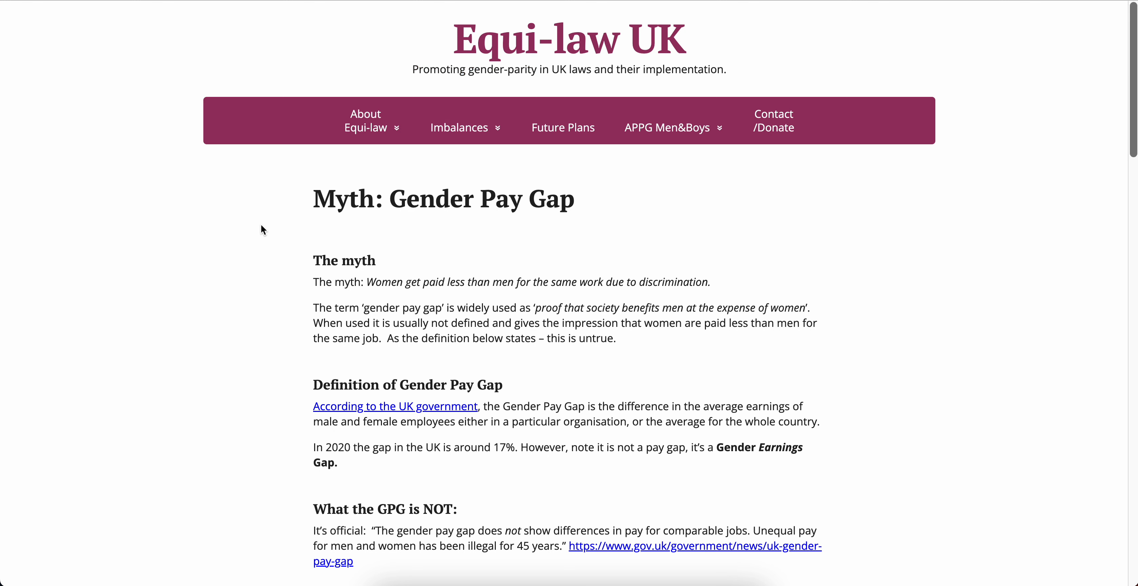
mouse_move(455, 53)
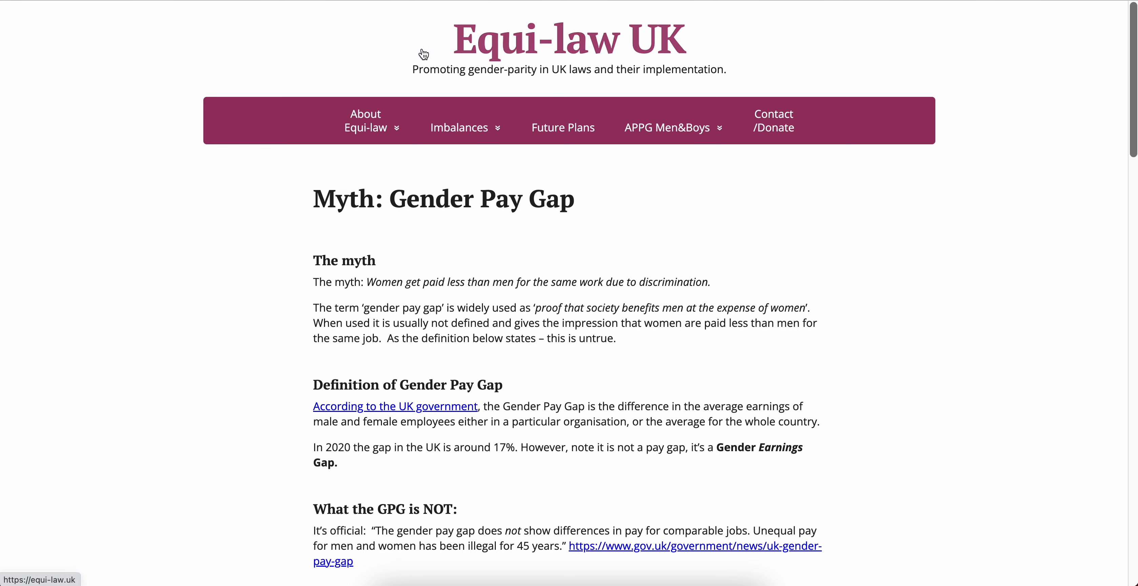
mouse_move(312, 206)
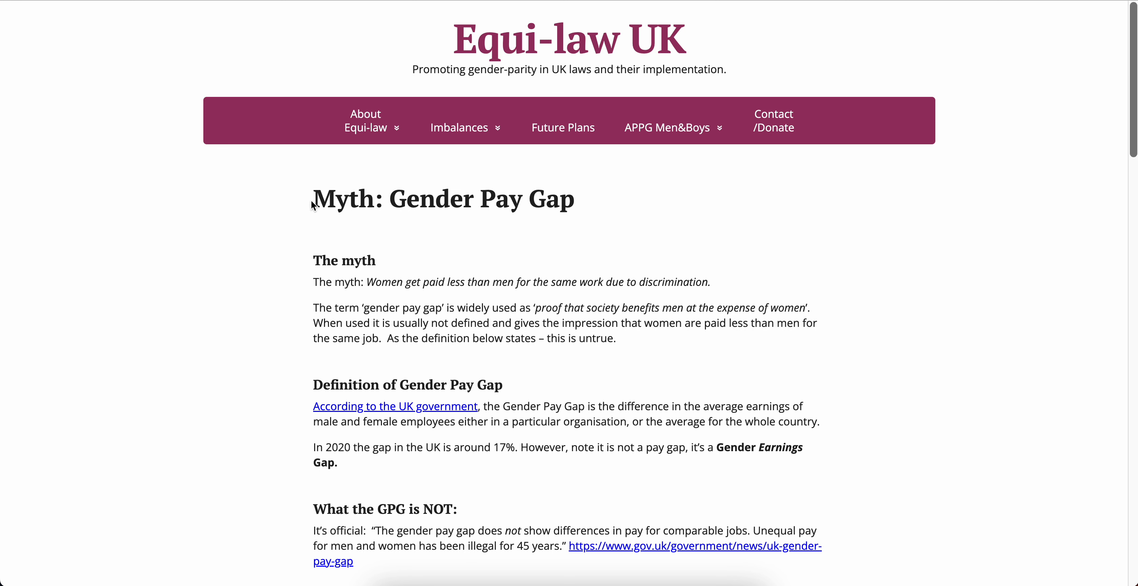
double_click(343, 198)
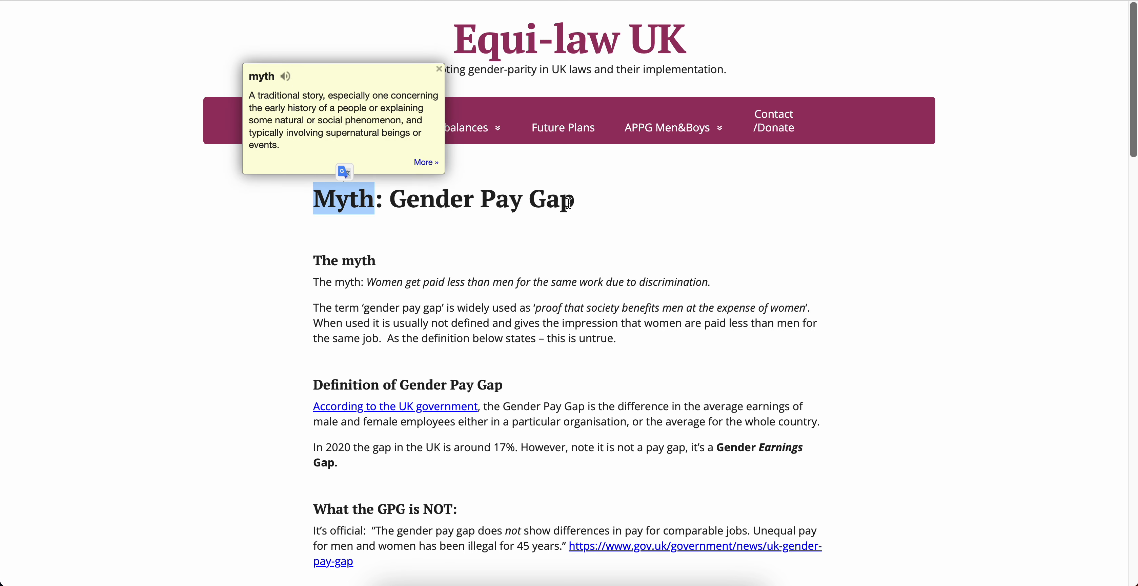
left_click(439, 68)
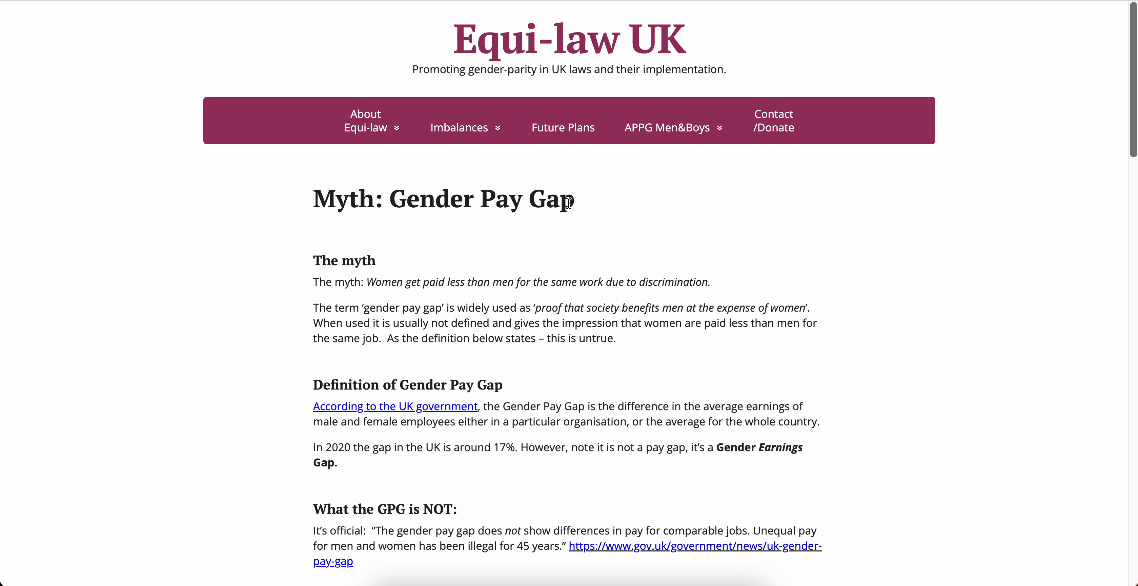
scroll("down", 3)
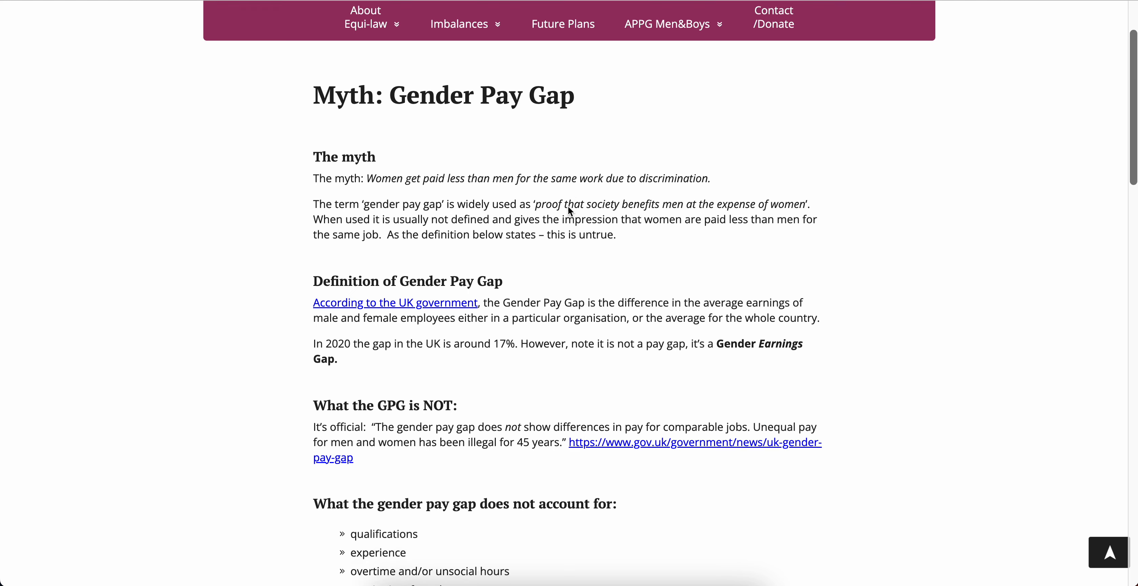
scroll("up", 3)
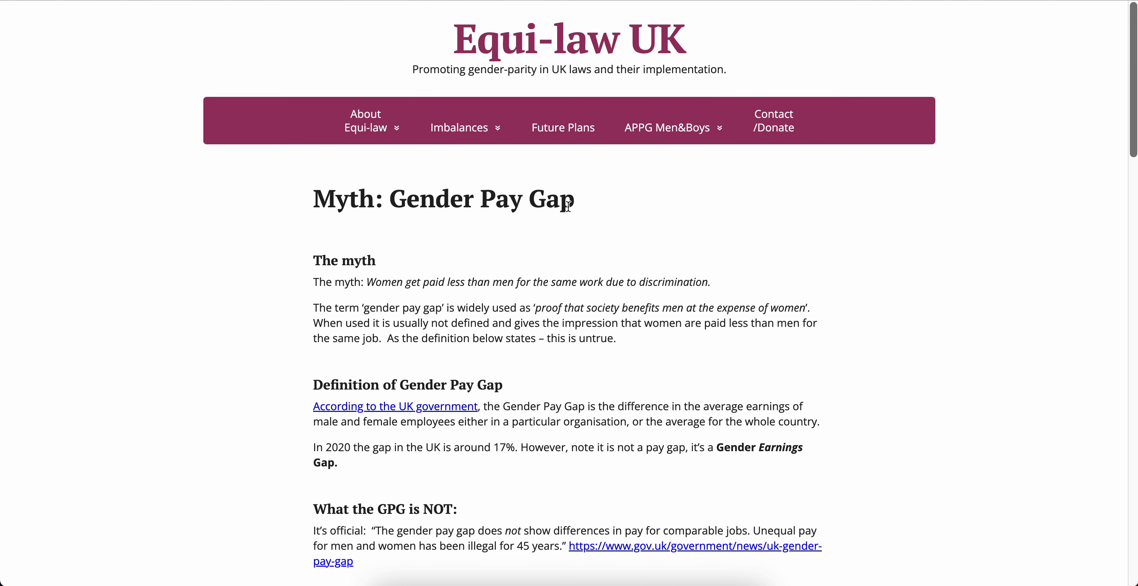
mouse_move(469, 49)
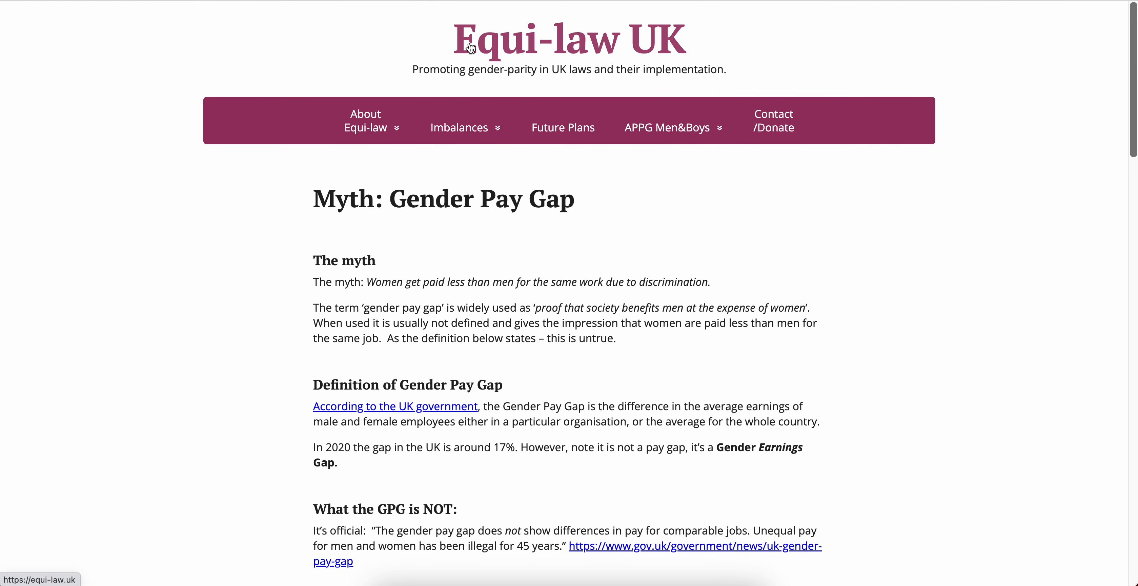
mouse_move(543, 61)
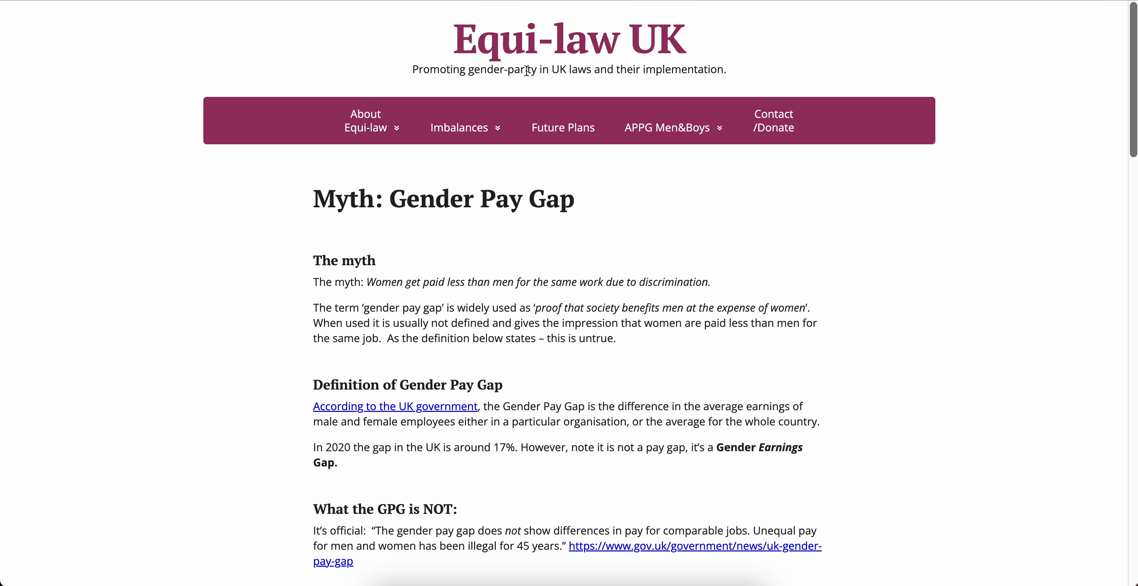
mouse_move(594, 53)
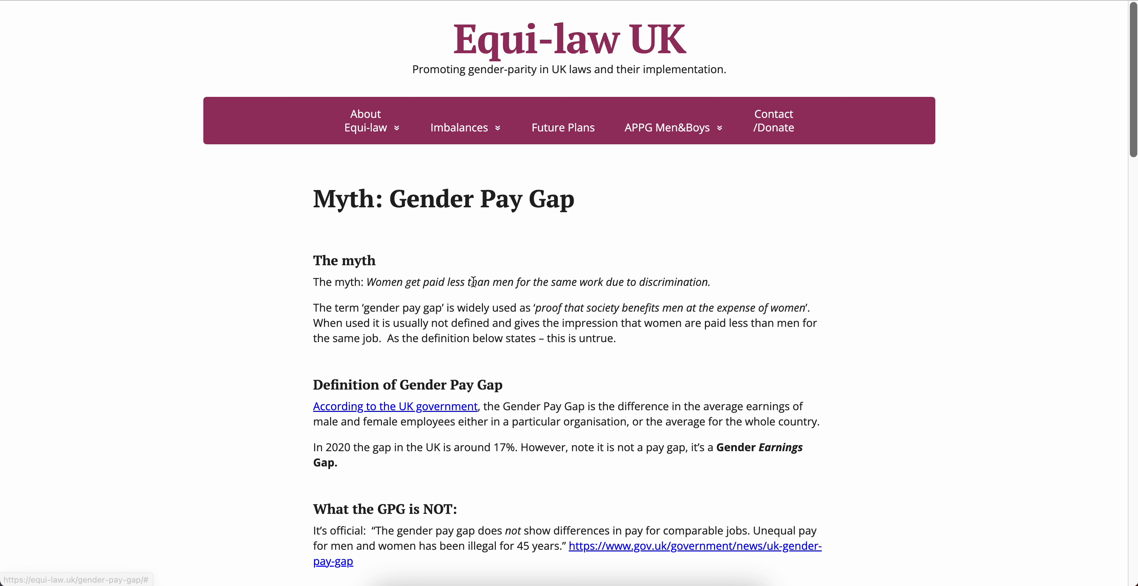
scroll("down", 3)
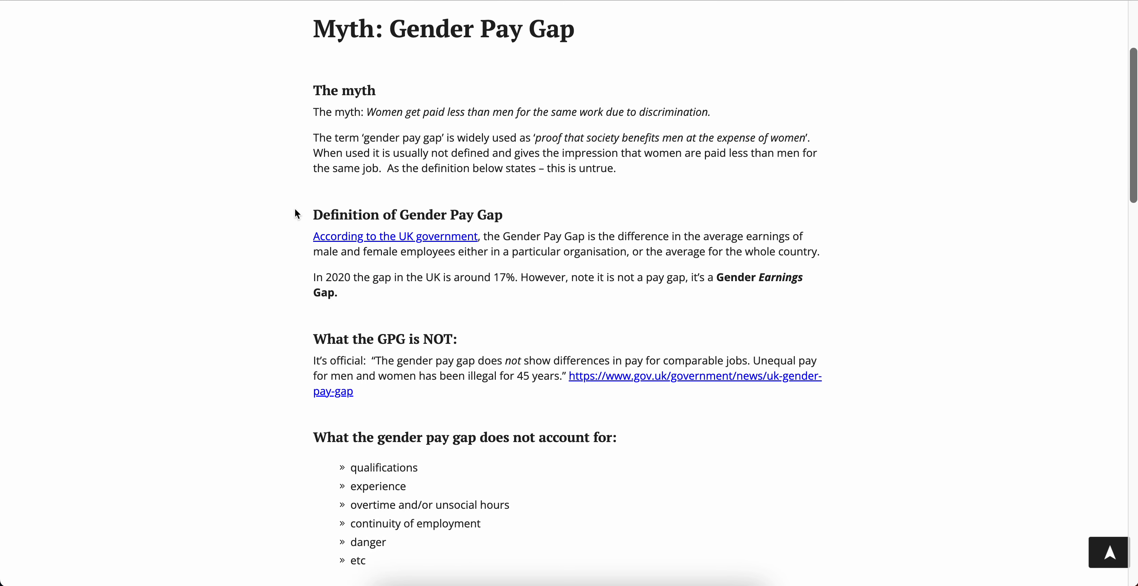
mouse_move(299, 118)
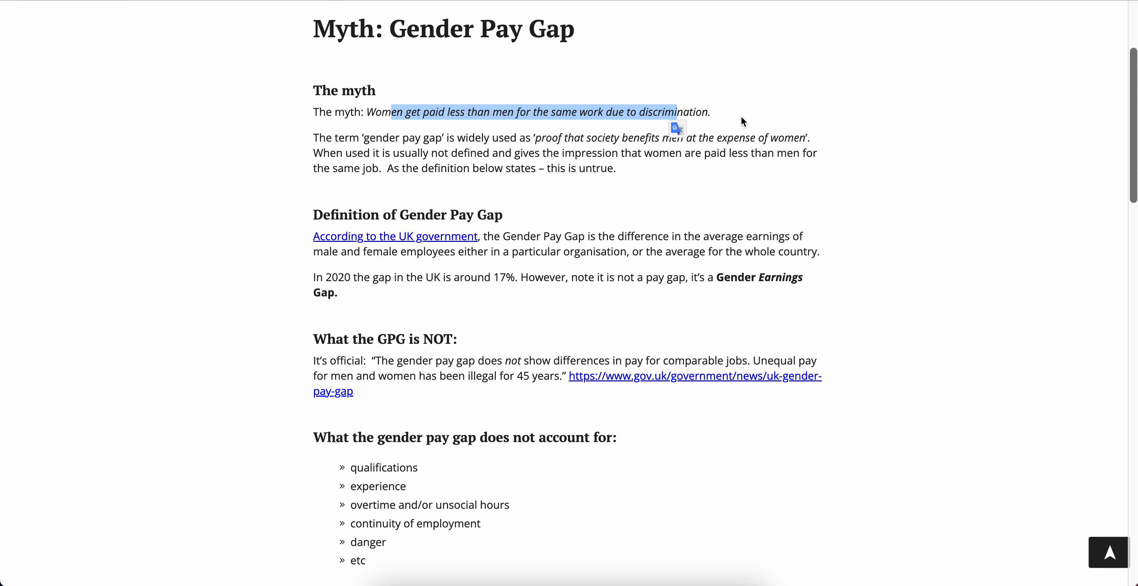
Mark the sentences on the gender pay gap term being undefined and women seeming paid less being untrue.
left_click(740, 122)
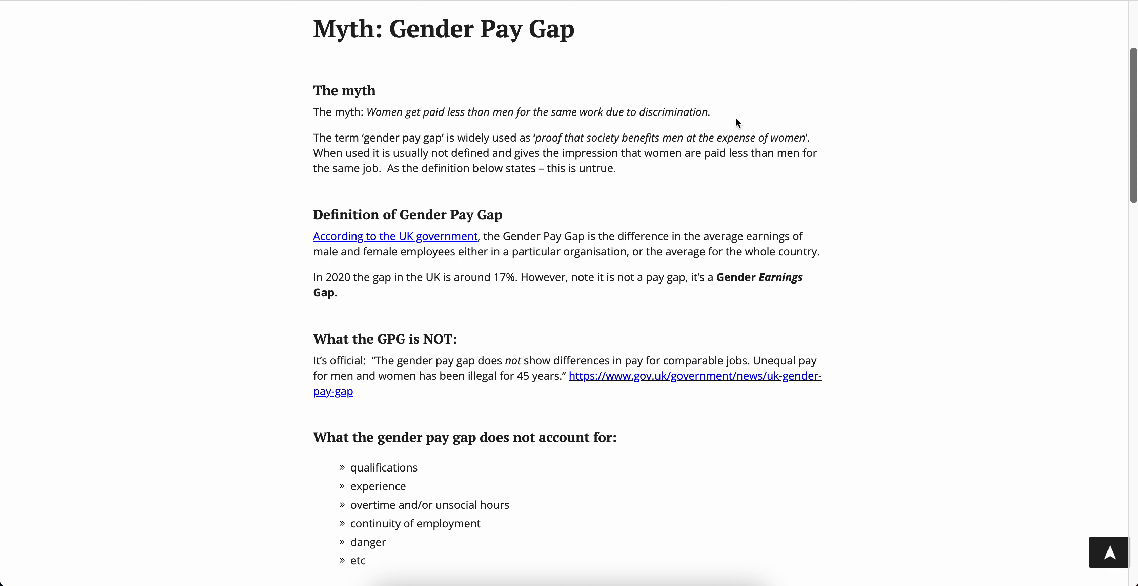
left_click_drag(315, 137, 485, 137)
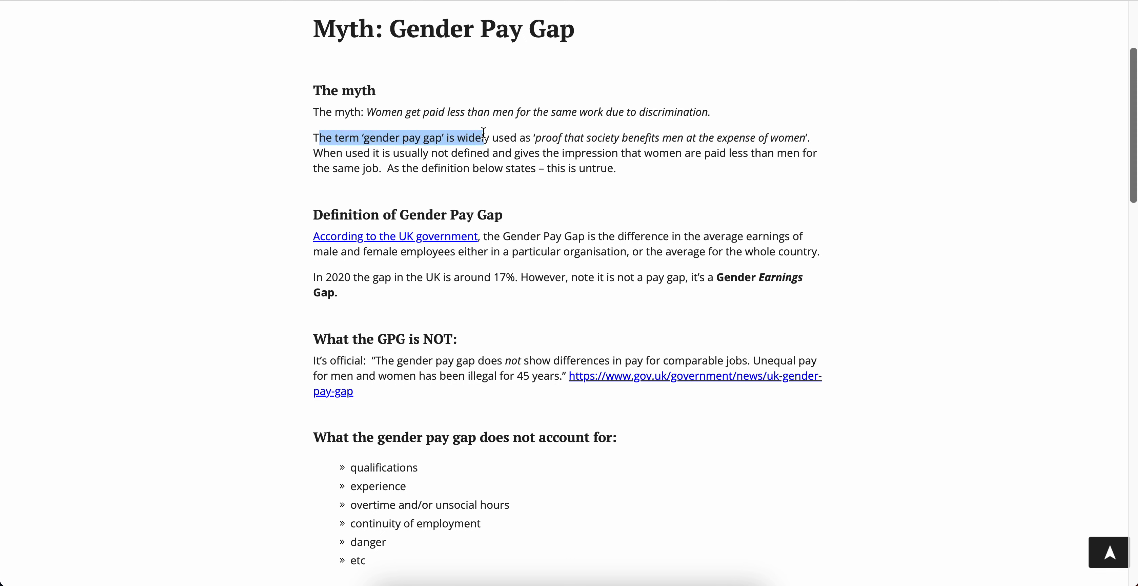
left_click(637, 138)
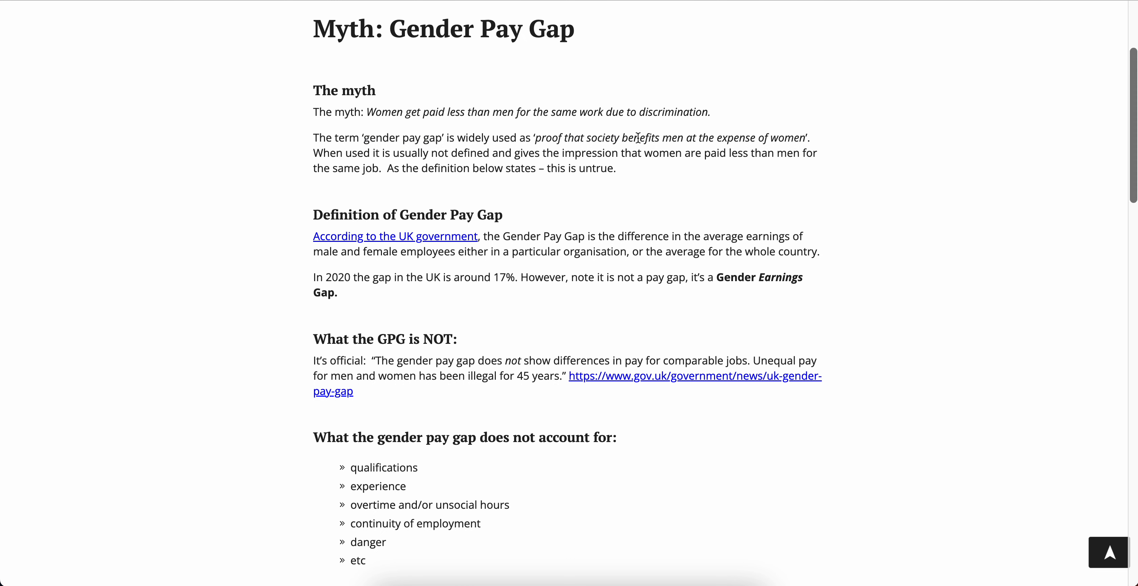
left_click_drag(635, 137, 692, 138)
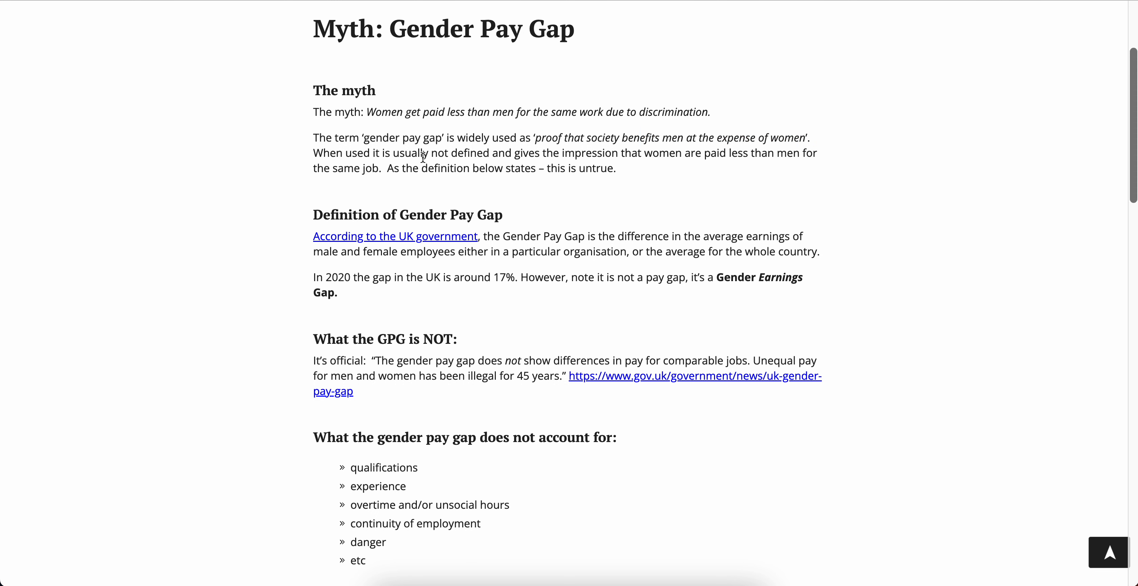
left_click_drag(492, 153, 746, 153)
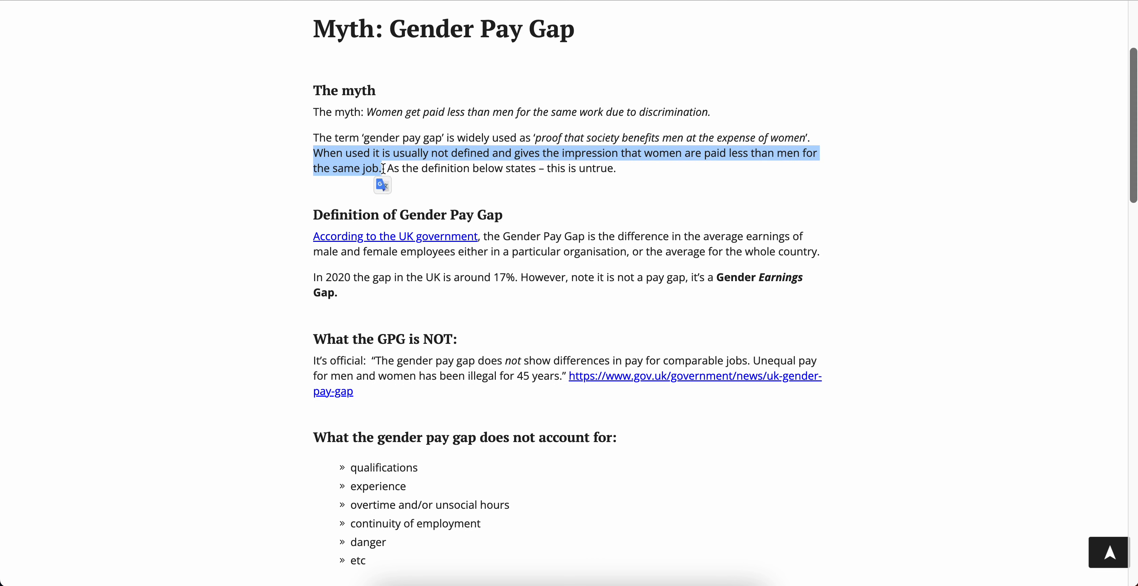
left_click(554, 167)
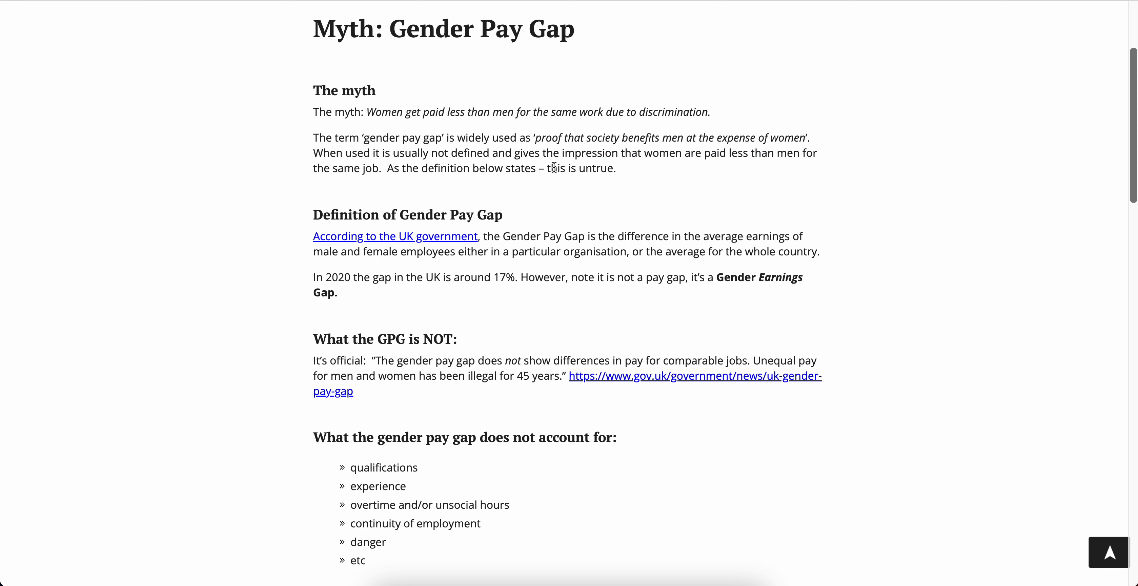
left_click_drag(392, 167, 619, 168)
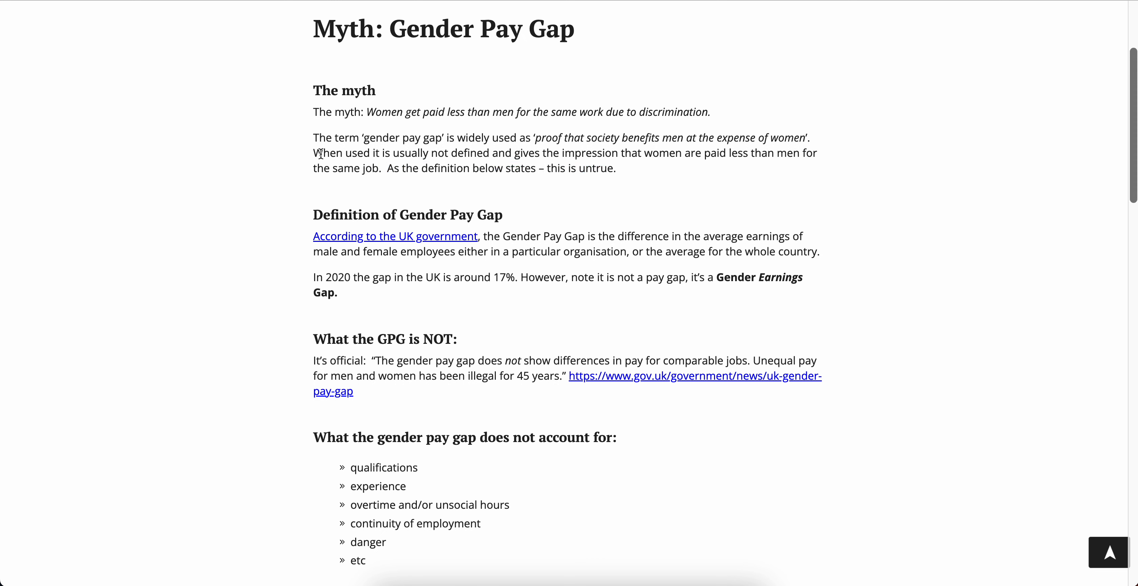
left_click_drag(318, 153, 679, 153)
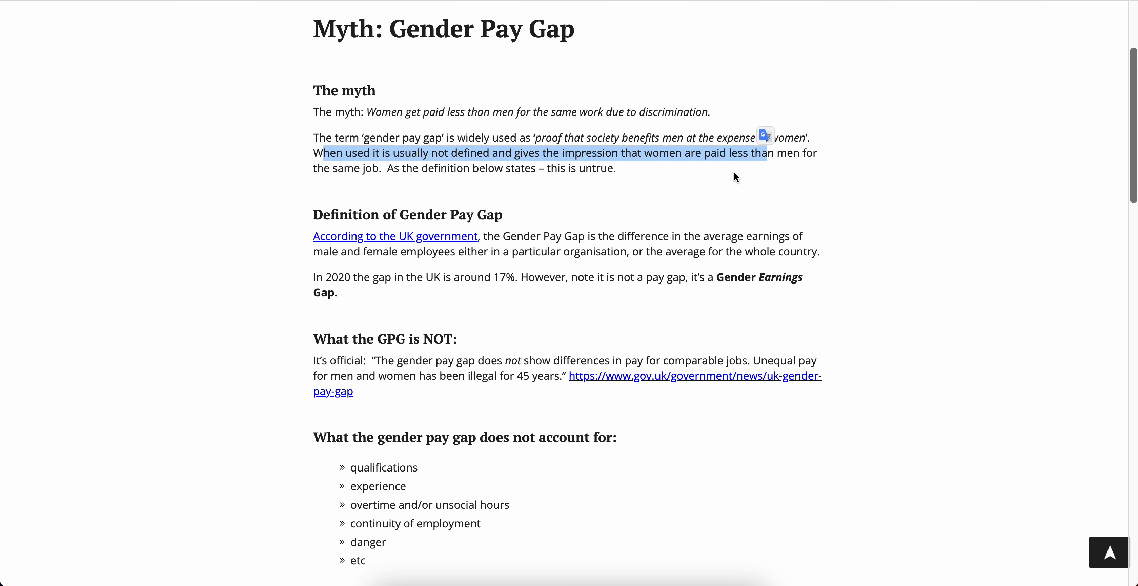
left_click(389, 168)
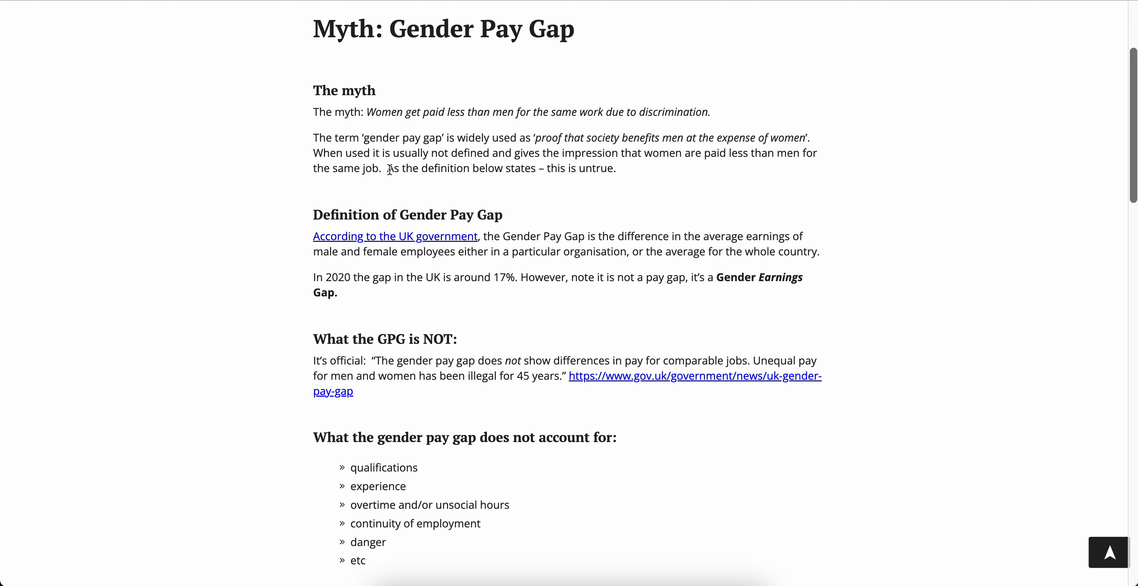
left_click_drag(387, 168, 617, 168)
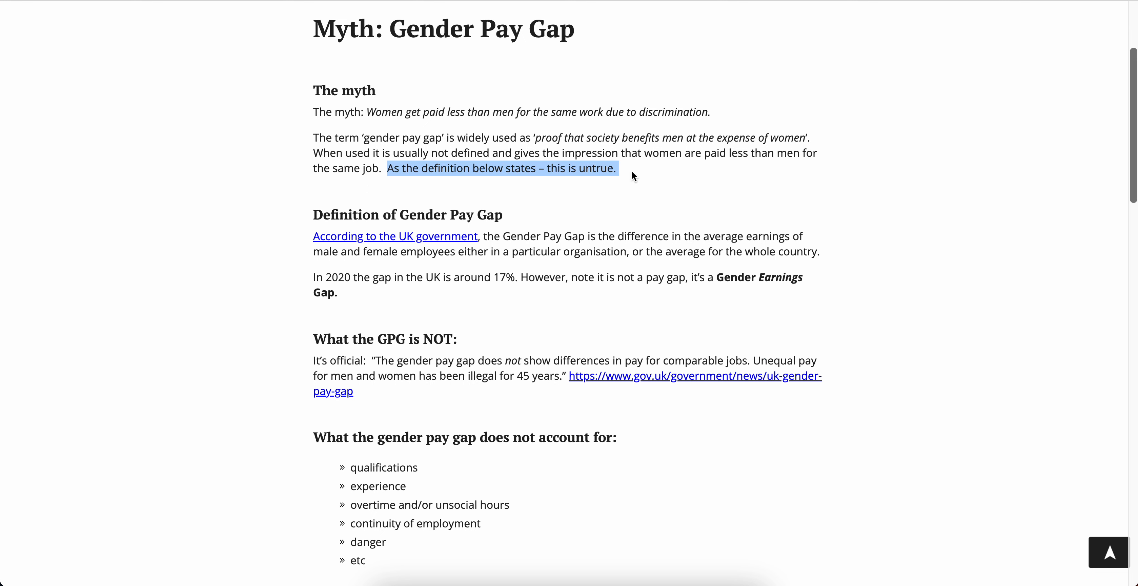
Highlight the sentence on the 2020 17% earnings gap and read on.
scroll("down", 3)
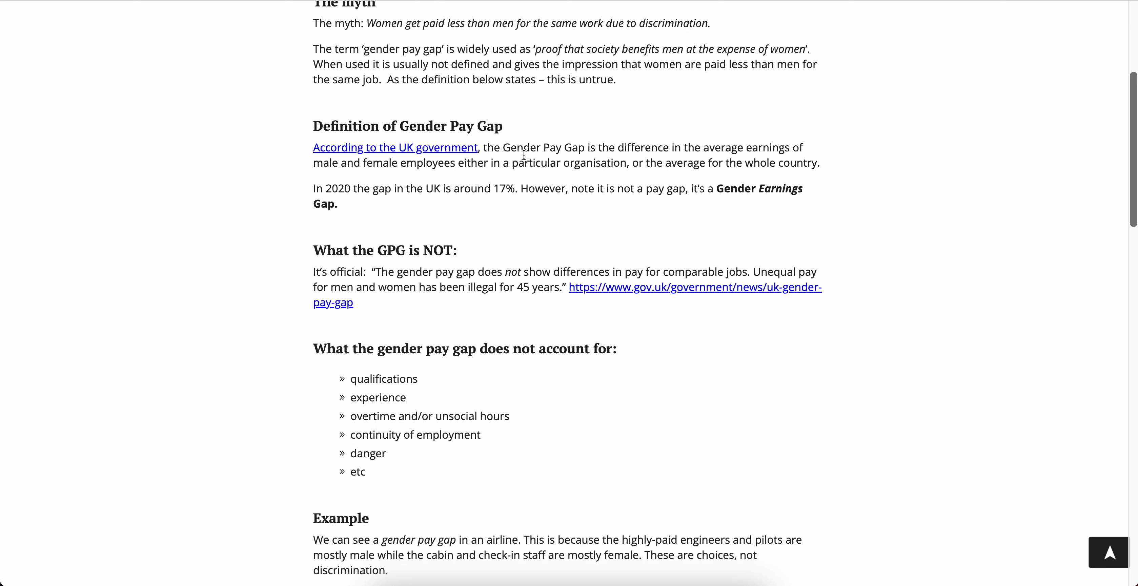
left_click_drag(531, 148, 664, 148)
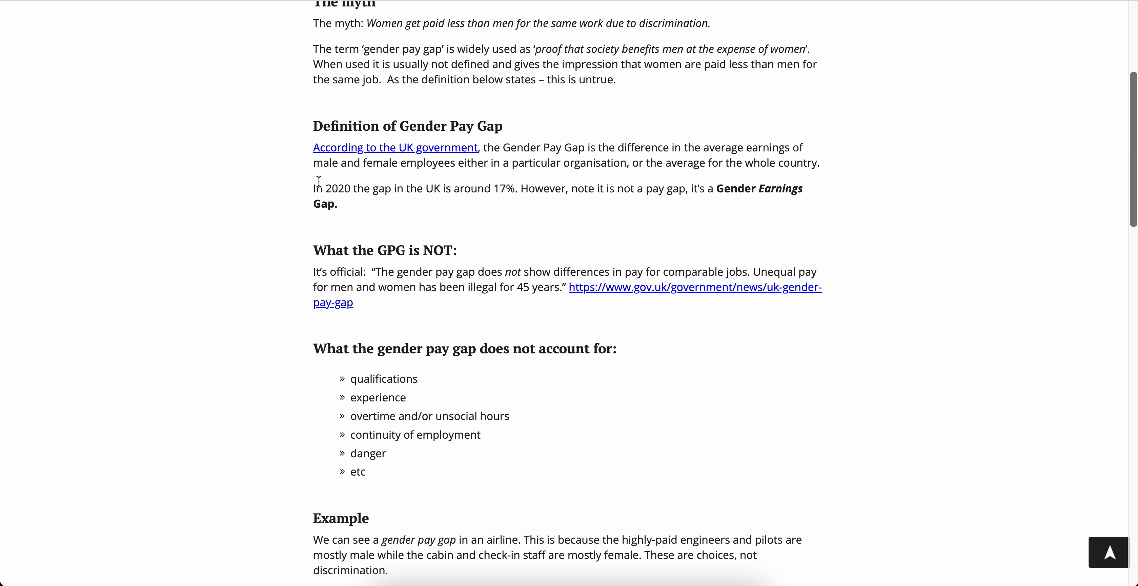
mouse_move(669, 158)
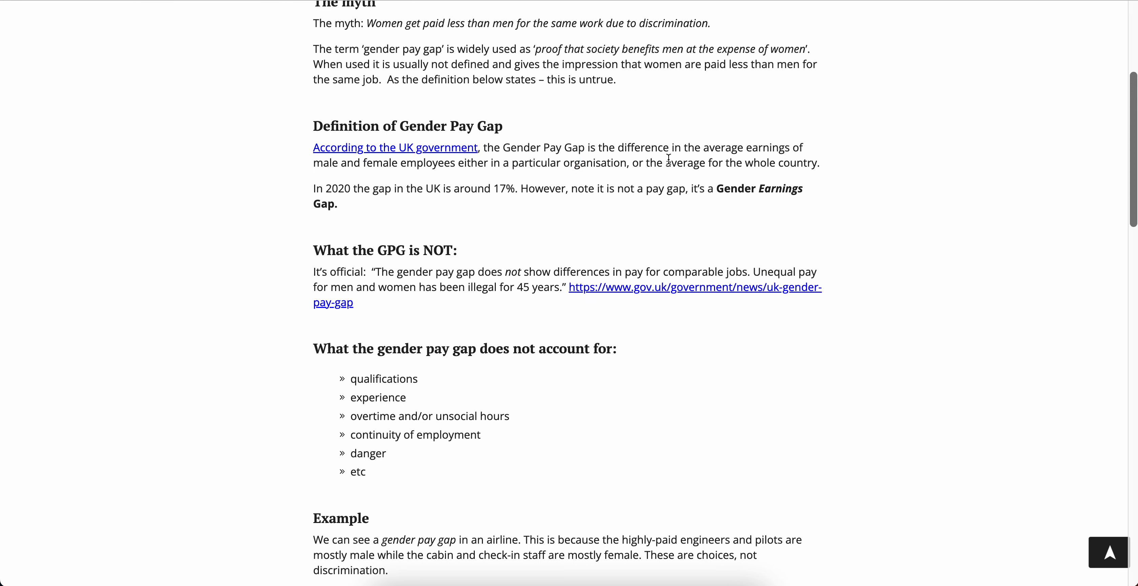
mouse_move(660, 163)
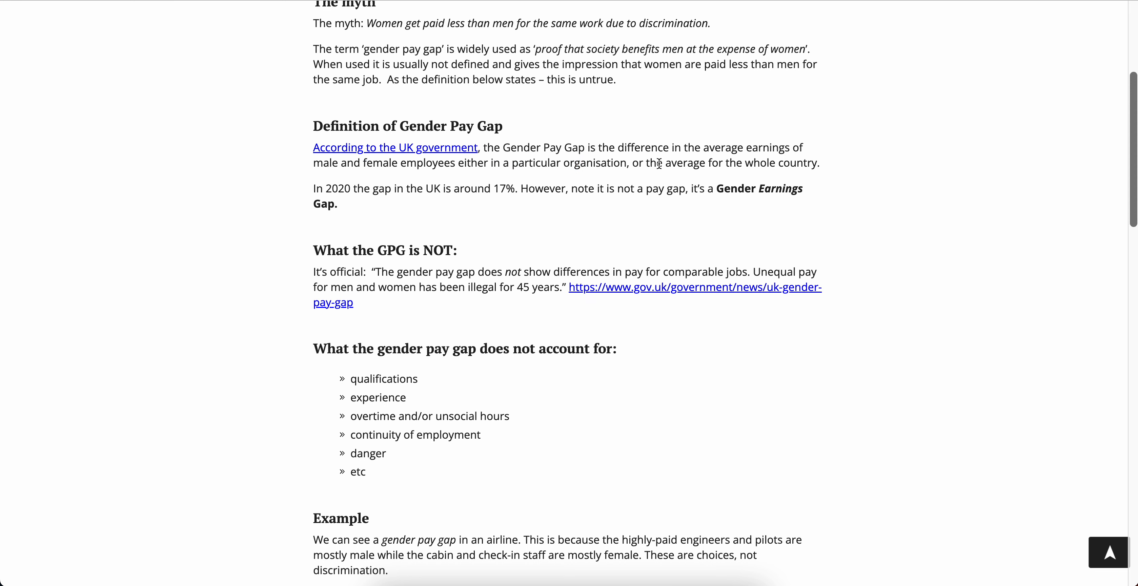
left_click_drag(654, 162, 819, 163)
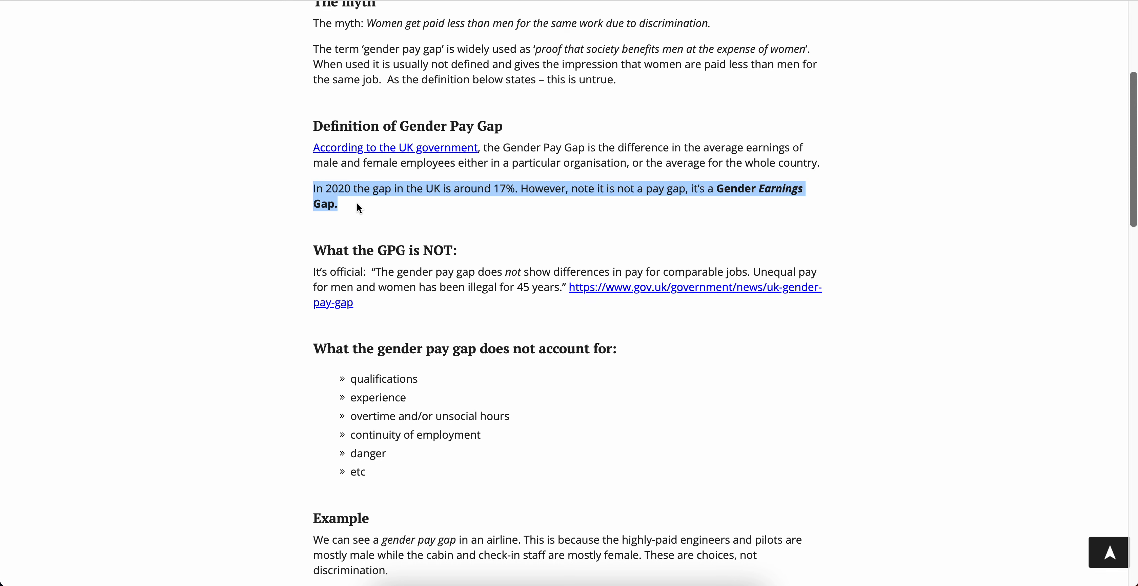
left_click(459, 219)
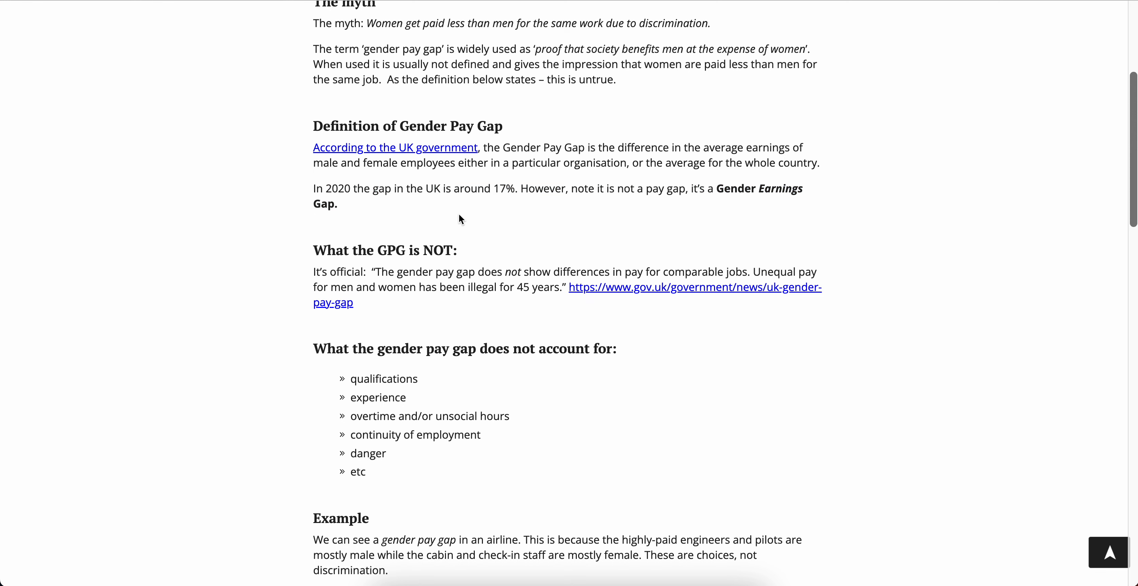
left_click_drag(314, 188, 337, 204)
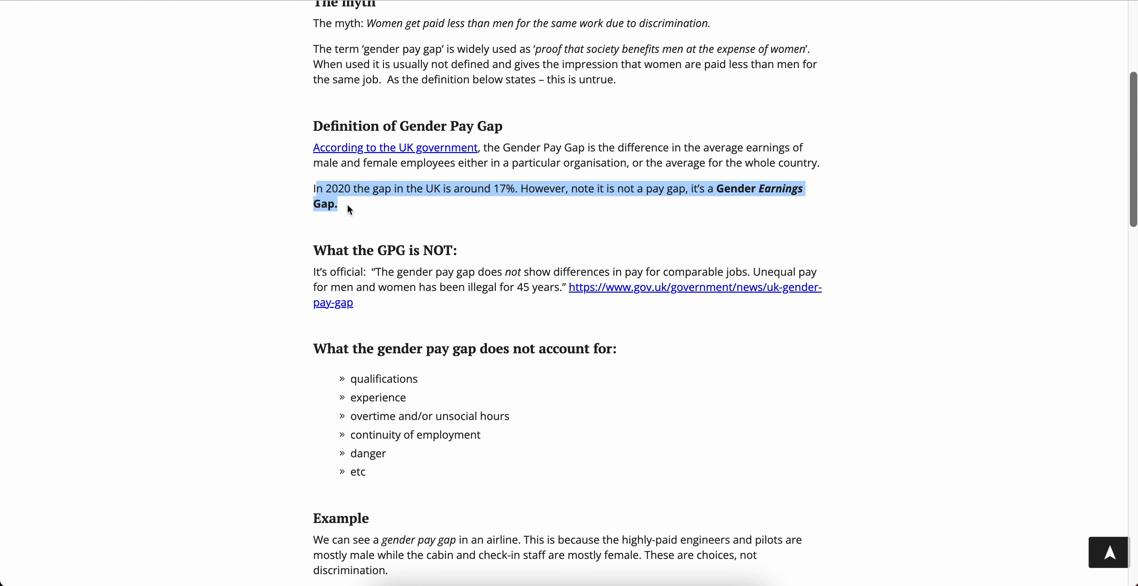
scroll("down", 3)
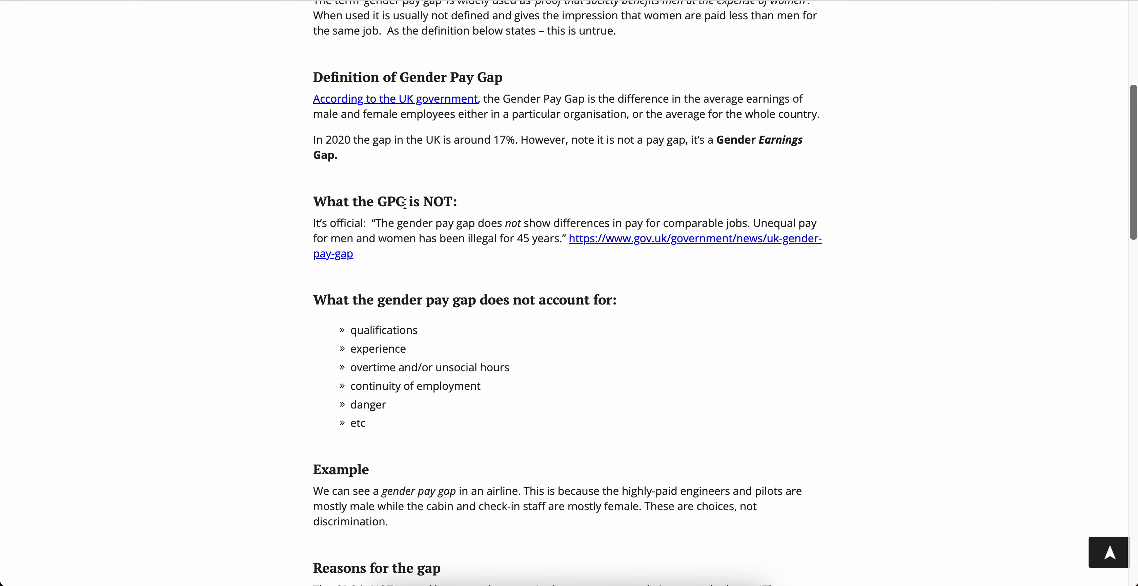
mouse_move(414, 326)
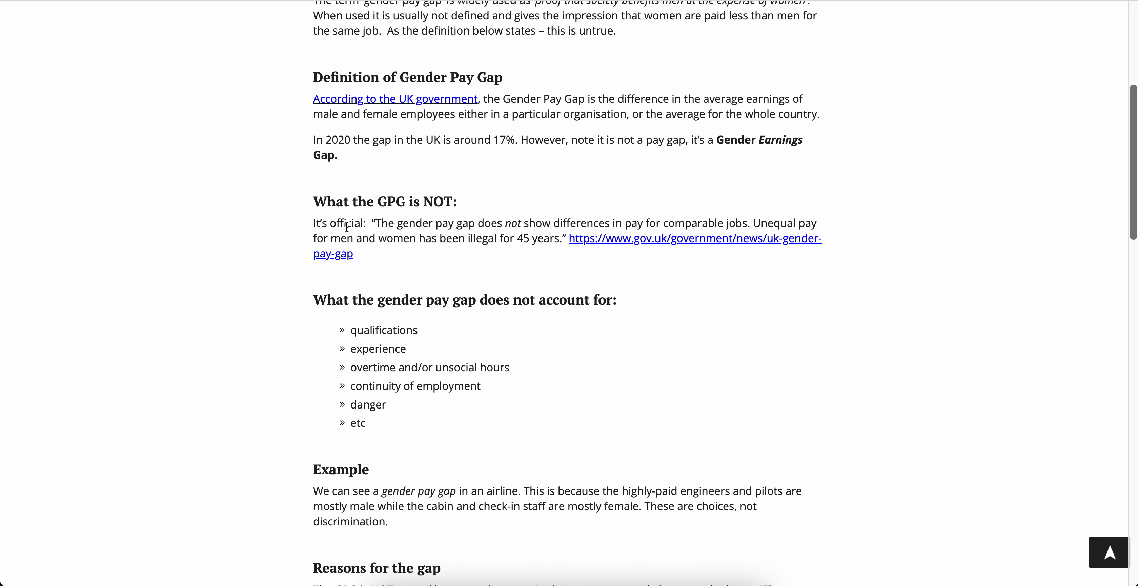
mouse_move(326, 226)
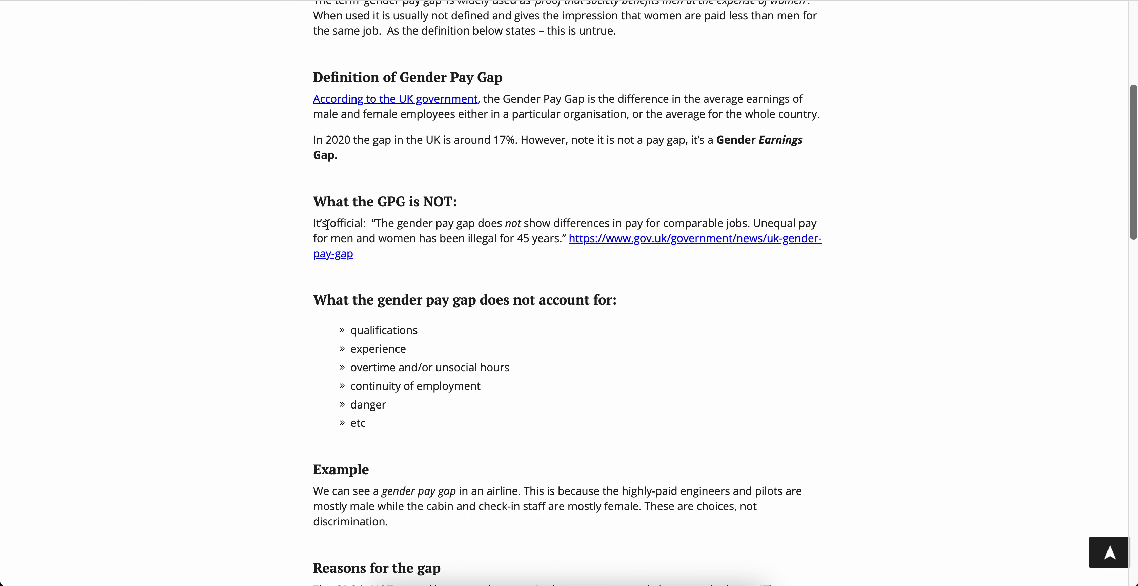
Mark that the UK gap around 17% is a Gender Earnings Gap, then highlight the start of the official government quote.
left_click_drag(346, 140, 427, 139)
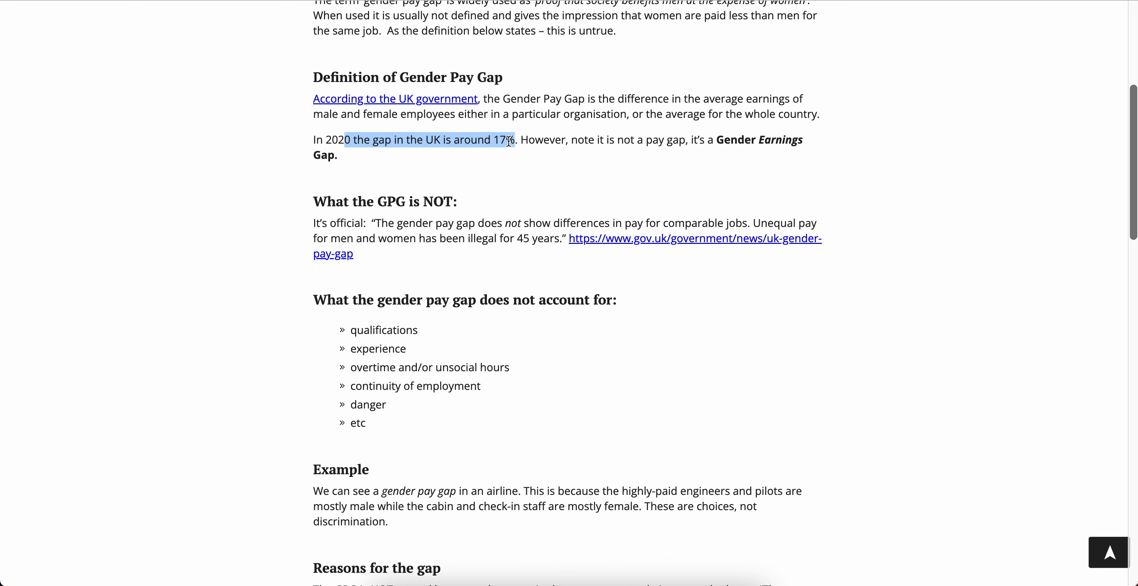
left_click(576, 136)
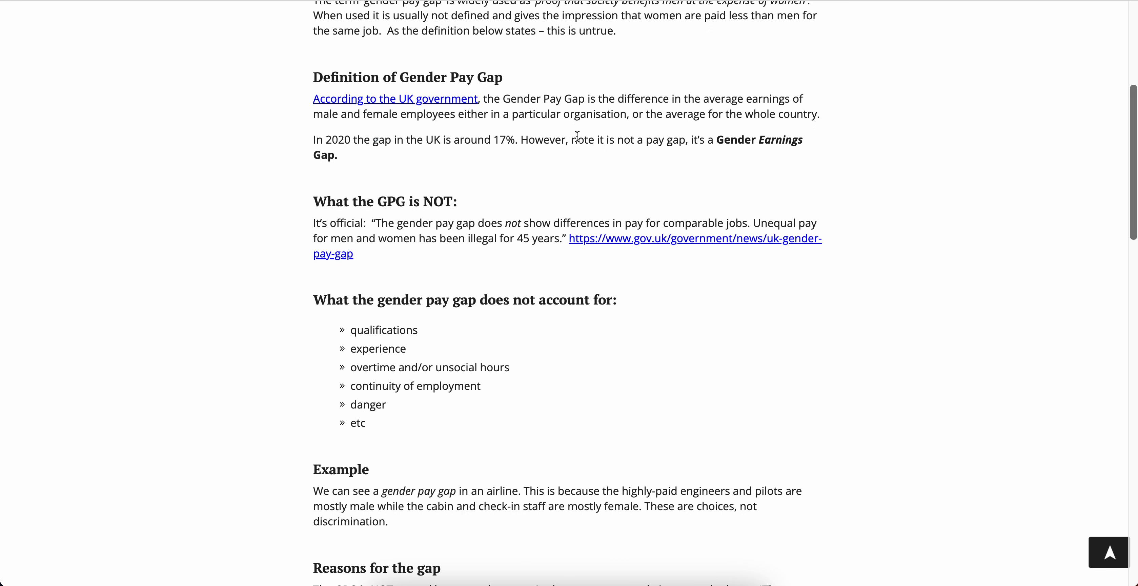
left_click_drag(576, 140, 336, 155)
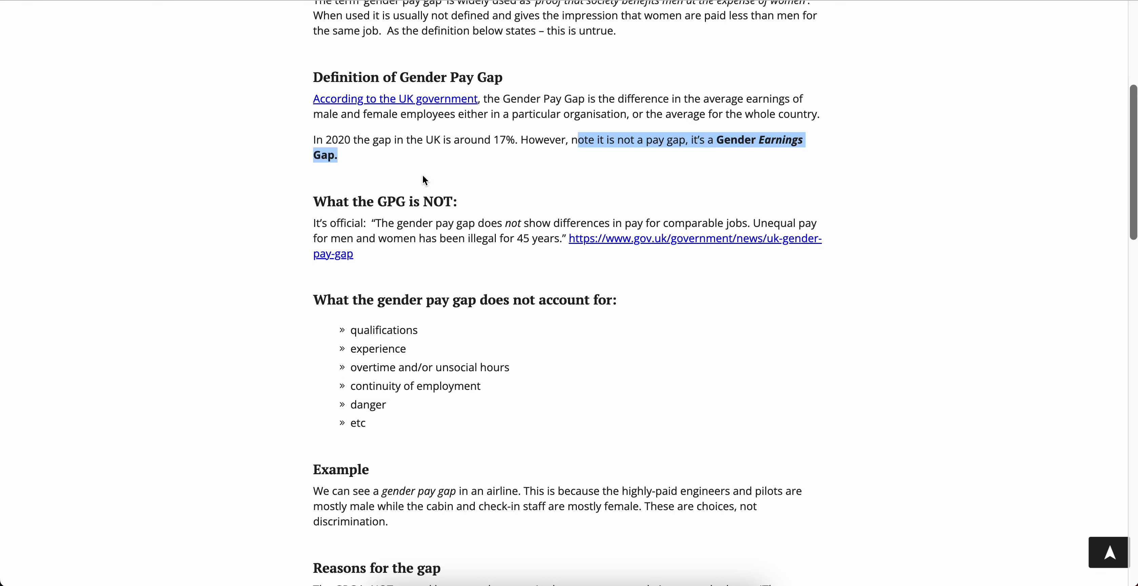
scroll("down", 3)
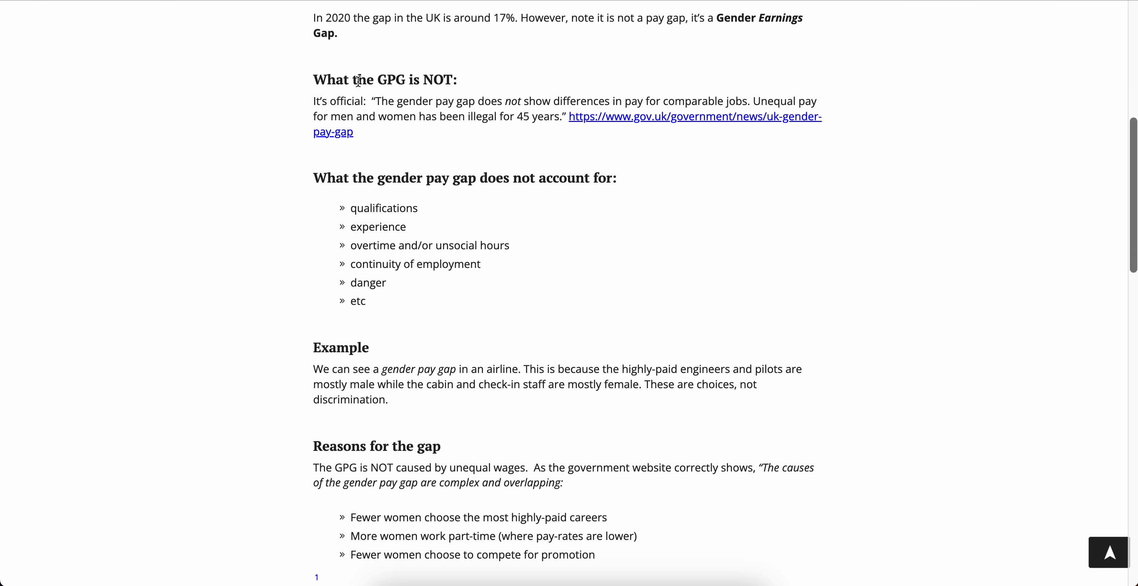
mouse_move(428, 157)
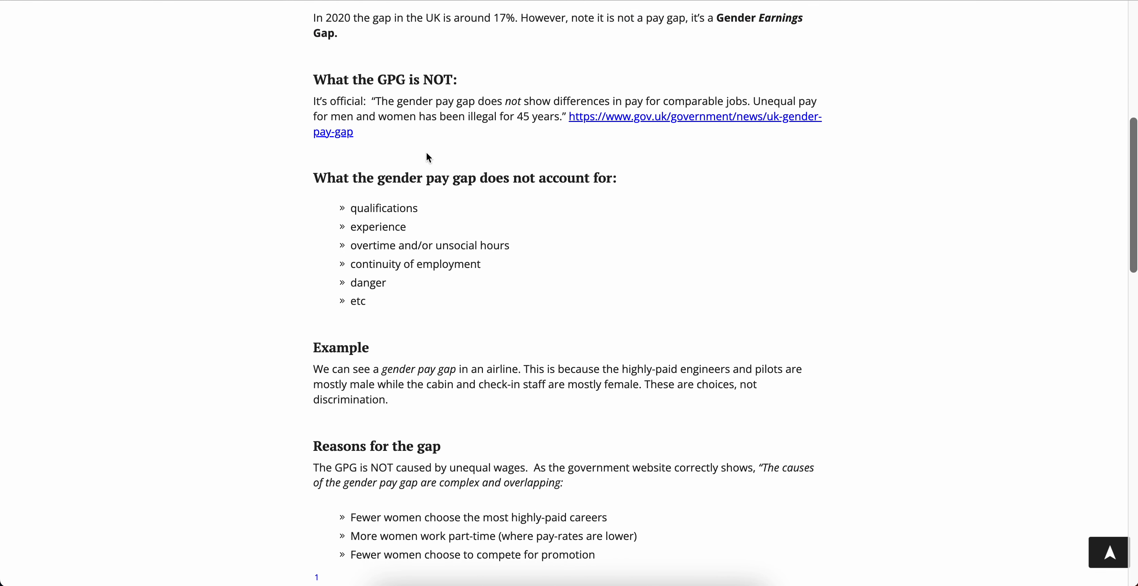
left_click_drag(329, 101, 423, 101)
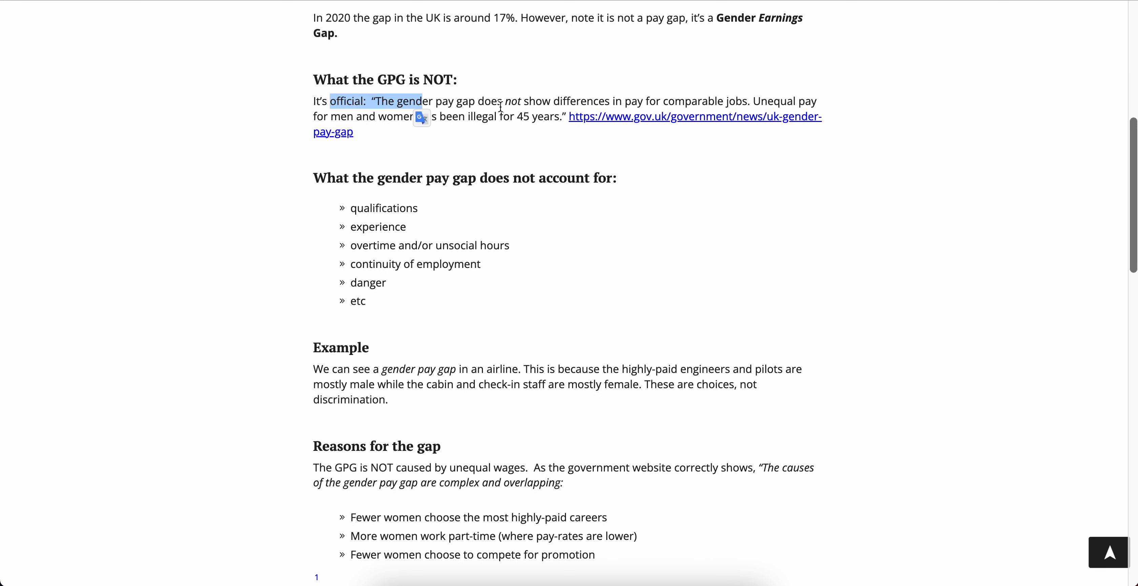
left_click(680, 105)
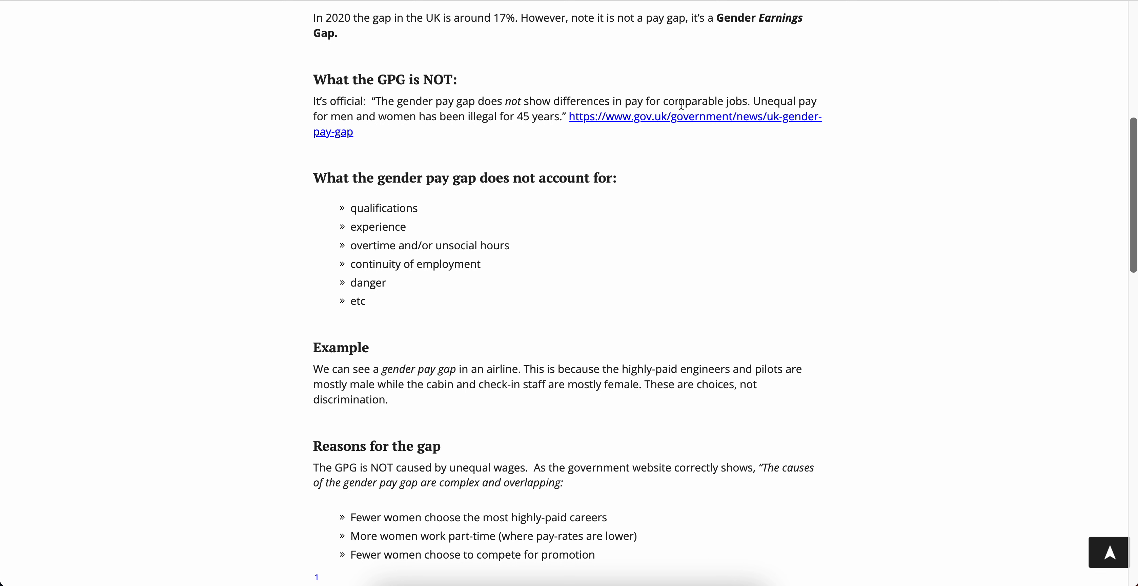
mouse_move(724, 76)
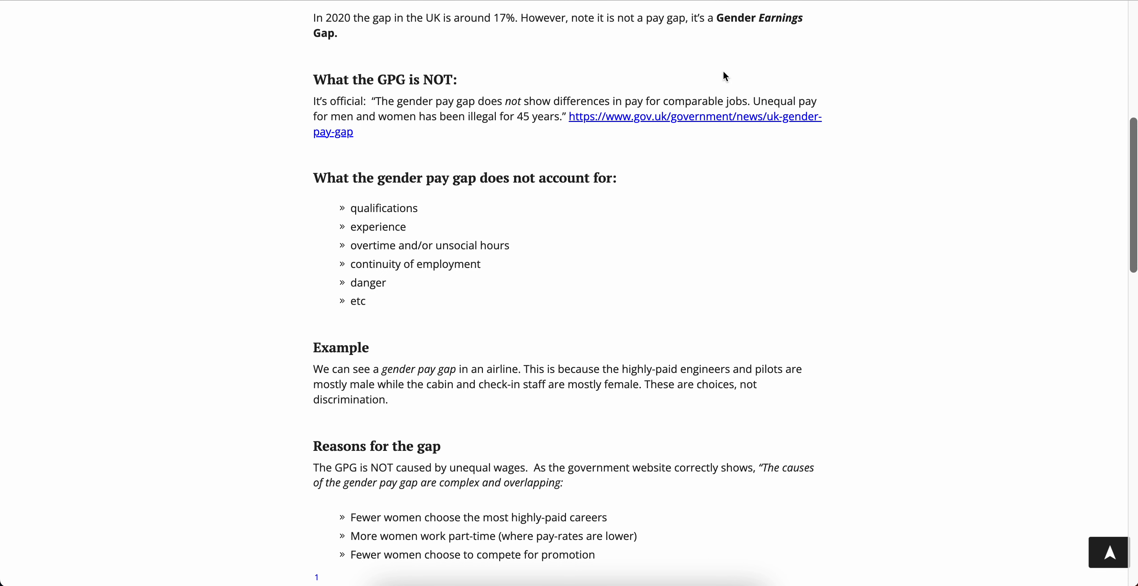
mouse_move(317, 114)
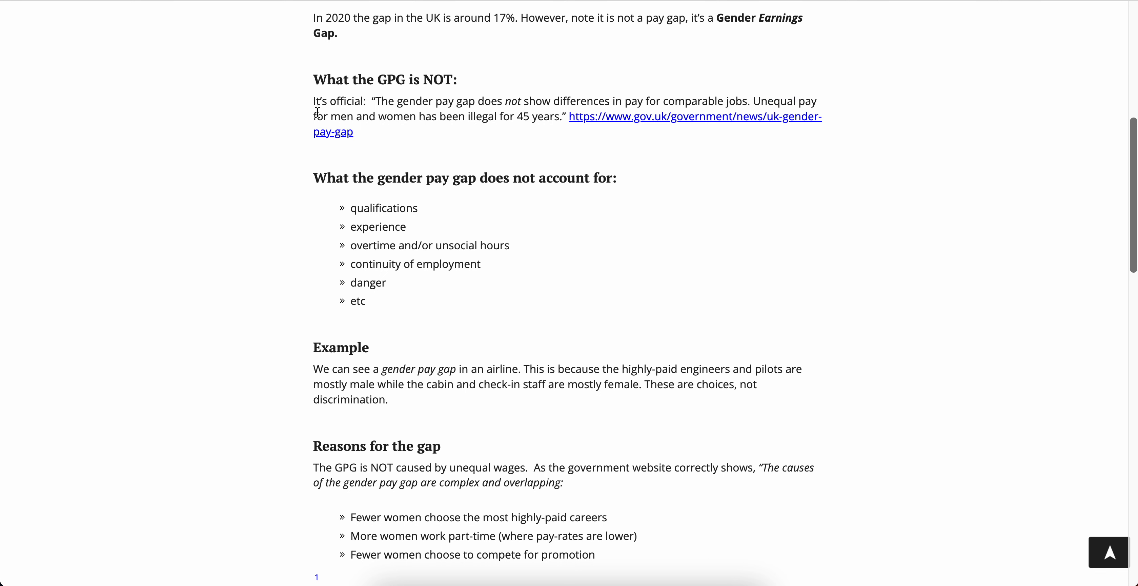
mouse_move(477, 114)
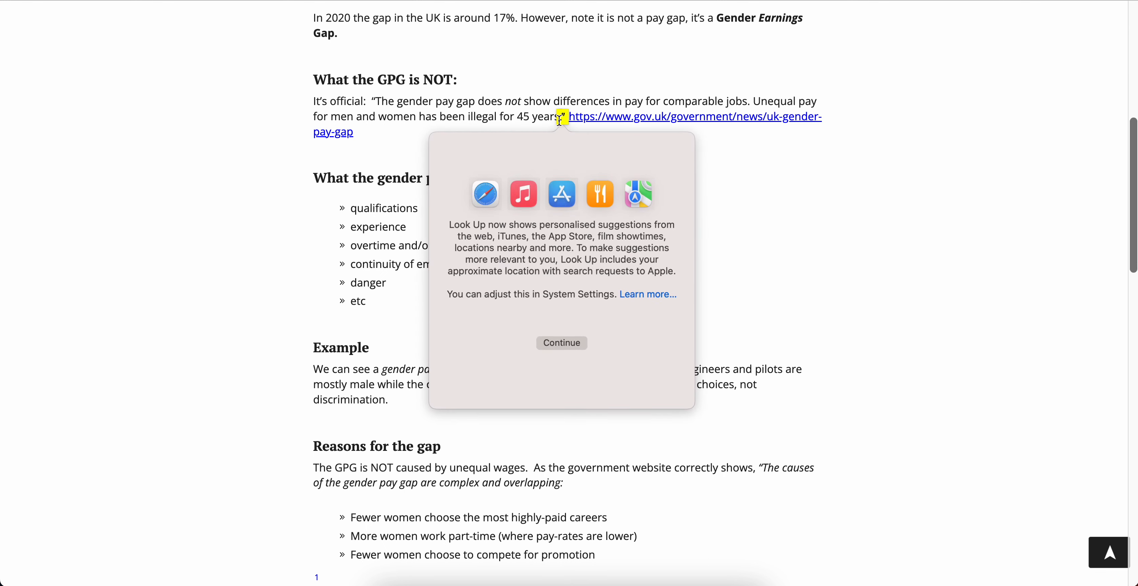
left_click(561, 342)
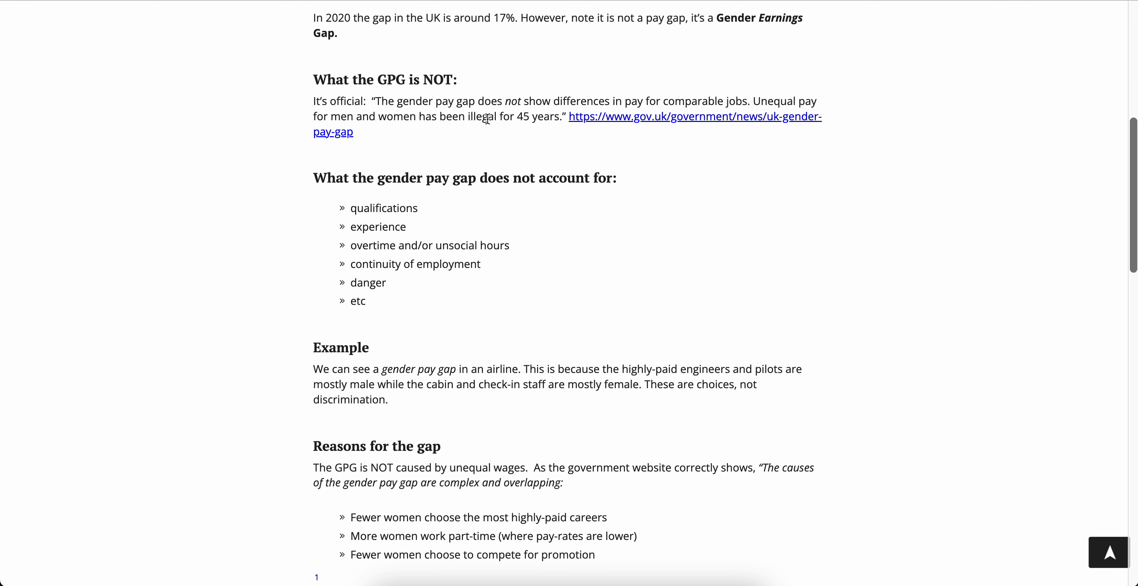
mouse_move(462, 165)
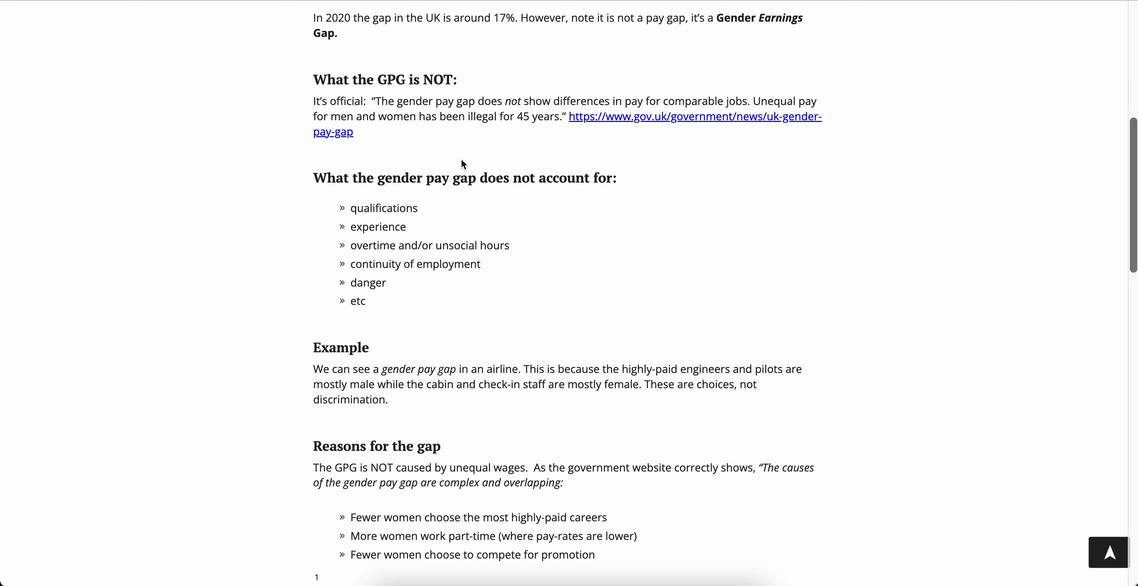
Scroll to the 'does not account for' list and briefly highlight 'continuity of employment'.
scroll("down", 3)
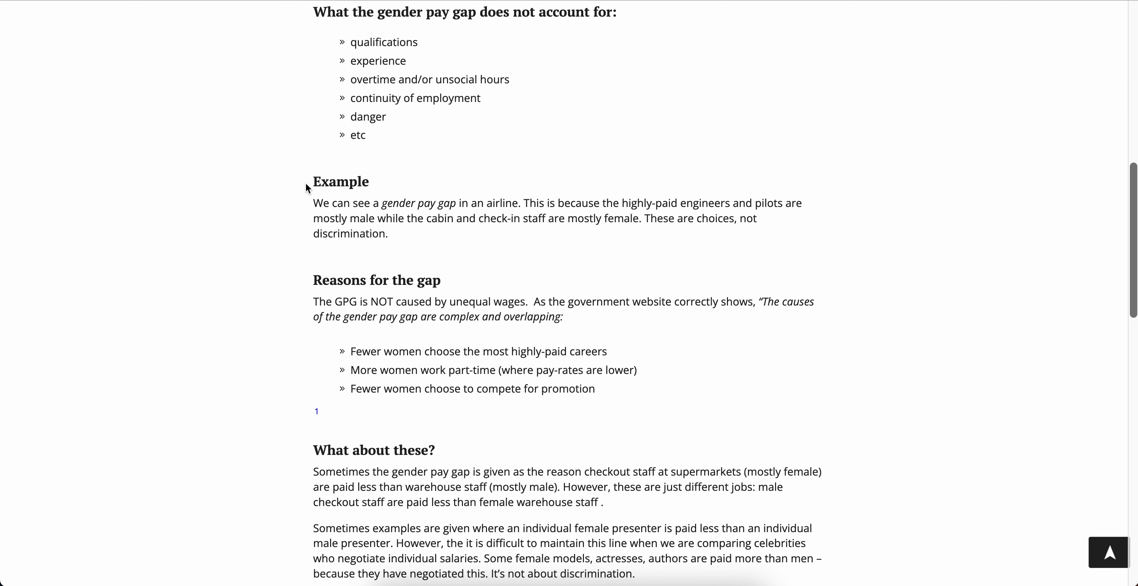
mouse_move(473, 15)
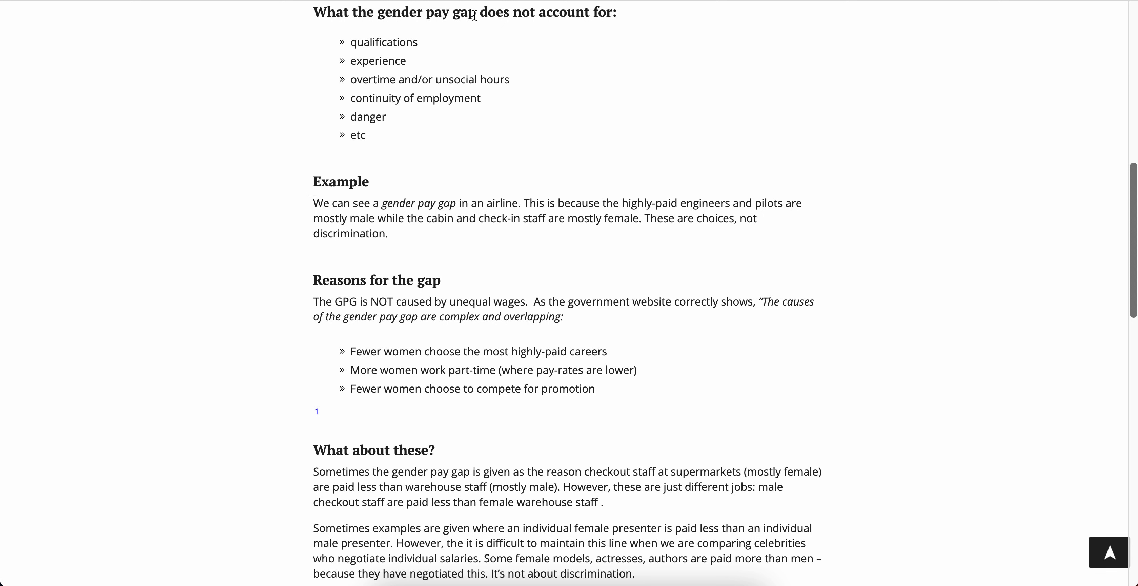
mouse_move(377, 34)
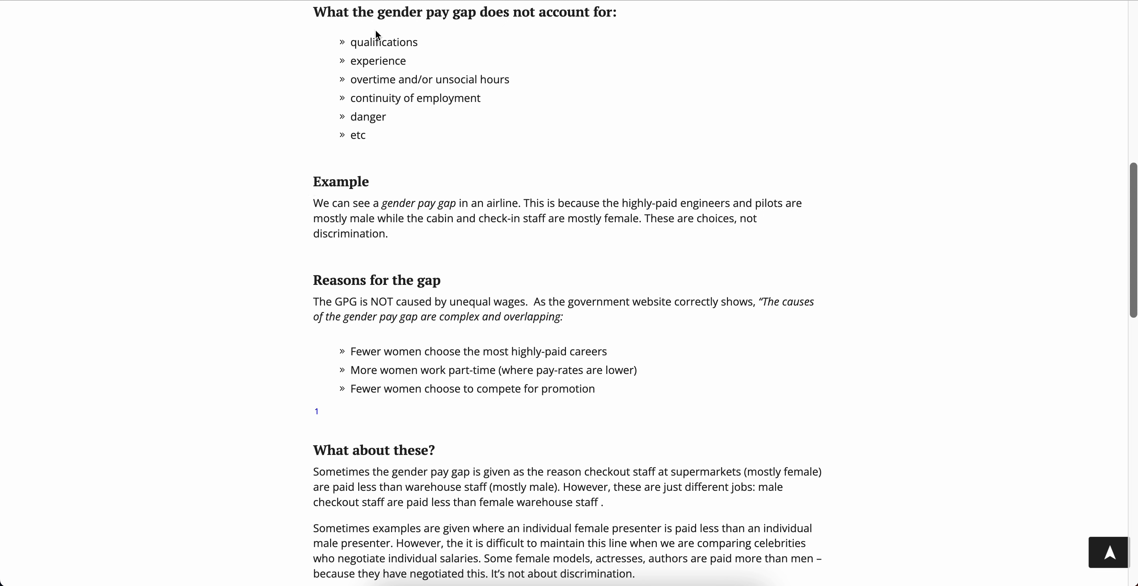
double_click(372, 80)
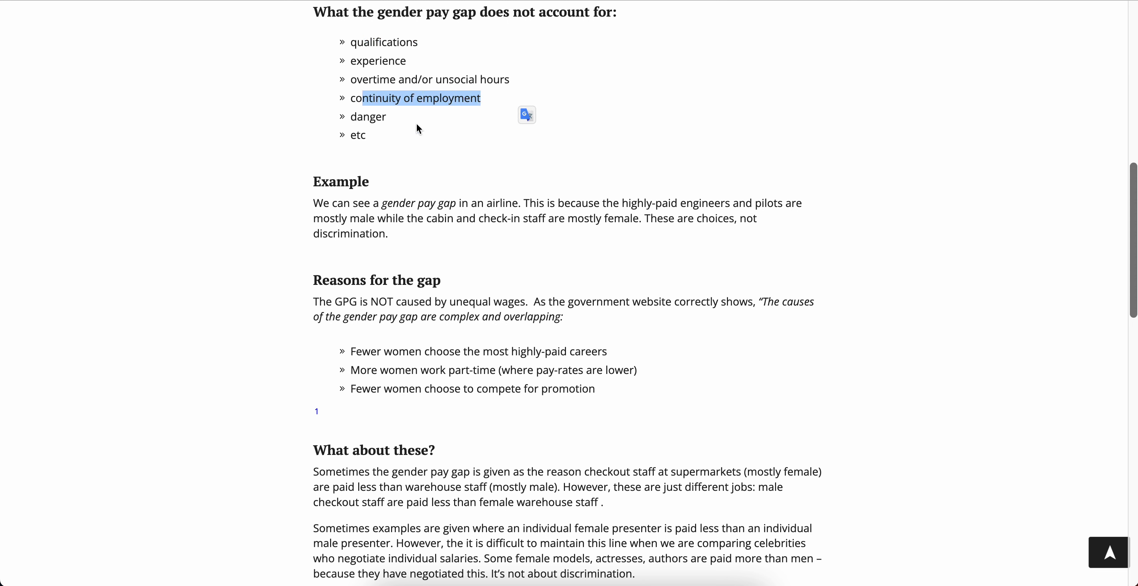
left_click(365, 161)
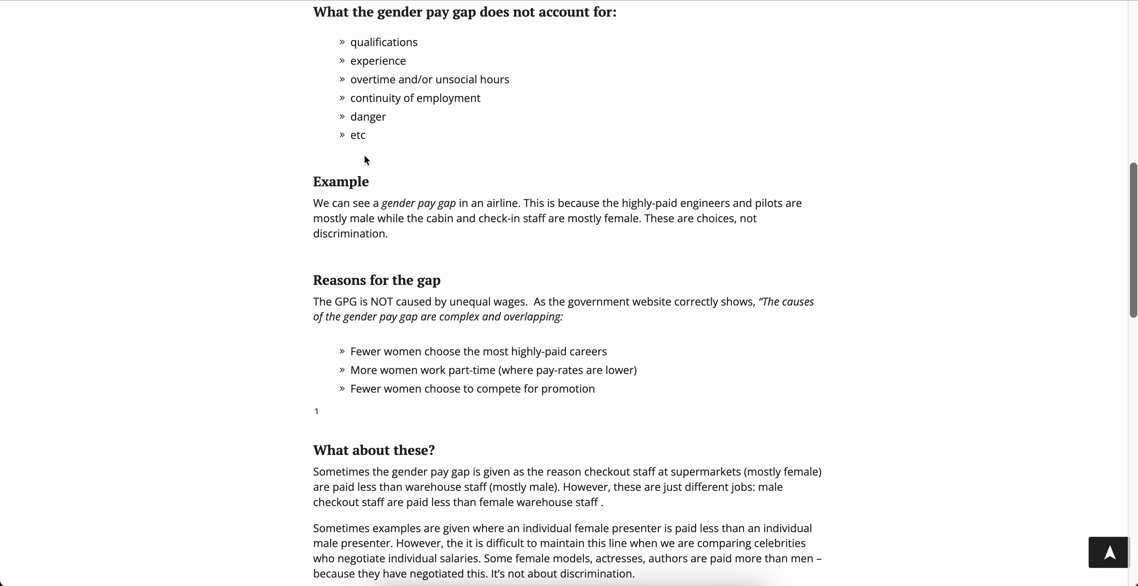
mouse_move(661, 189)
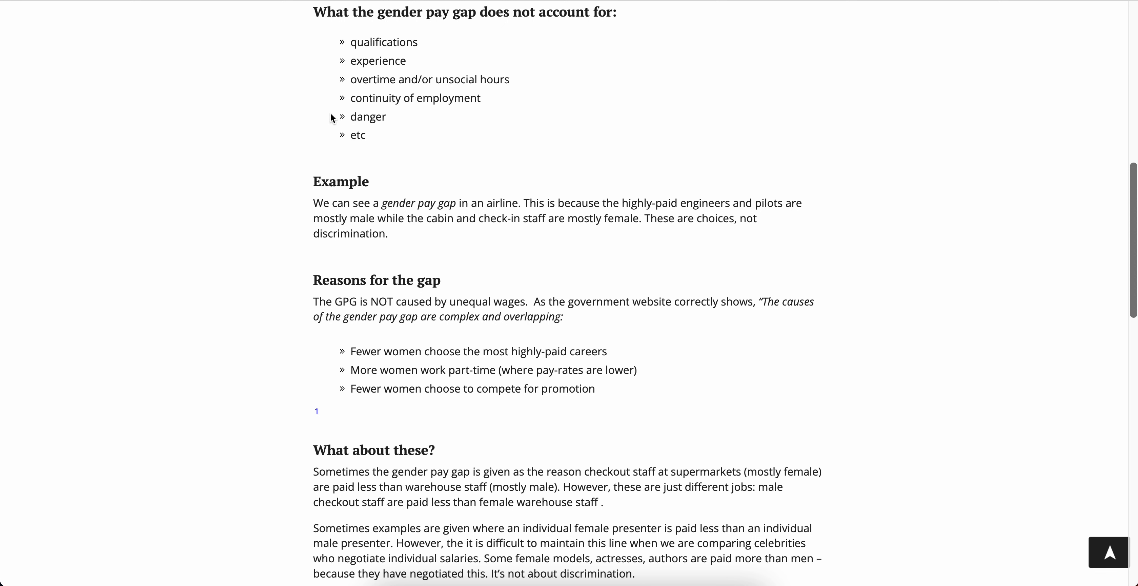
Select a word in the 'does not account for' list while reading it.
double_click(414, 98)
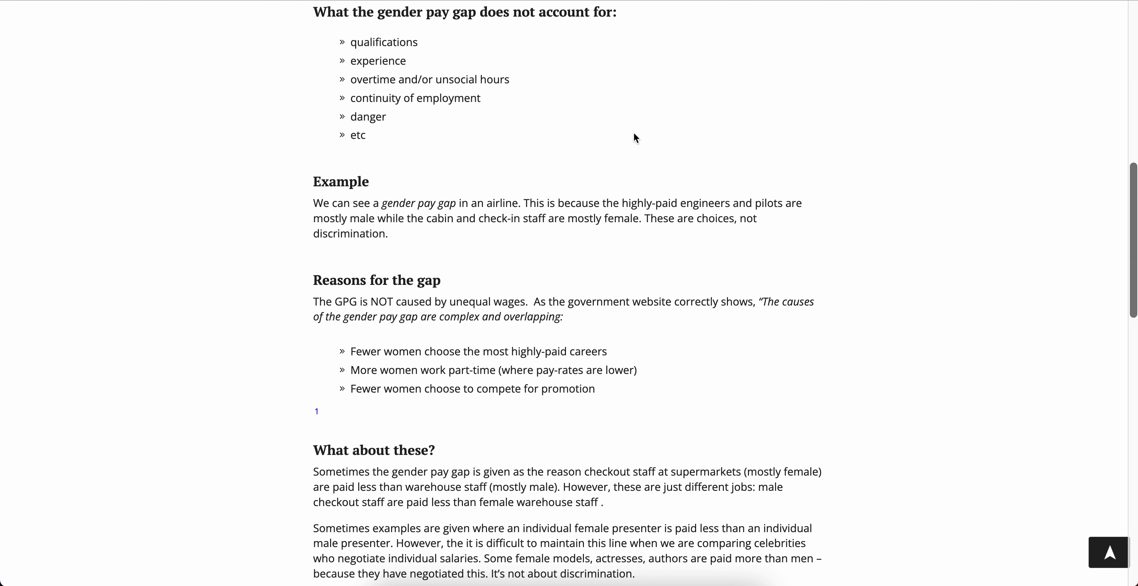
mouse_move(349, 121)
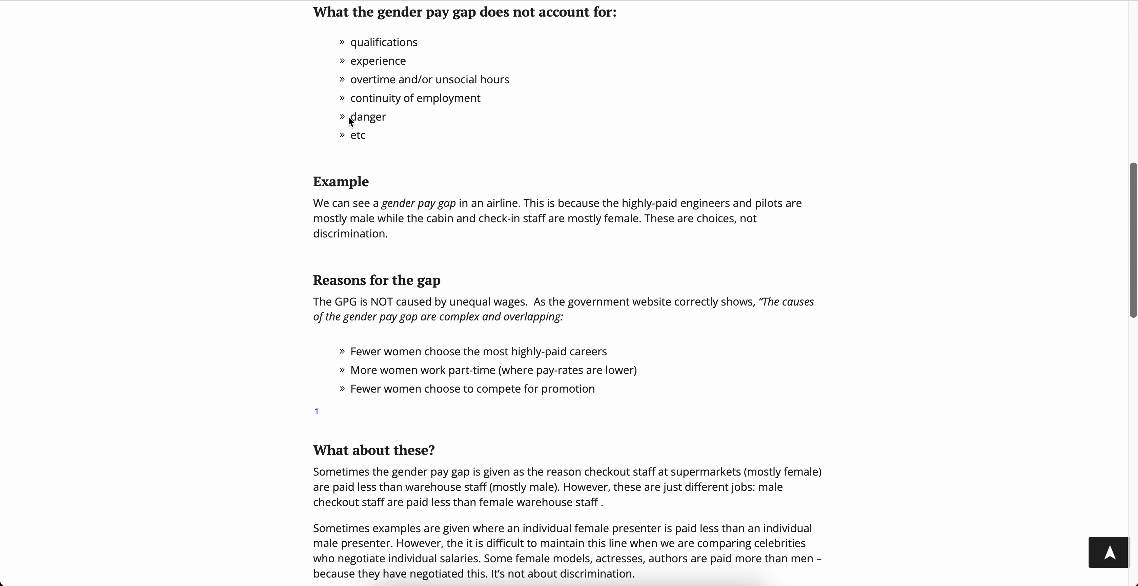
Read the airline example, marking the engineers-and-pilots phrase and the male/female staff contrast.
scroll("down", 3)
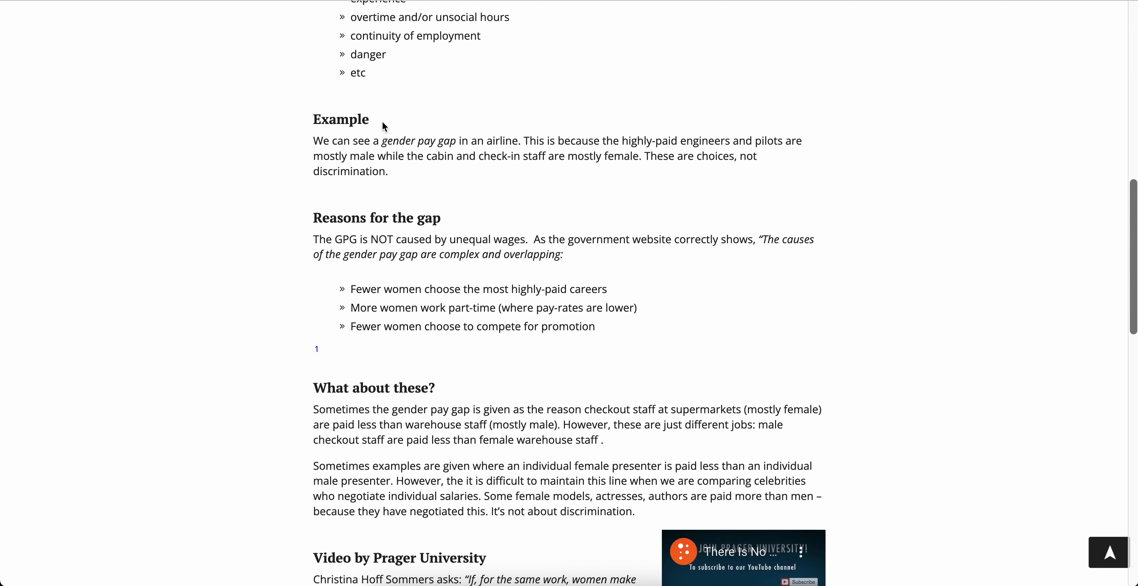
scroll("down", 3)
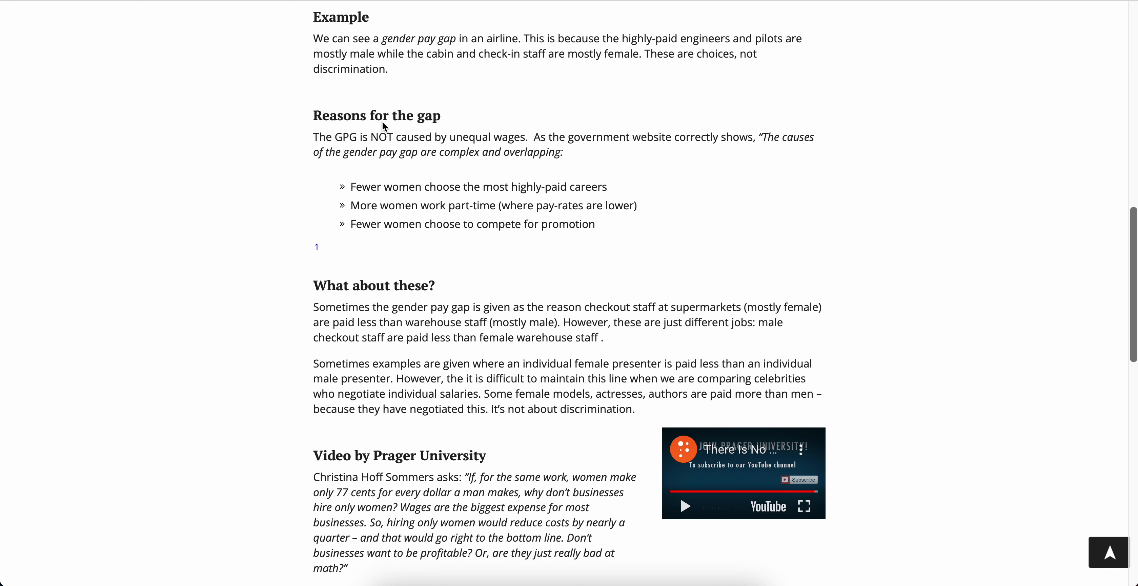
left_click_drag(313, 38, 568, 39)
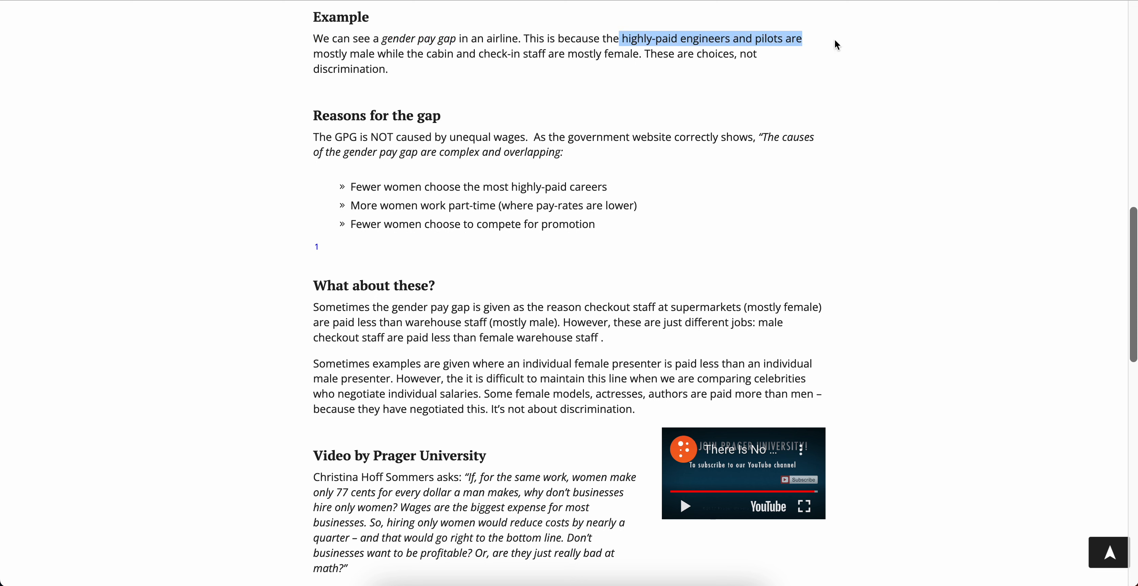
left_click_drag(803, 38, 387, 69)
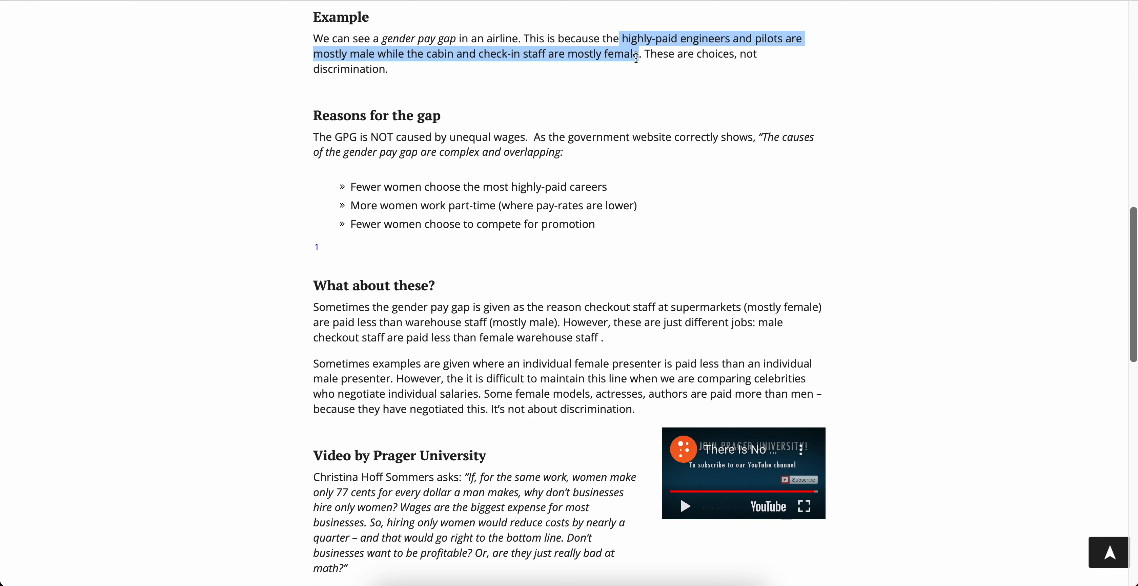
In Reasons for the gap, highlight that the GPG is not unequal wages, the government causes quote, and the promotion reason.
scroll("down", 3)
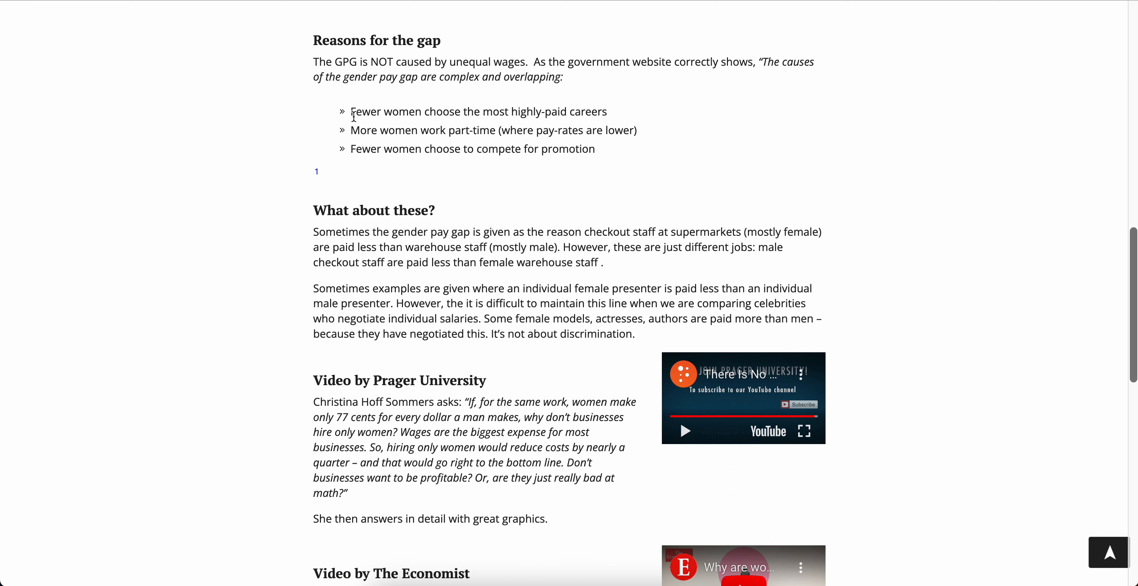
left_click_drag(326, 62, 543, 61)
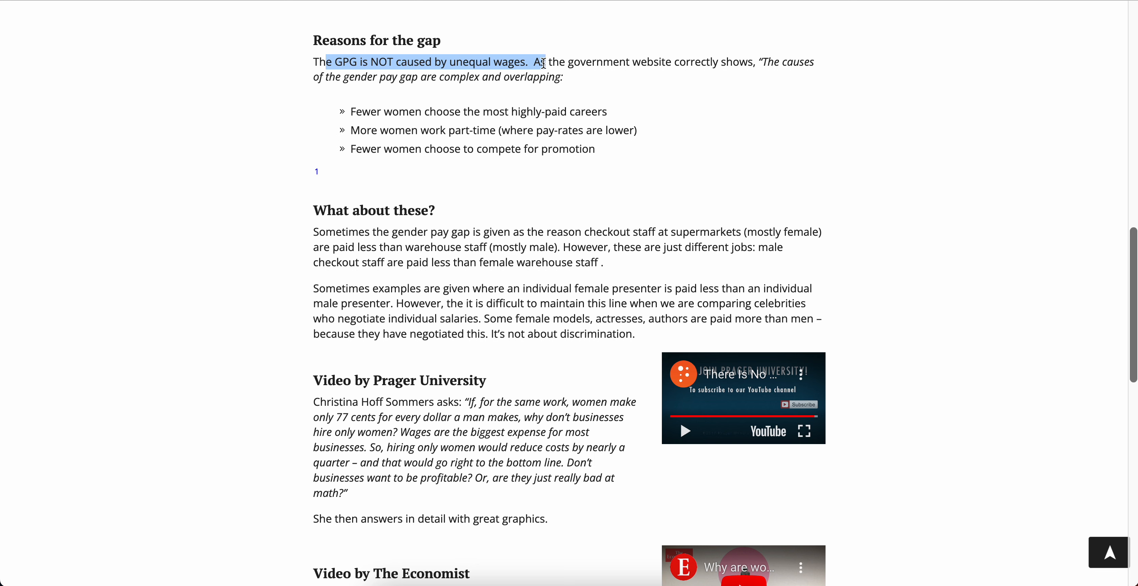
left_click(563, 63)
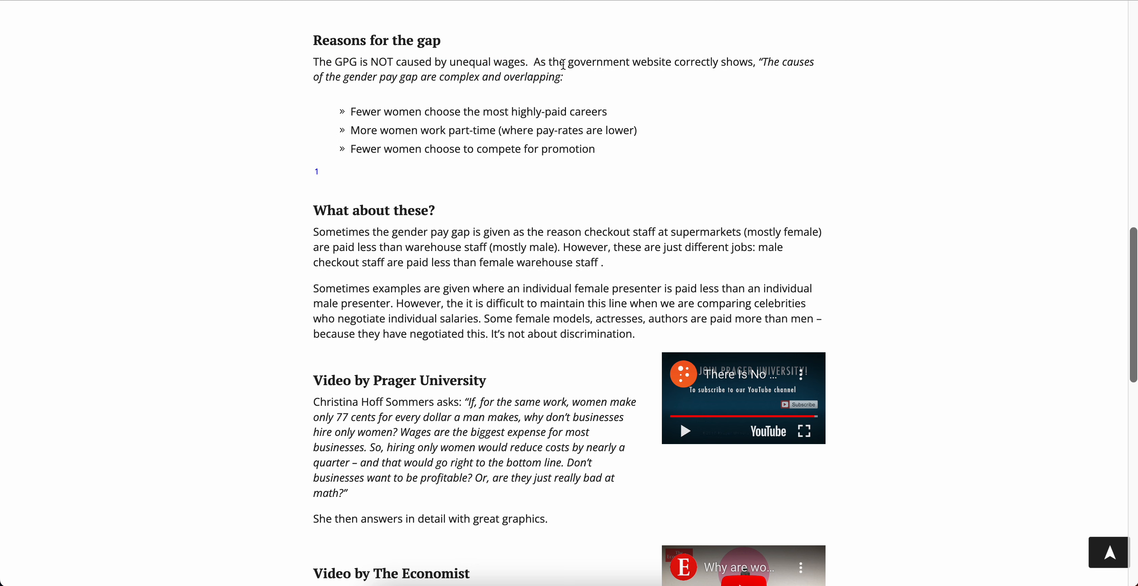
left_click_drag(567, 62, 562, 77)
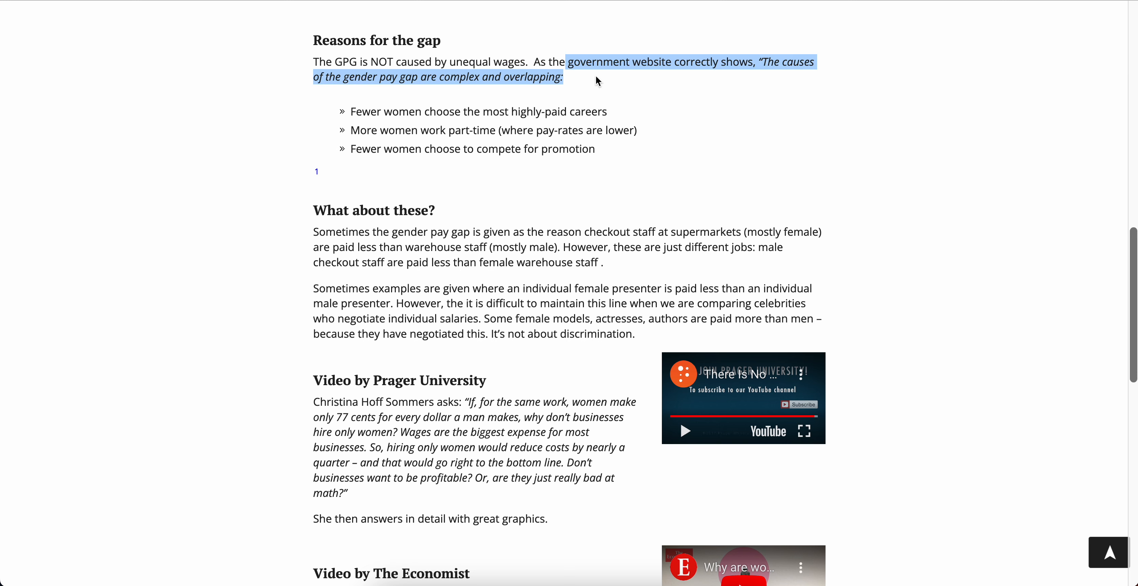
scroll("down", 3)
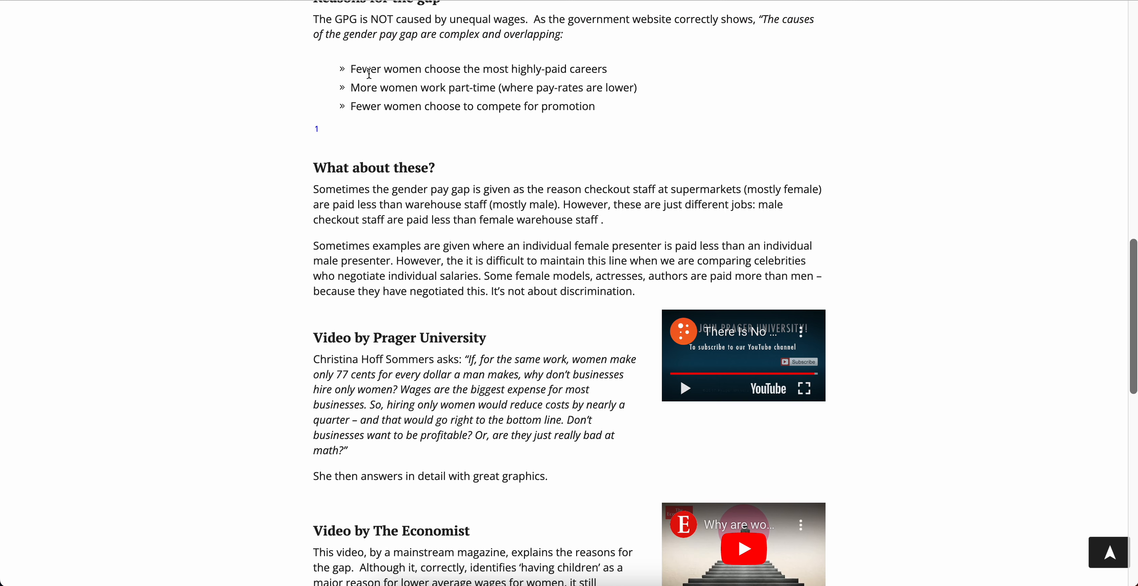
left_click_drag(369, 69, 607, 69)
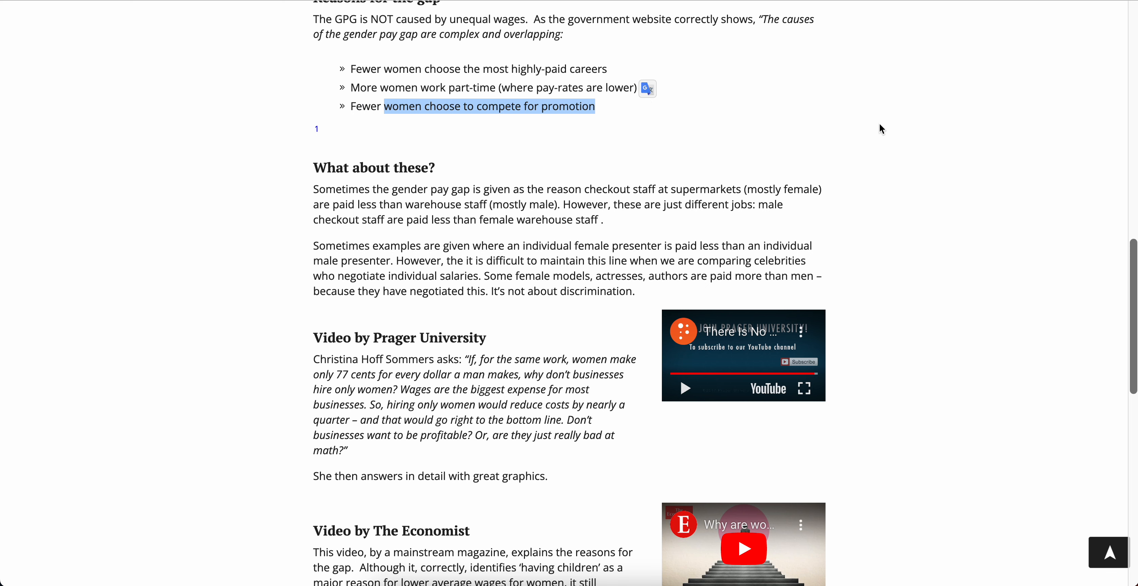
scroll("down", 3)
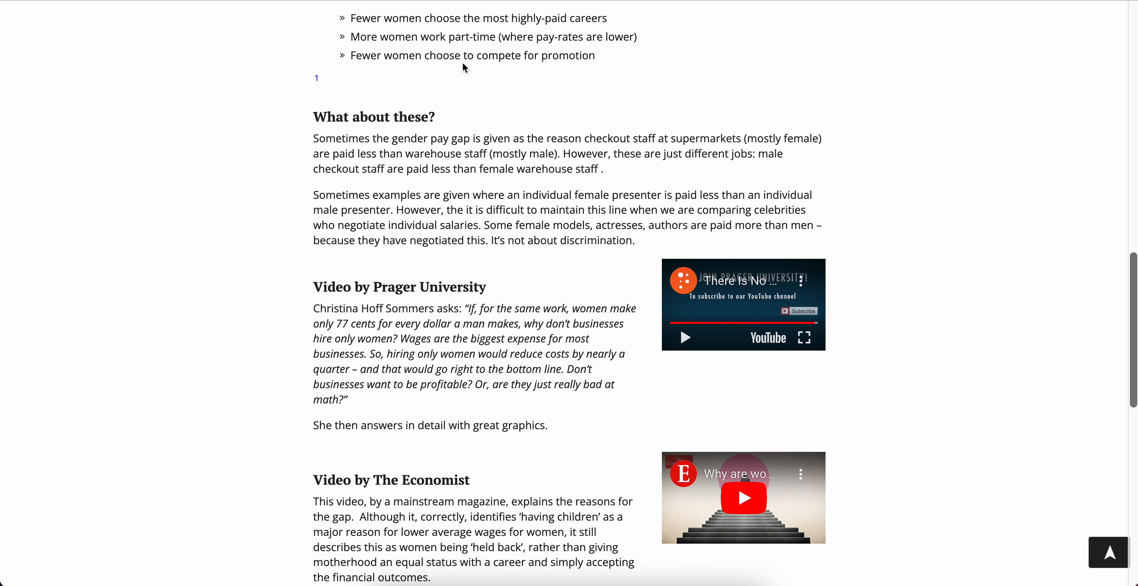
mouse_move(429, 53)
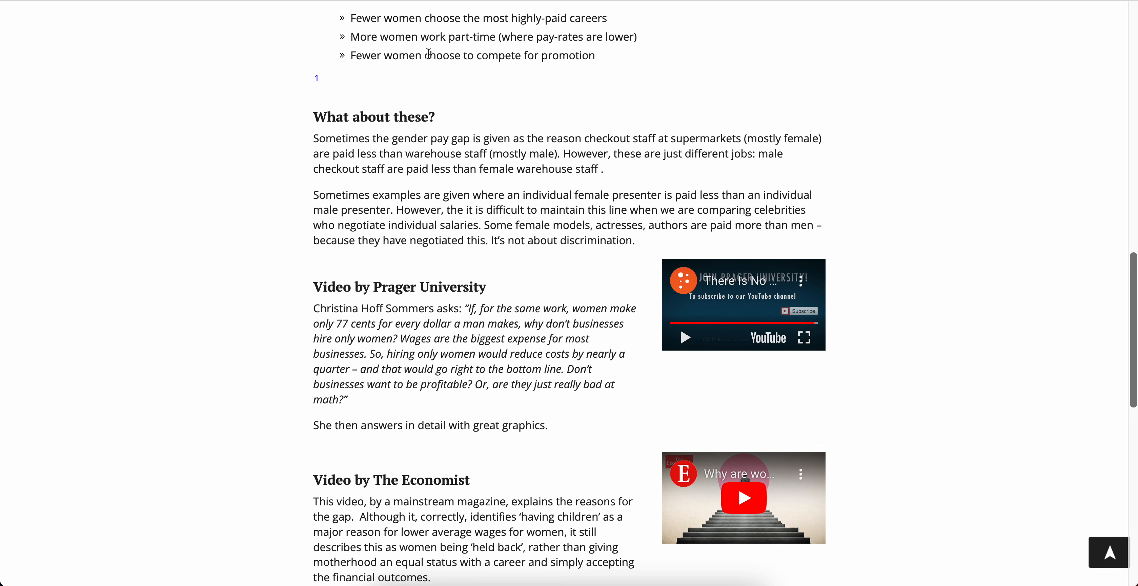
left_click_drag(424, 54, 595, 55)
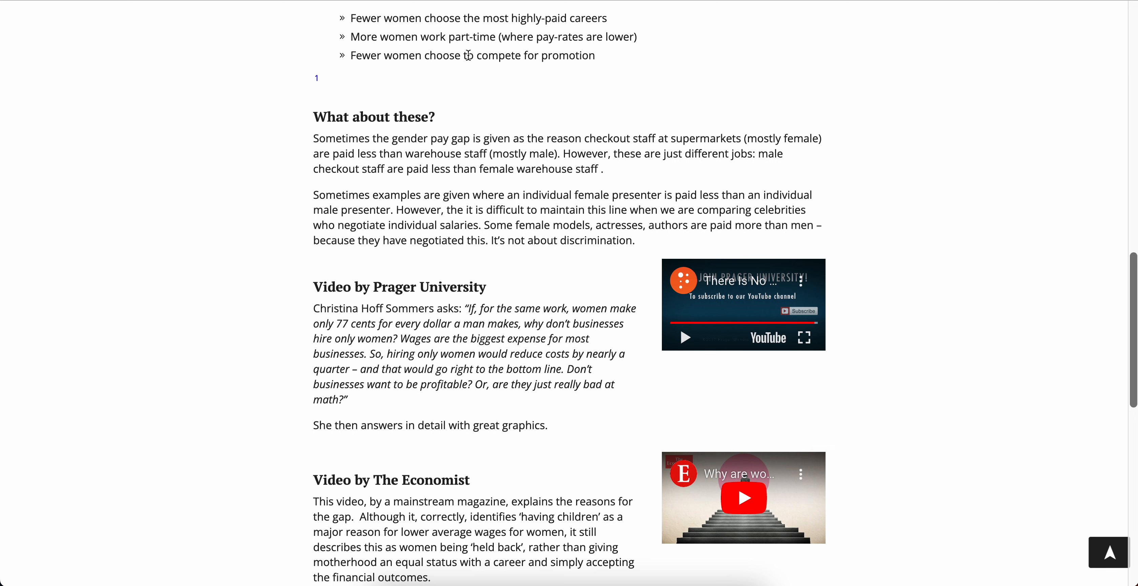
double_click(570, 55)
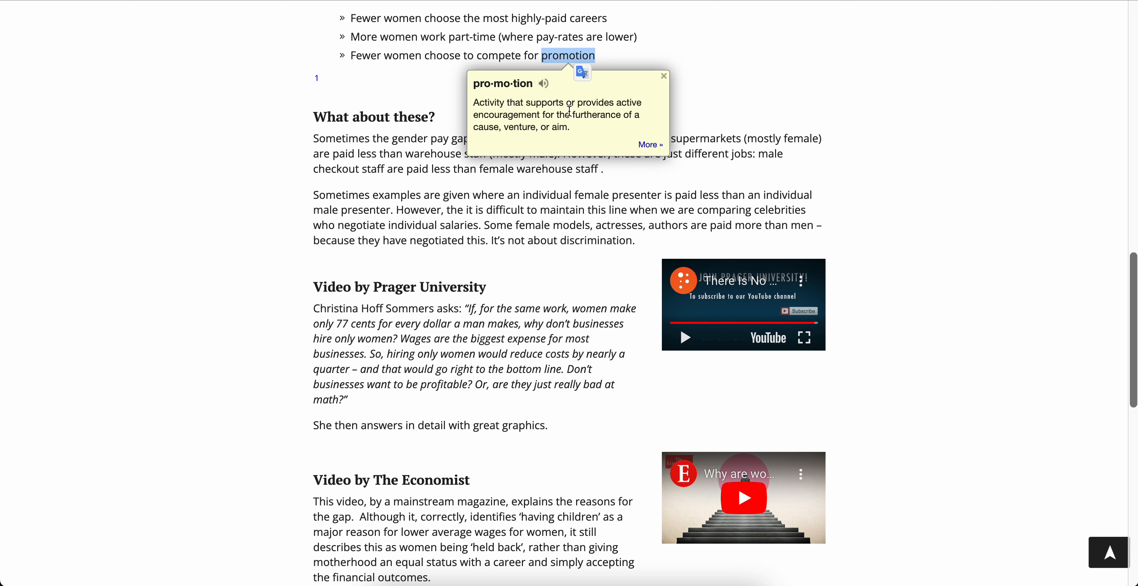
left_click(661, 75)
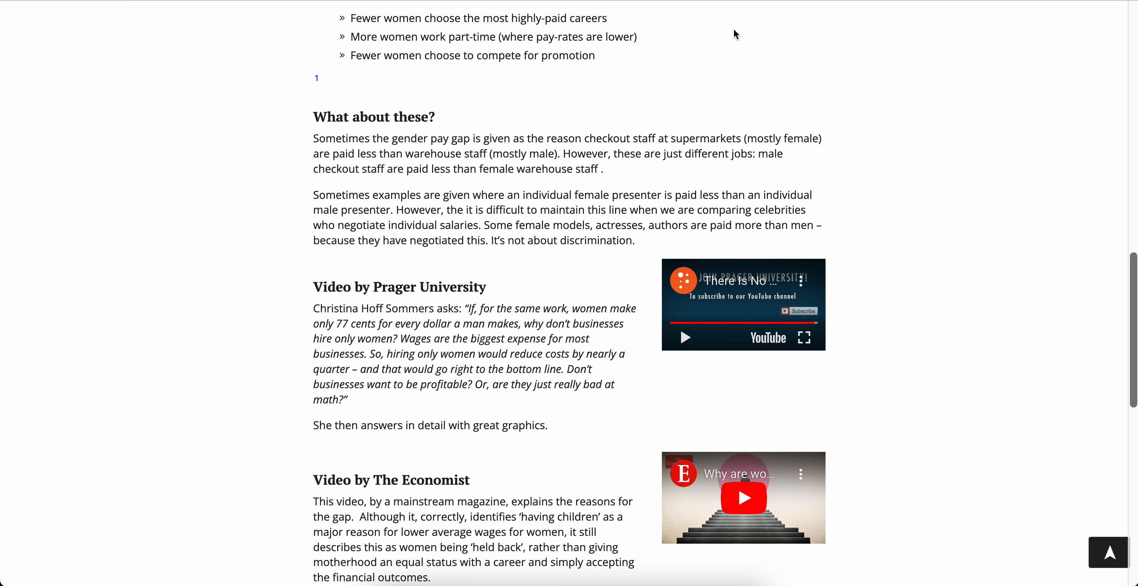
mouse_move(586, 80)
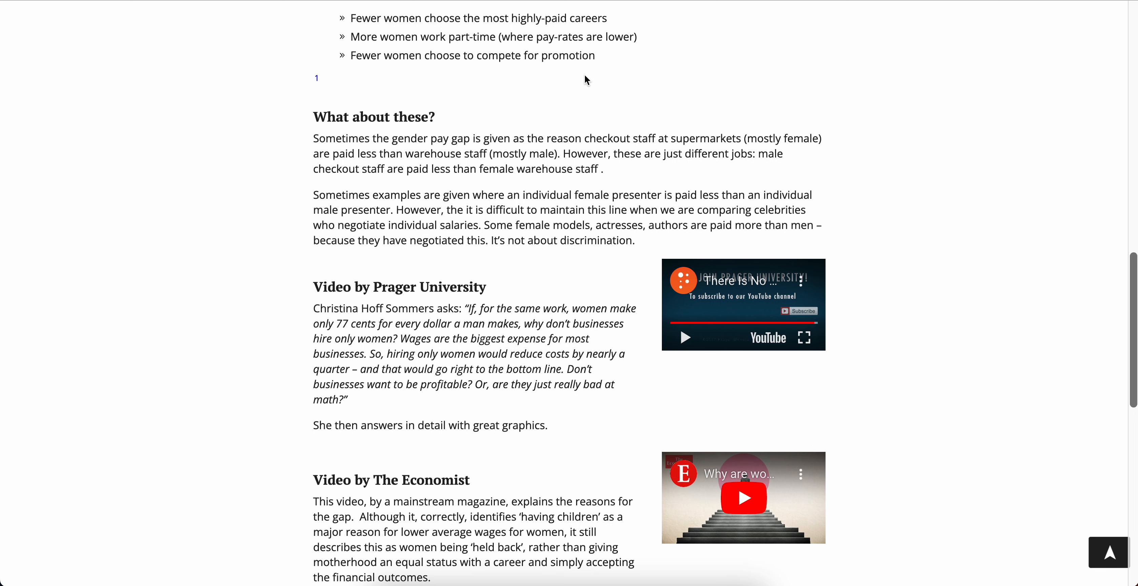
mouse_move(598, 60)
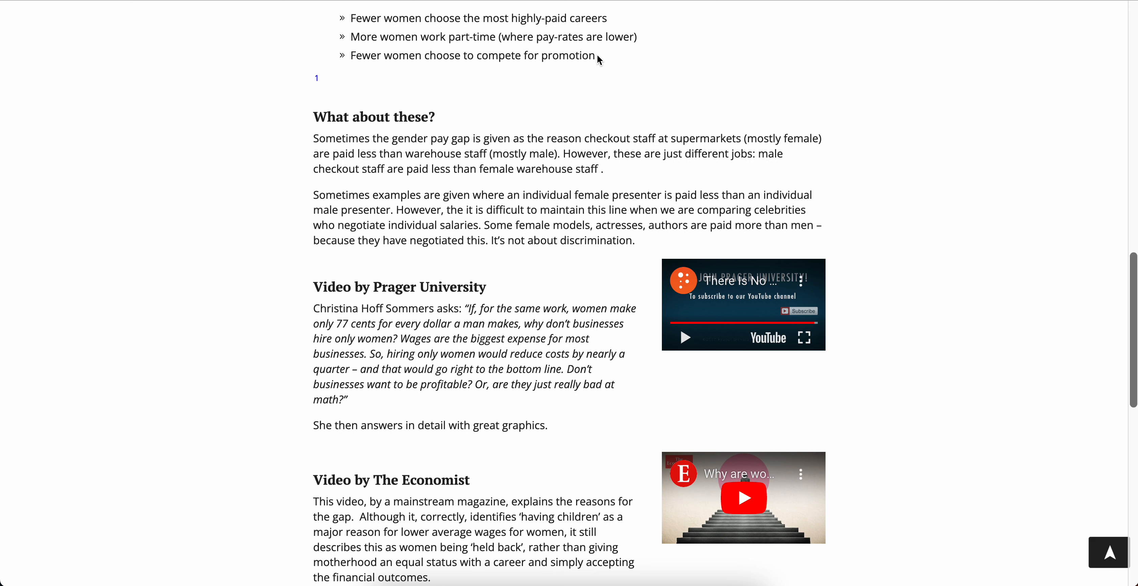
scroll("down", 3)
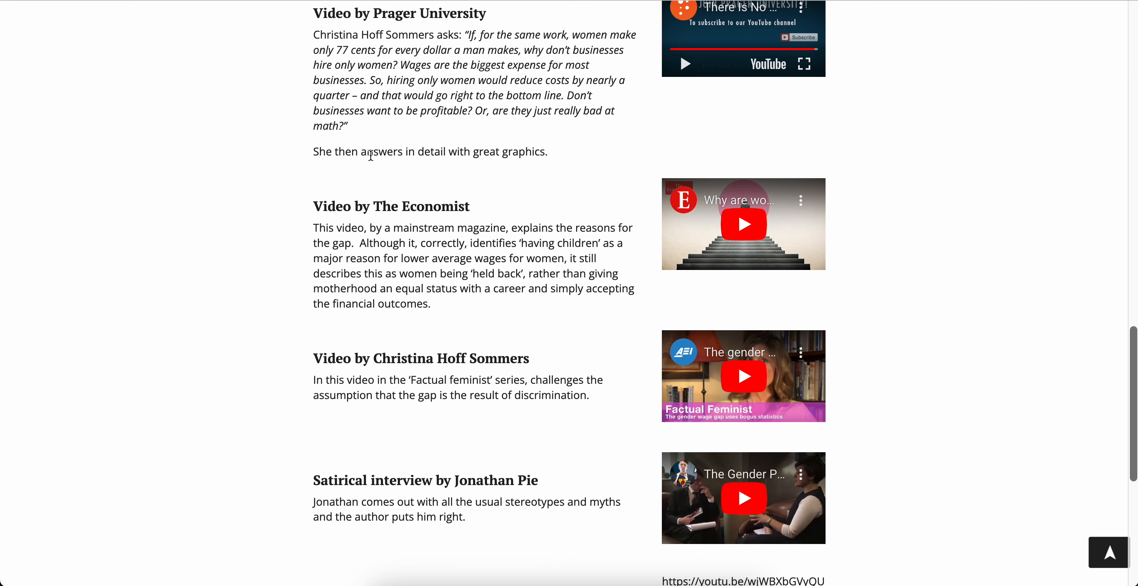
scroll("up", 3)
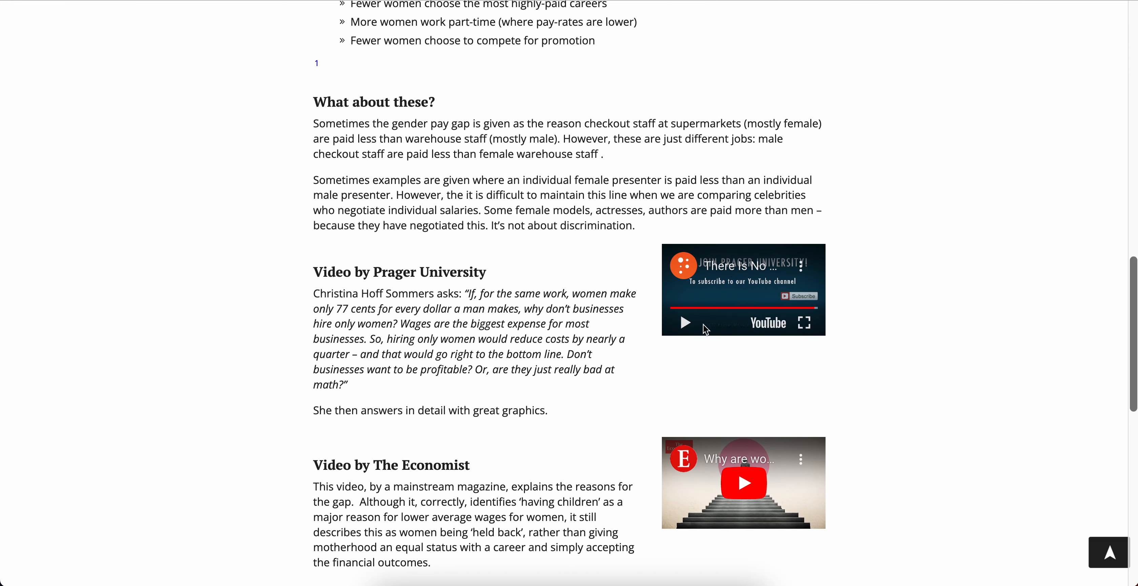
scroll("down", 3)
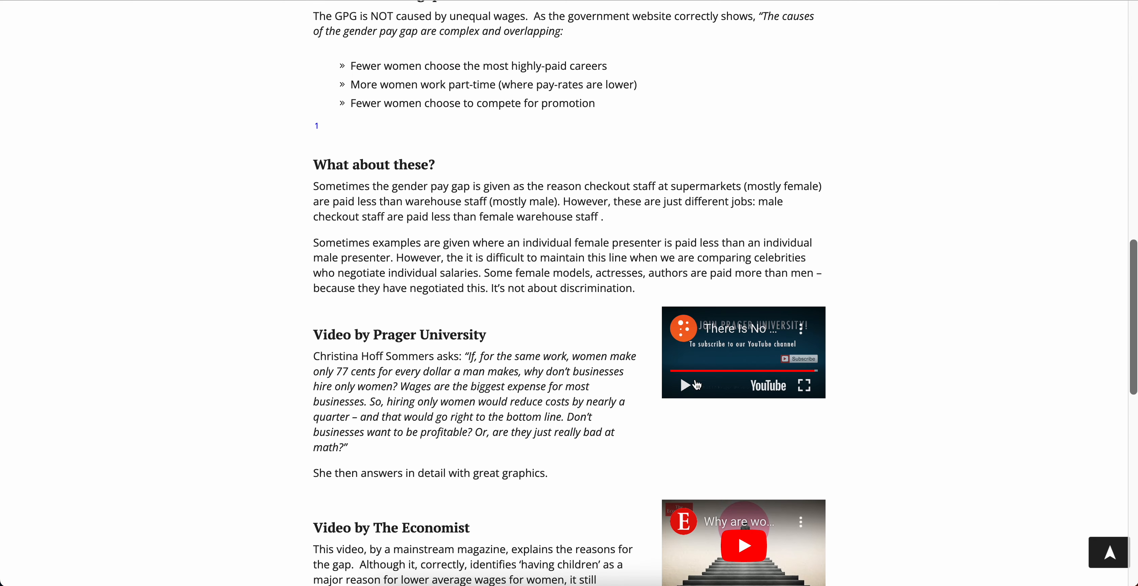
mouse_move(708, 361)
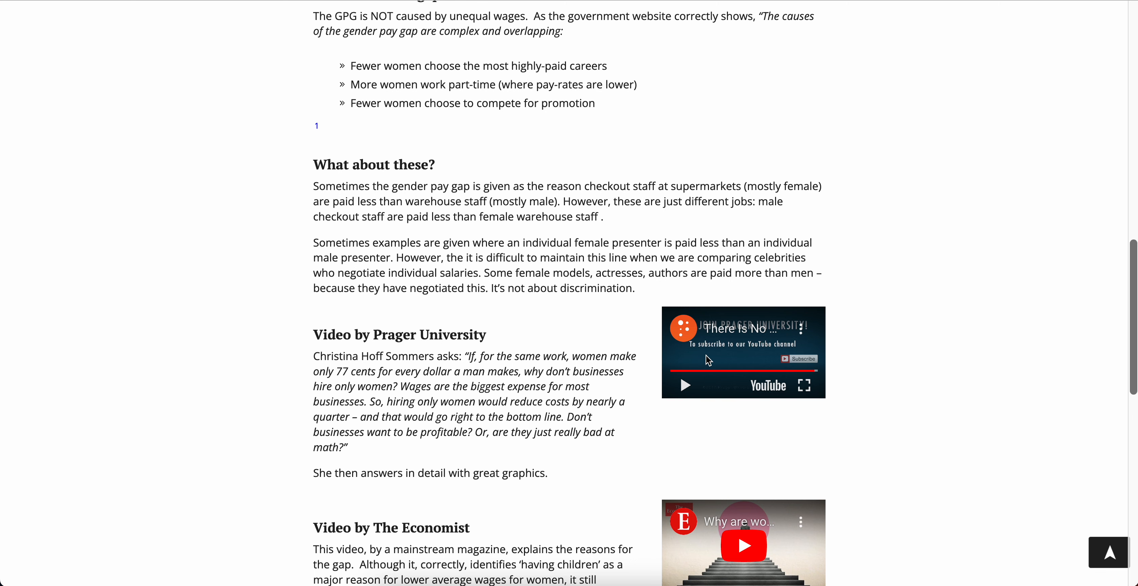
mouse_move(850, 397)
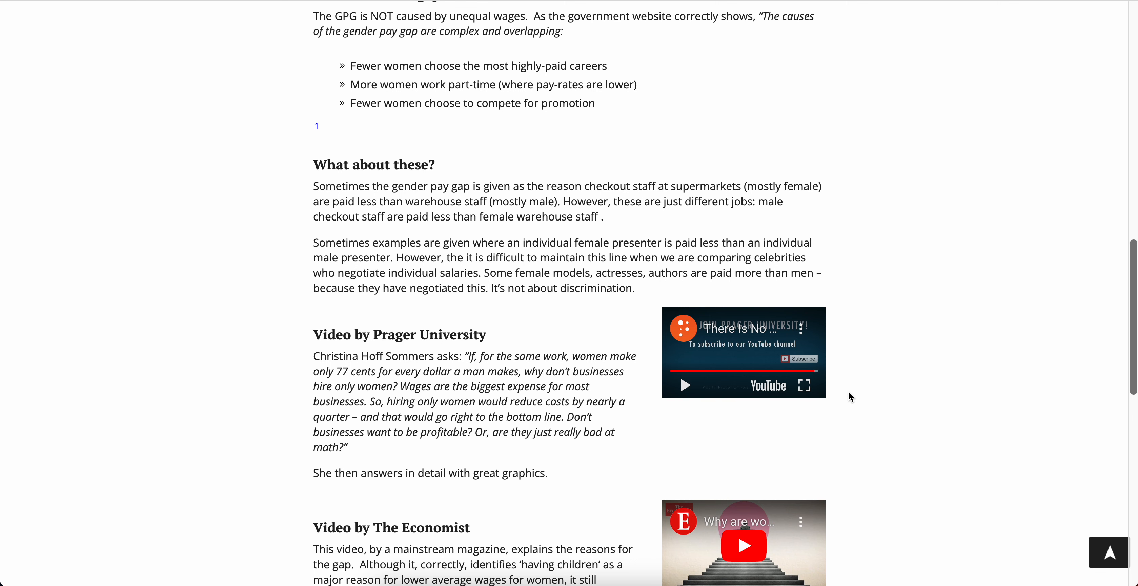
Scroll to the recommended videos and highlight the Prager University '77 cents for every dollar' quote.
scroll("down", 3)
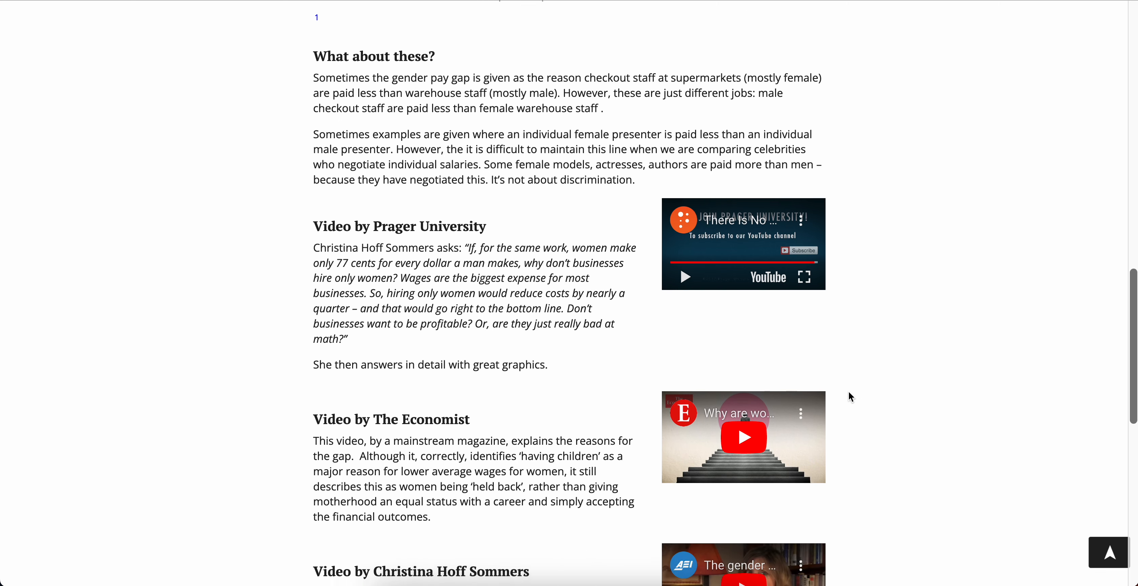
scroll("down", 3)
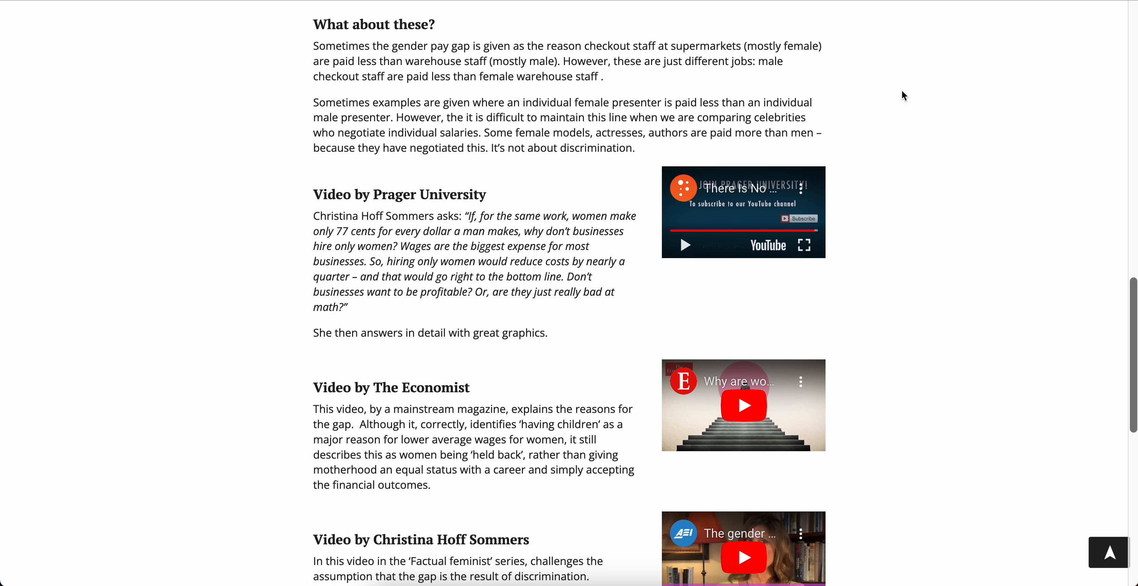
mouse_move(535, 325)
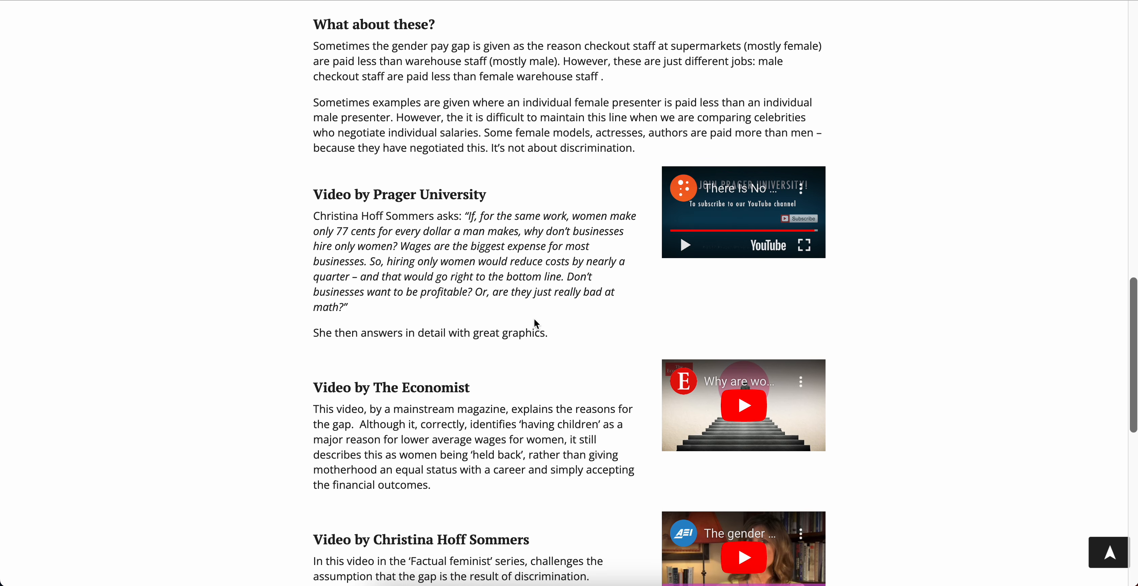
mouse_move(568, 337)
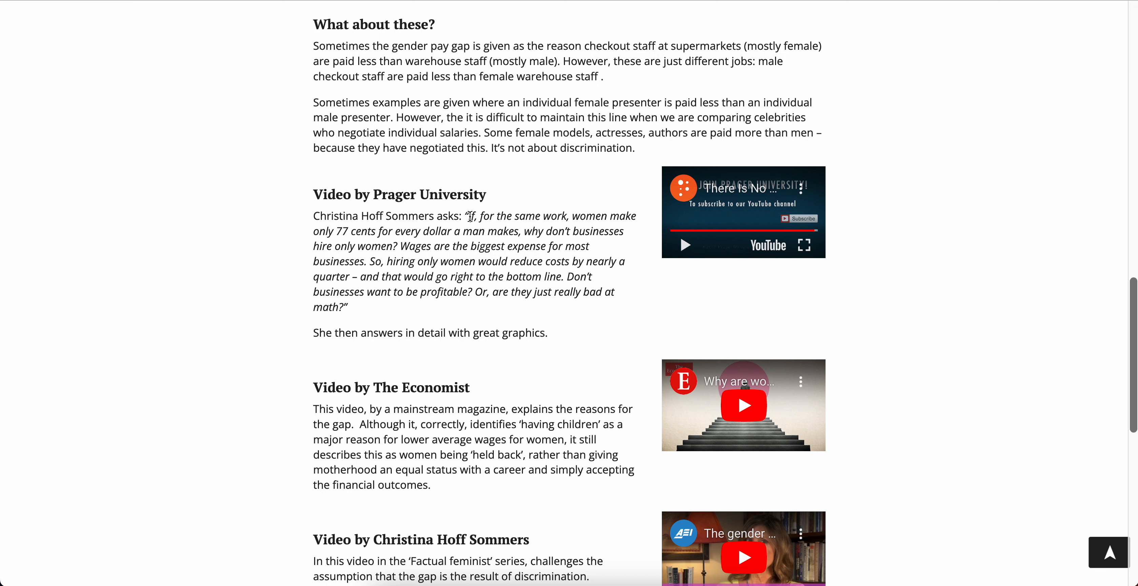
left_click_drag(469, 216, 541, 216)
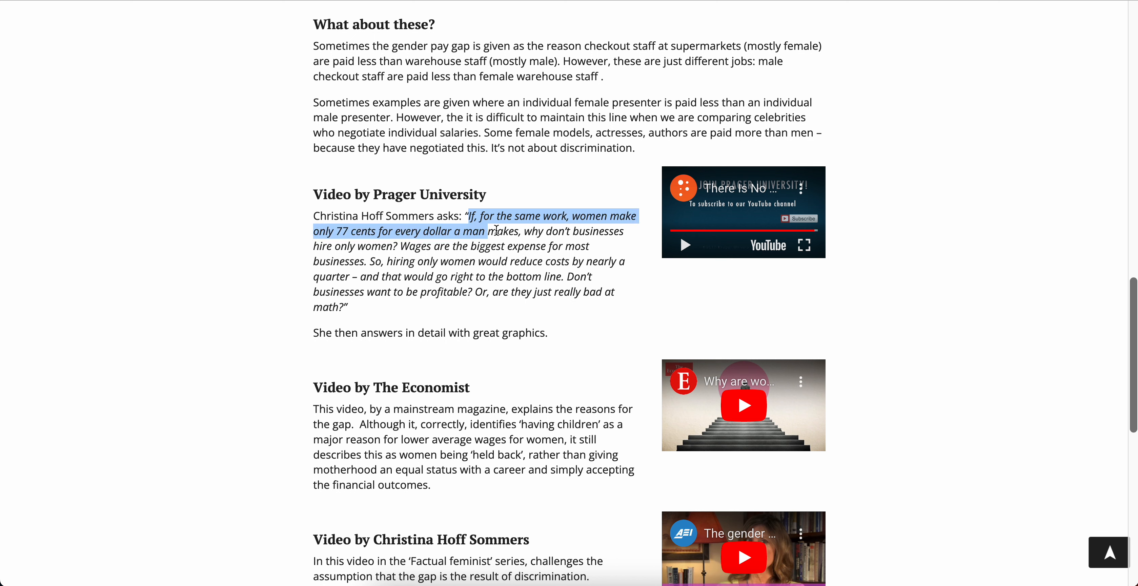
left_click_drag(475, 230, 420, 246)
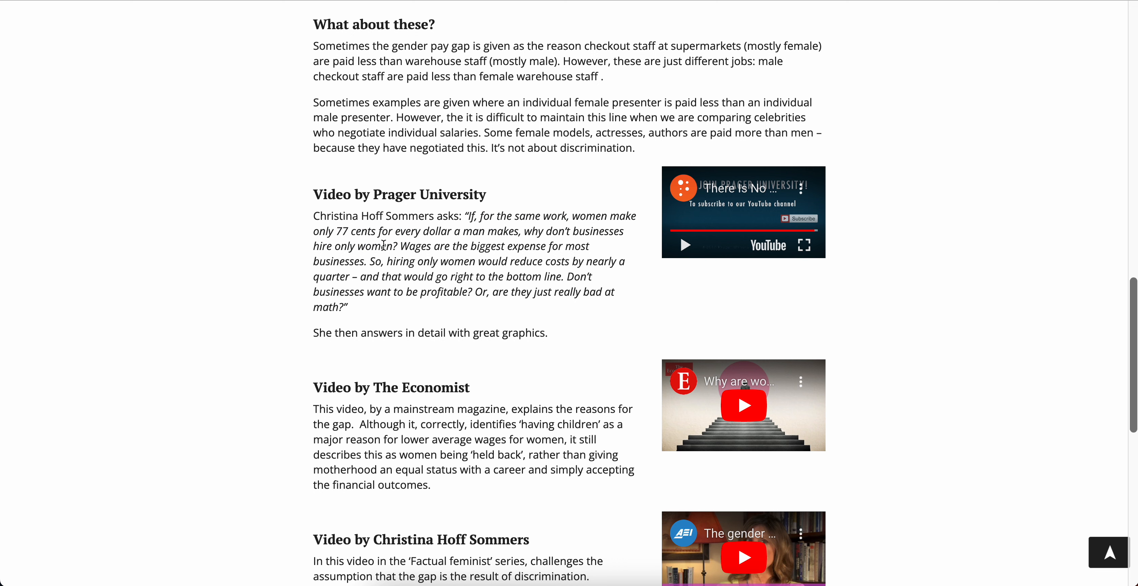
left_click_drag(404, 230, 362, 261)
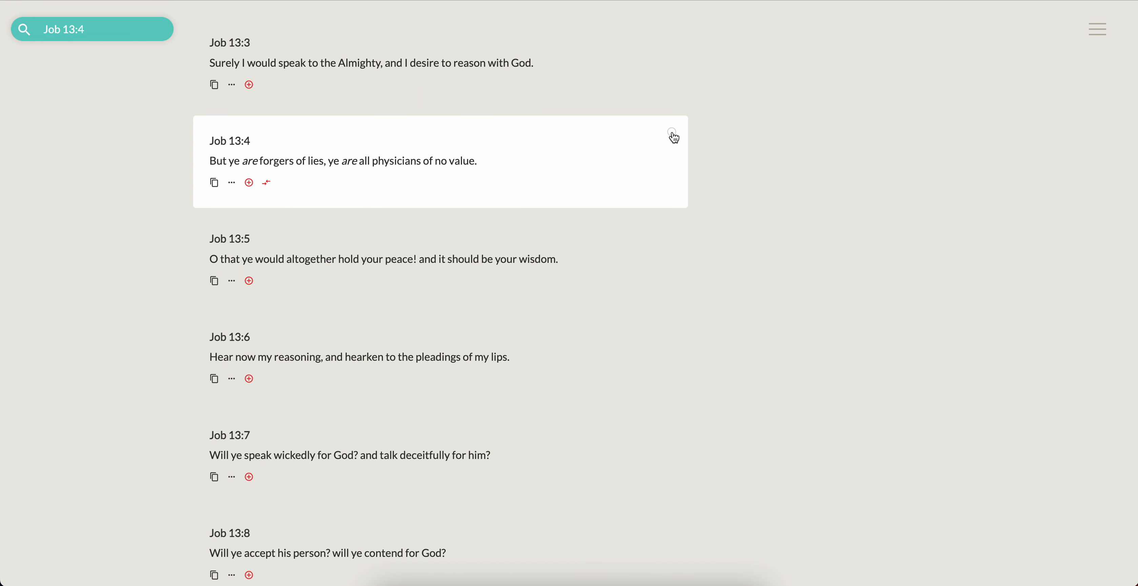
mouse_move(673, 136)
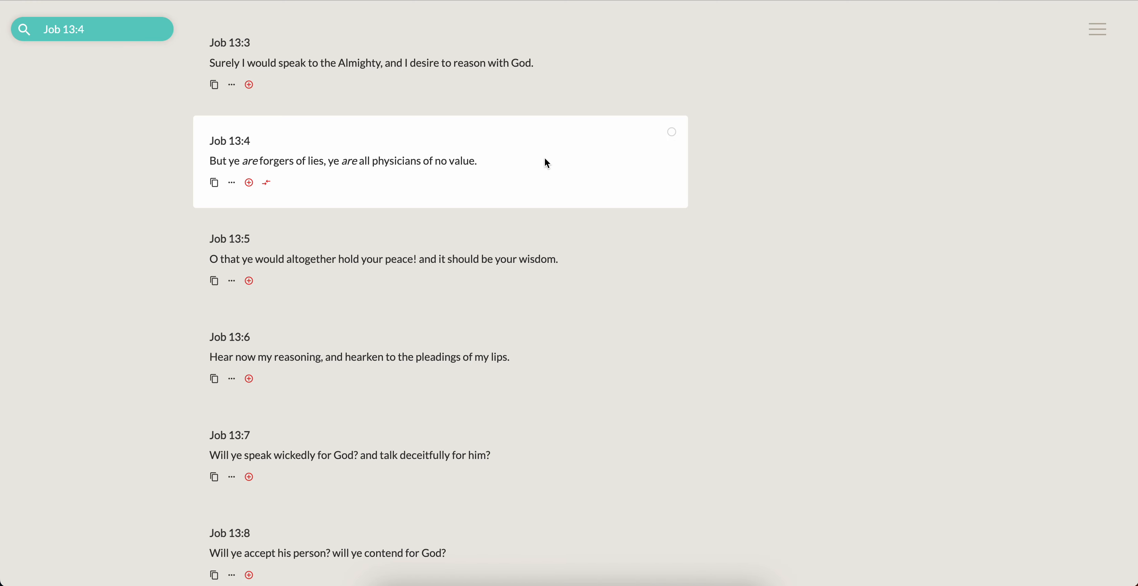
mouse_move(770, 190)
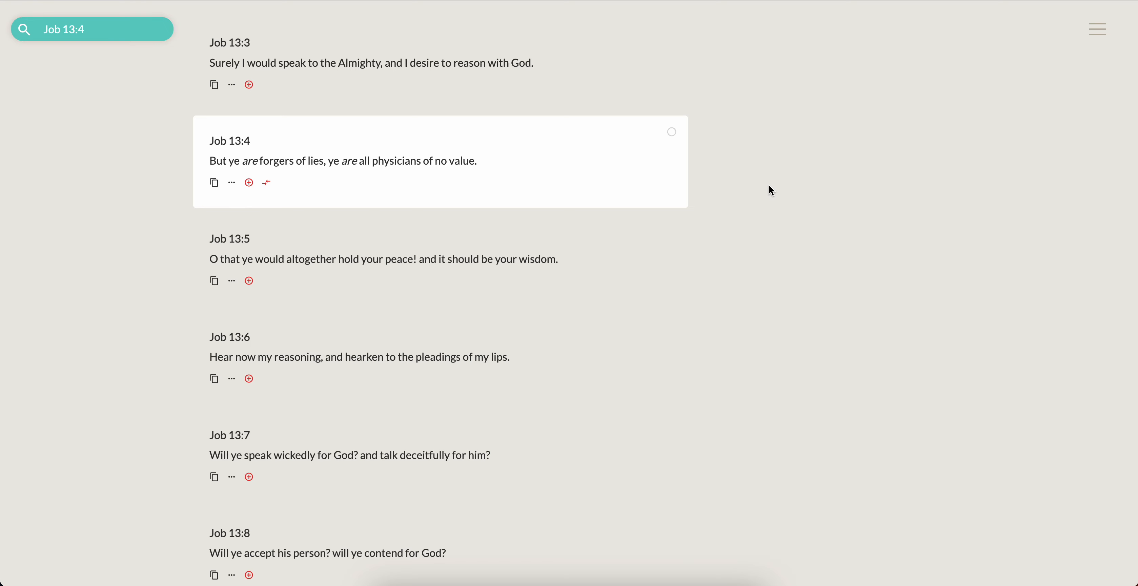
Search TheKingJam.es for Psalms 58:3.
type("Psalms 58:3")
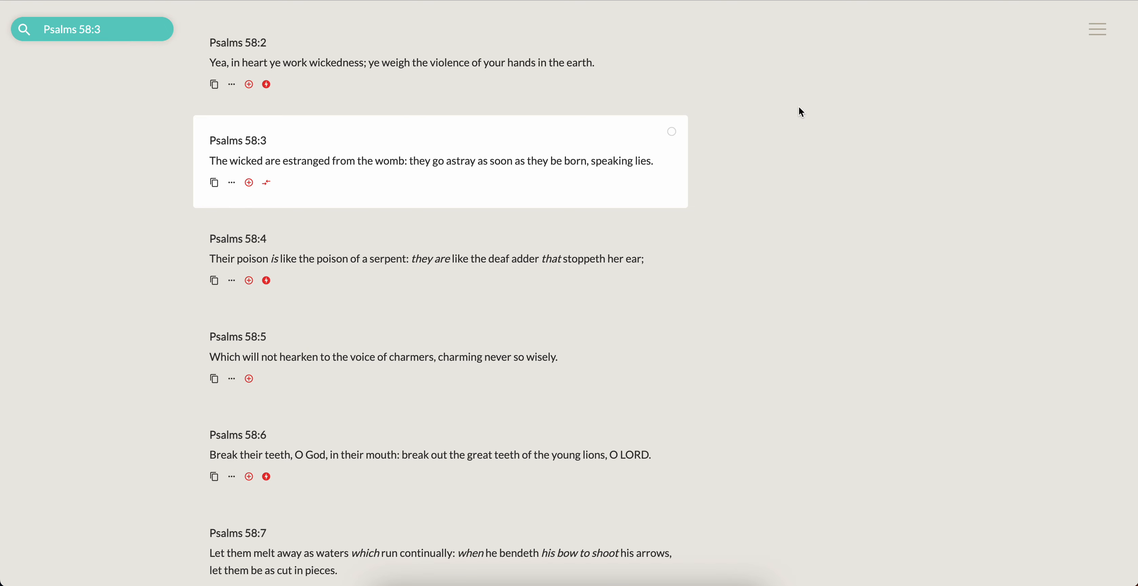
mouse_move(357, 177)
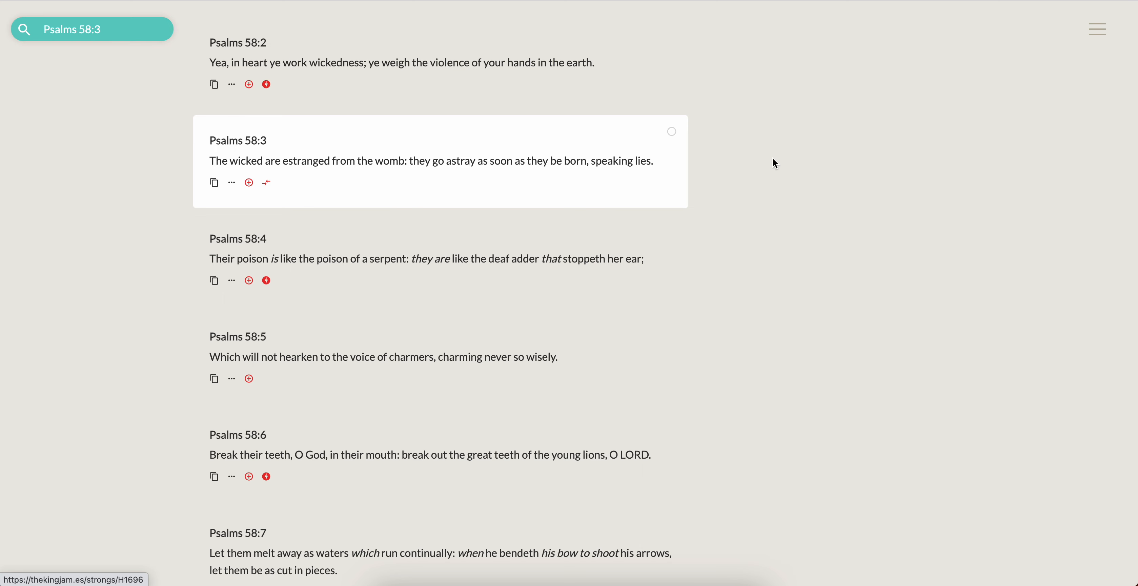
mouse_move(789, 165)
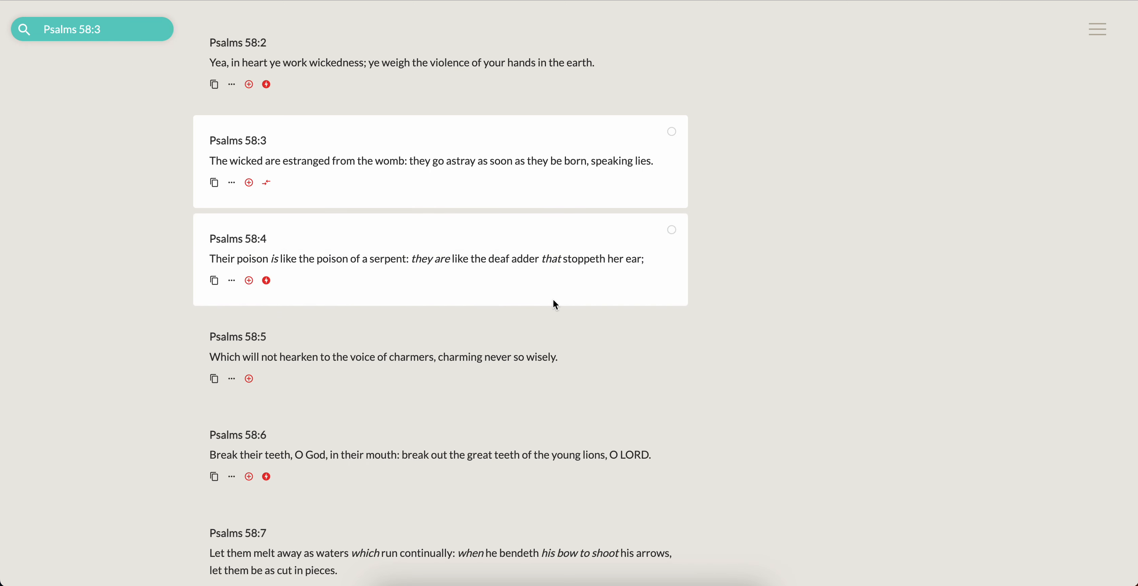
mouse_move(735, 258)
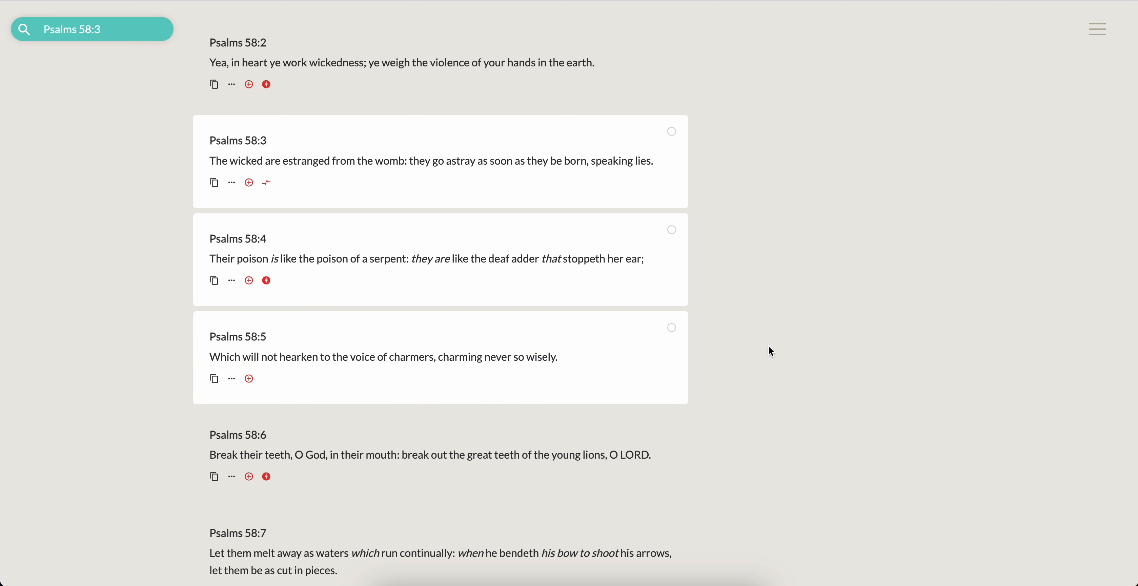
mouse_move(932, 362)
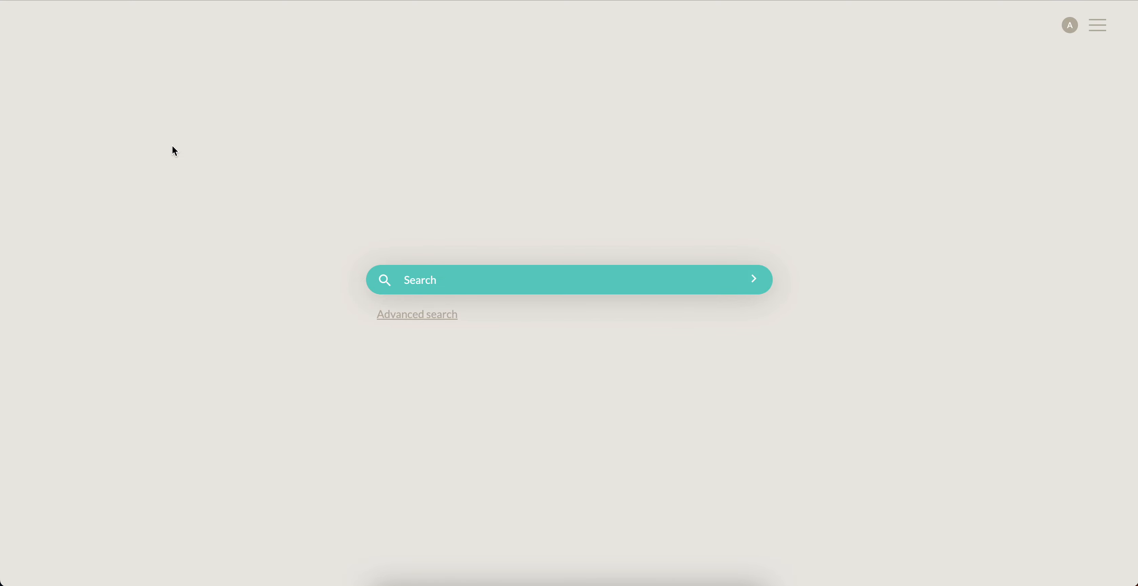
mouse_move(404, 253)
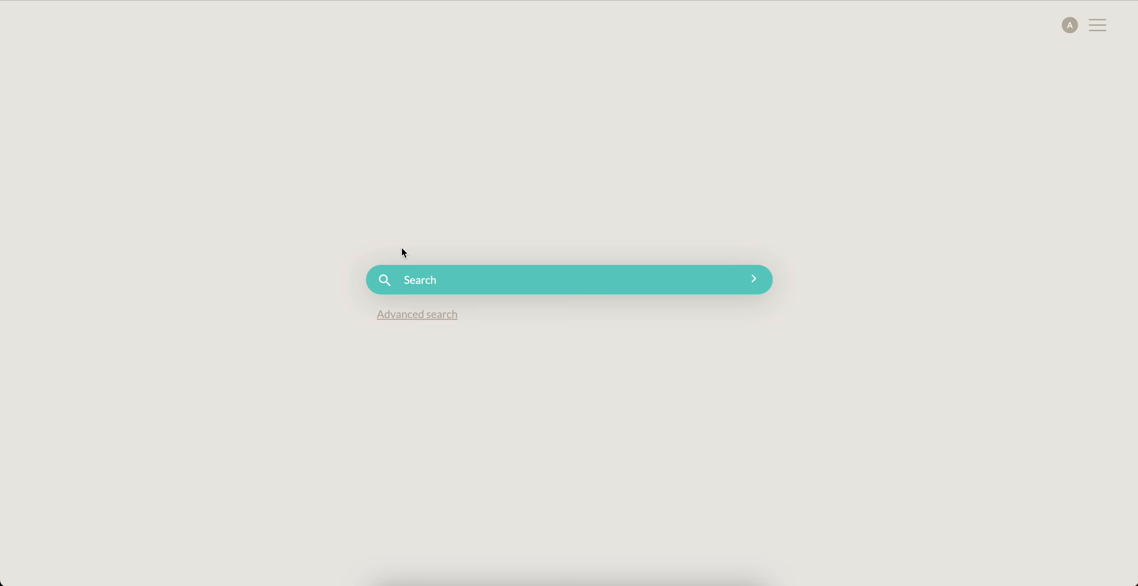
Search 'jer 31 22' and open Jeremiah 31:22 from the results.
type("jer 31")
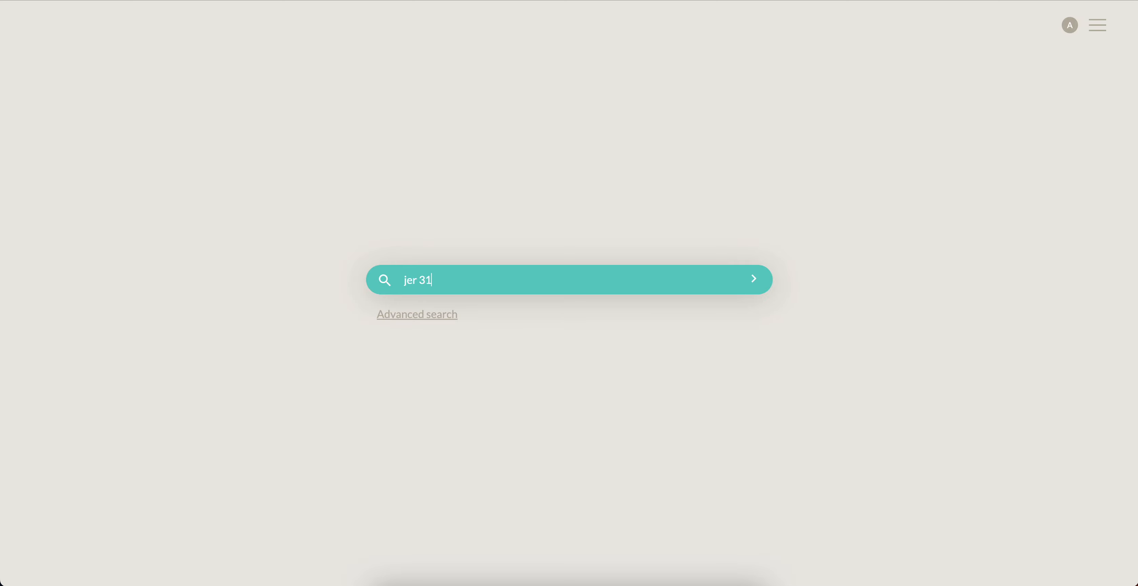
type("22")
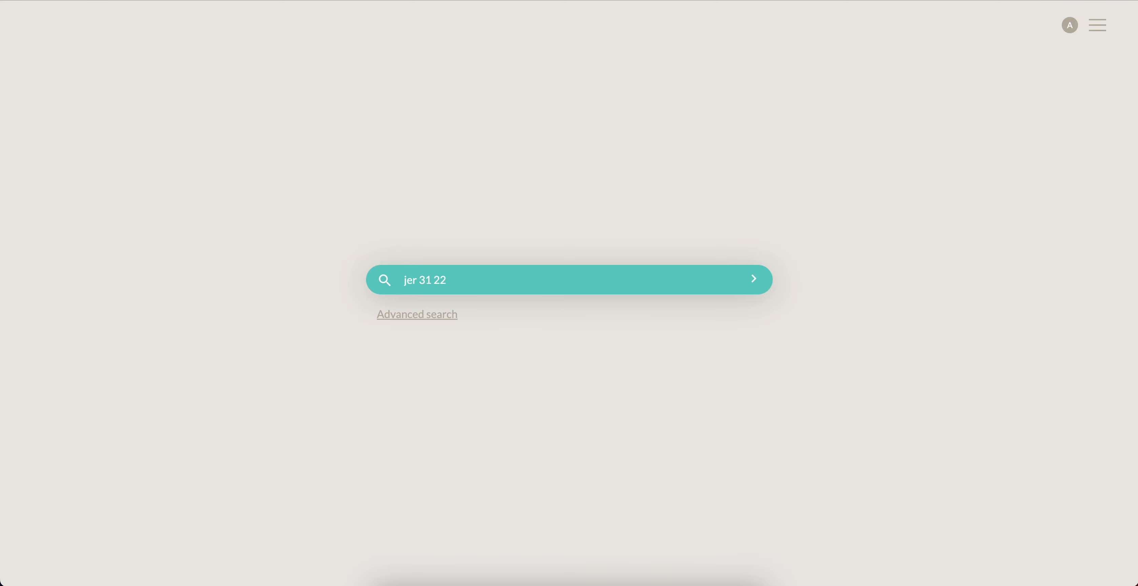
left_click(753, 280)
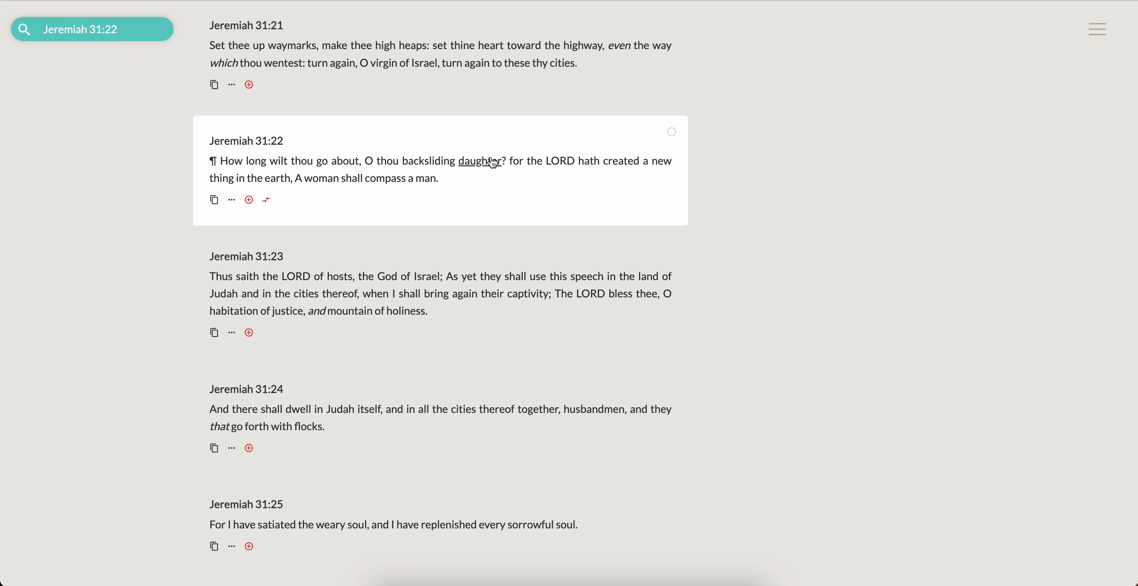
mouse_move(734, 146)
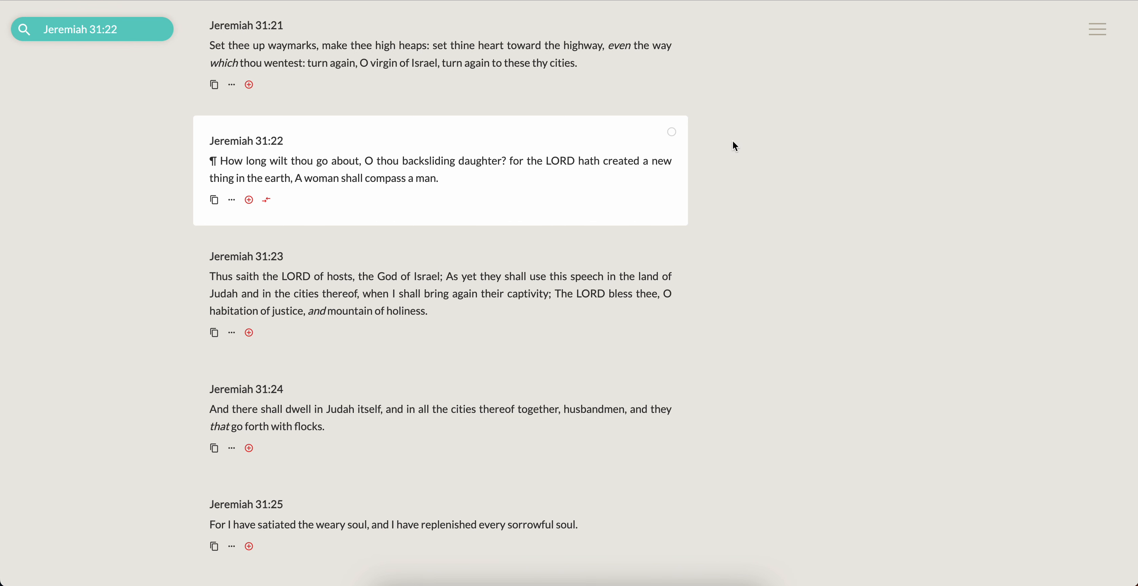
mouse_move(813, 147)
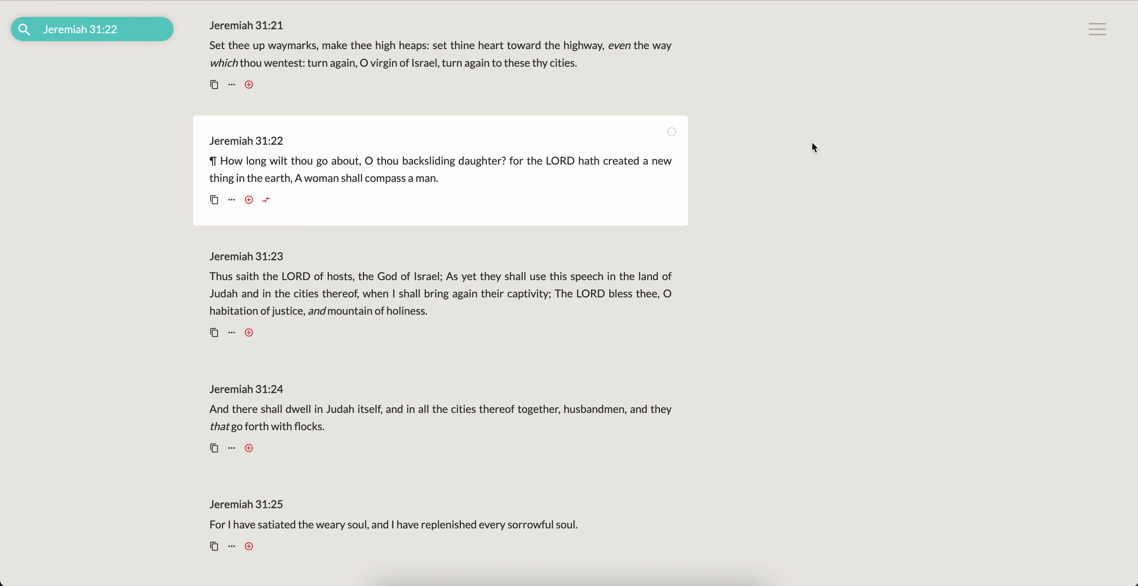
mouse_move(813, 145)
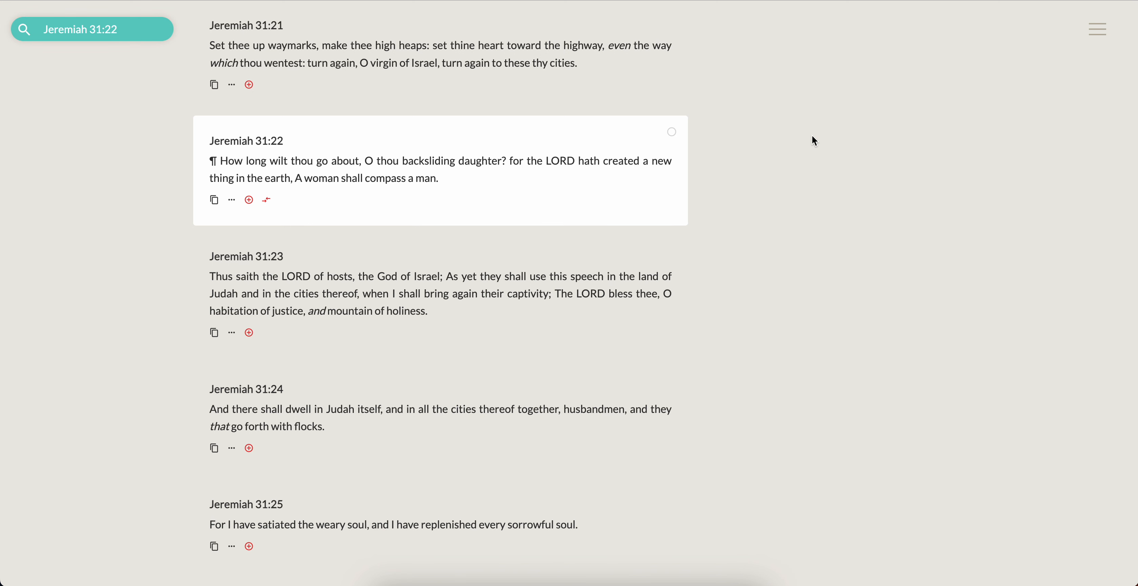
mouse_move(746, 221)
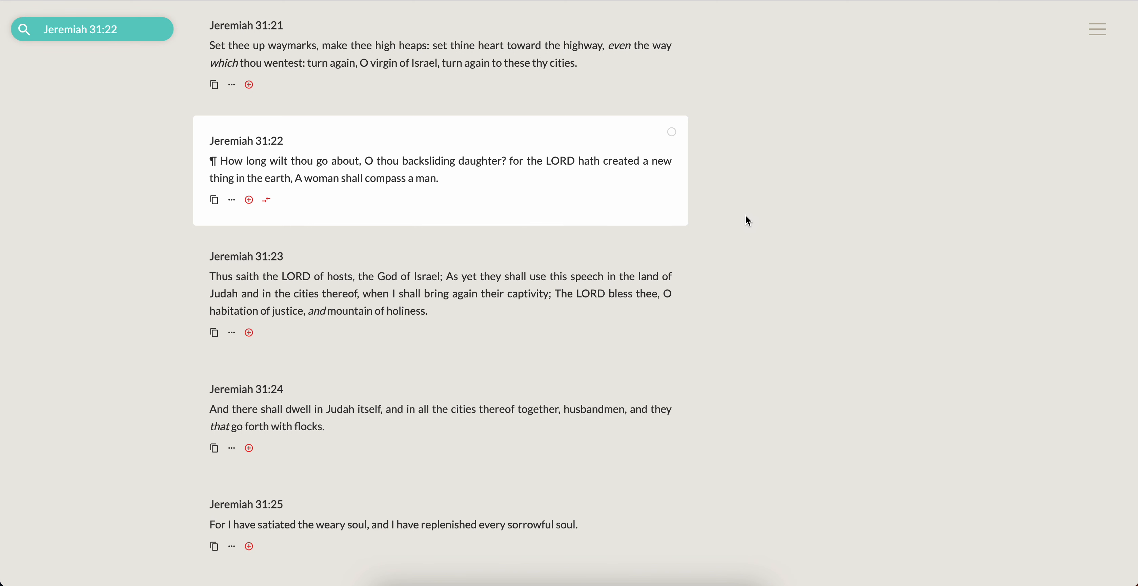
mouse_move(760, 144)
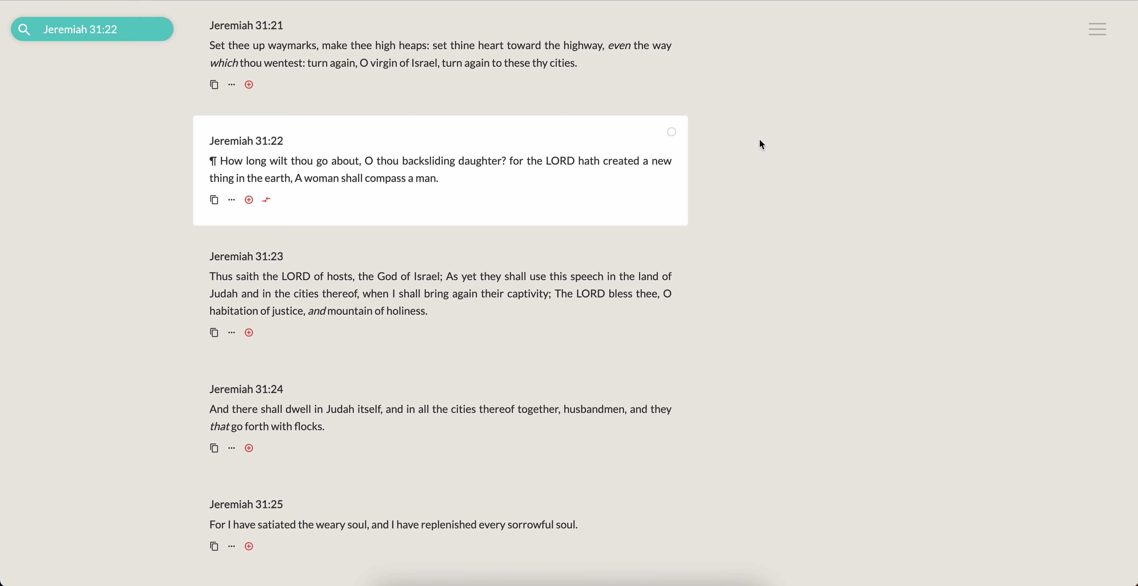
mouse_move(752, 204)
type("Ecclesiasticus 9:9")
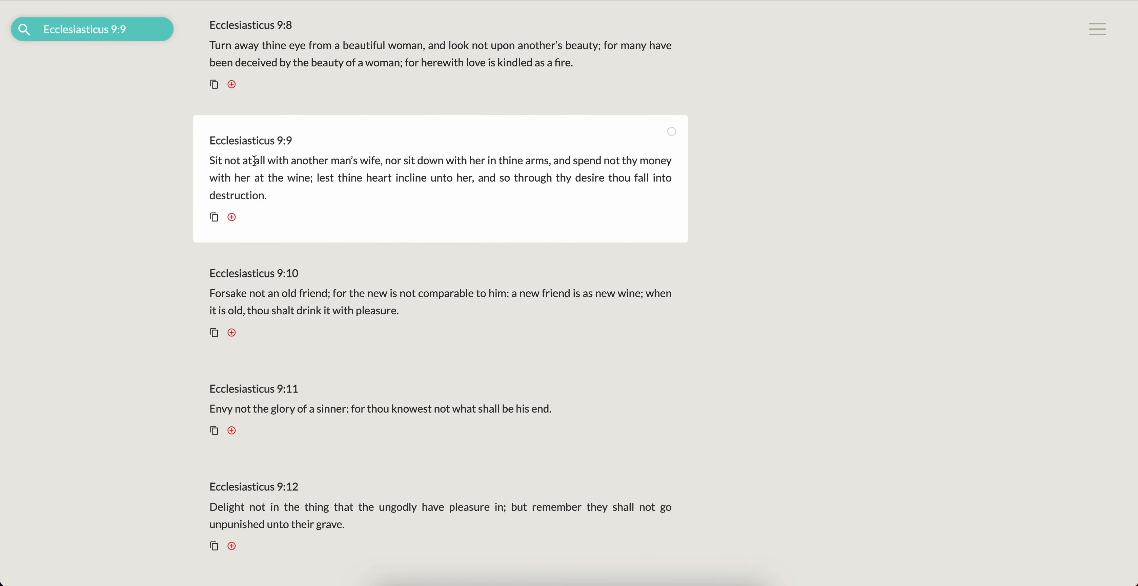
mouse_move(459, 174)
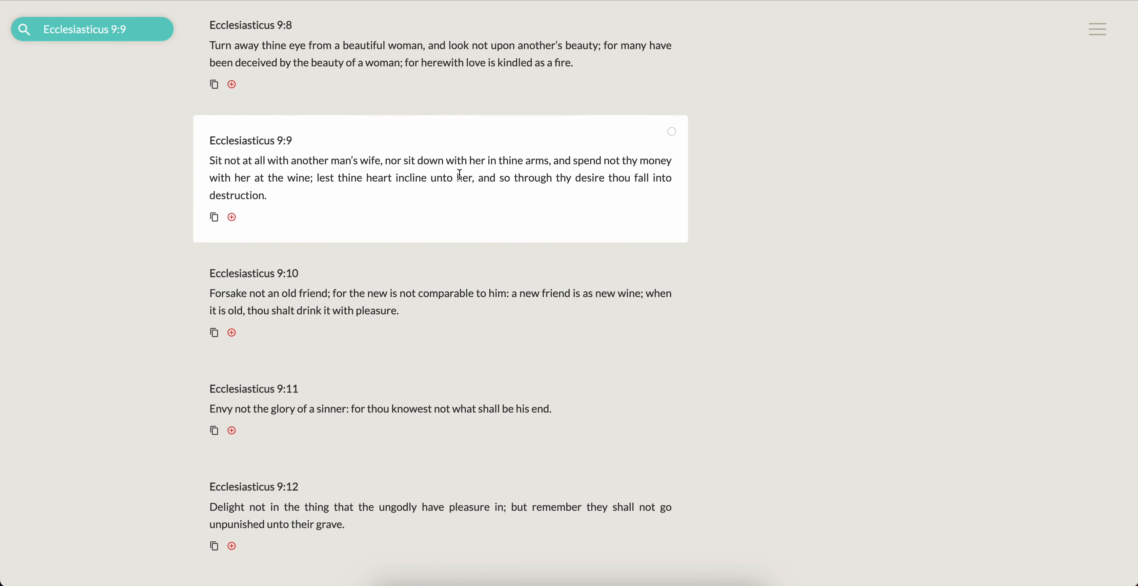
mouse_move(563, 166)
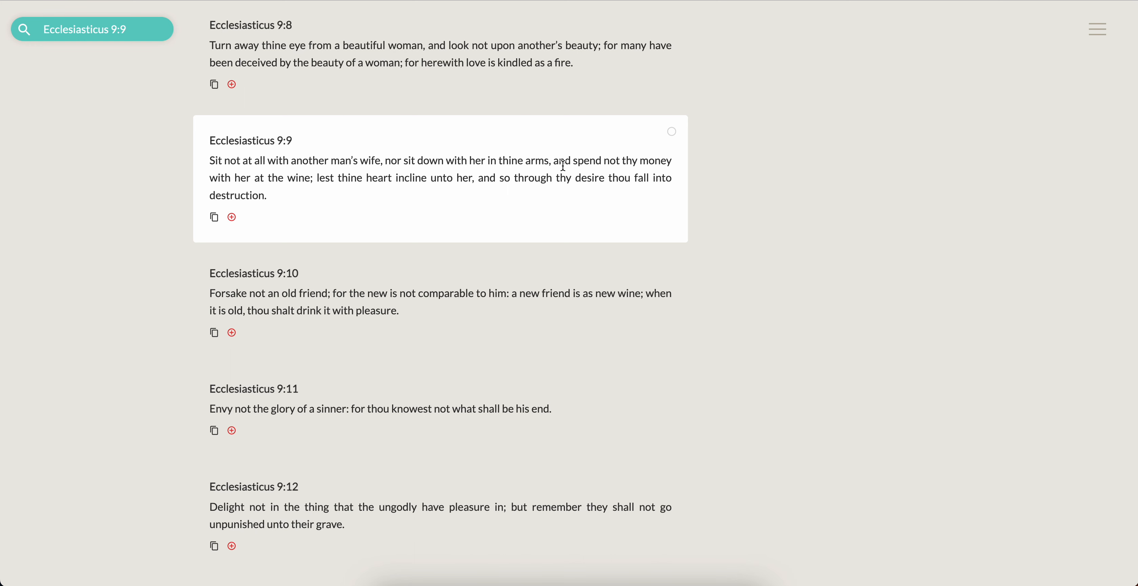
Select the phrase 'nor sit down with her in thine arms' in Ecclesiasticus 9:9.
left_click_drag(408, 161, 550, 161)
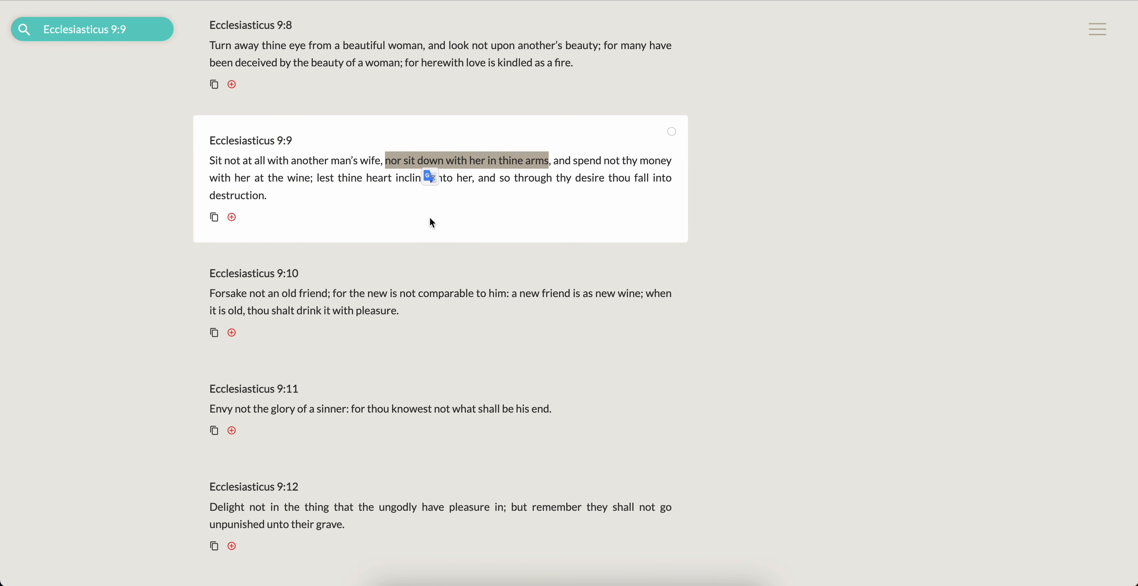
mouse_move(576, 220)
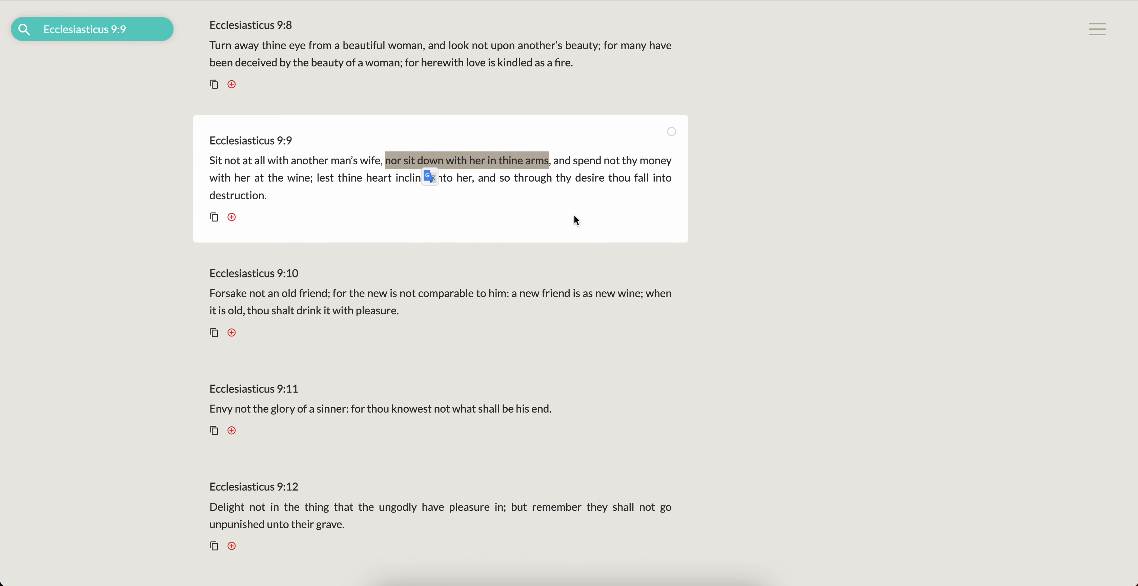
mouse_move(347, 199)
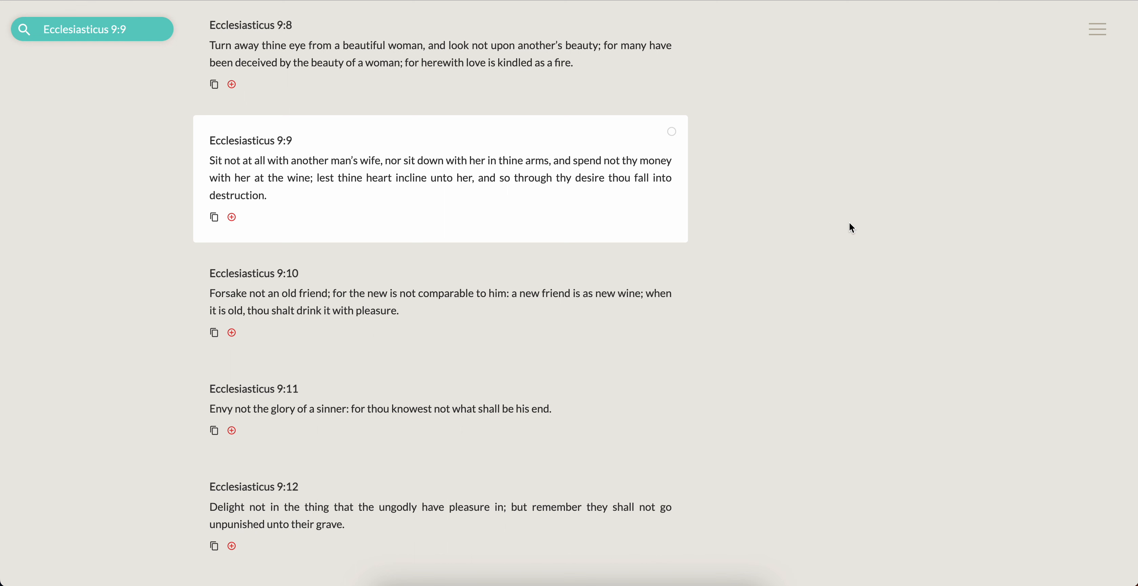
mouse_move(878, 208)
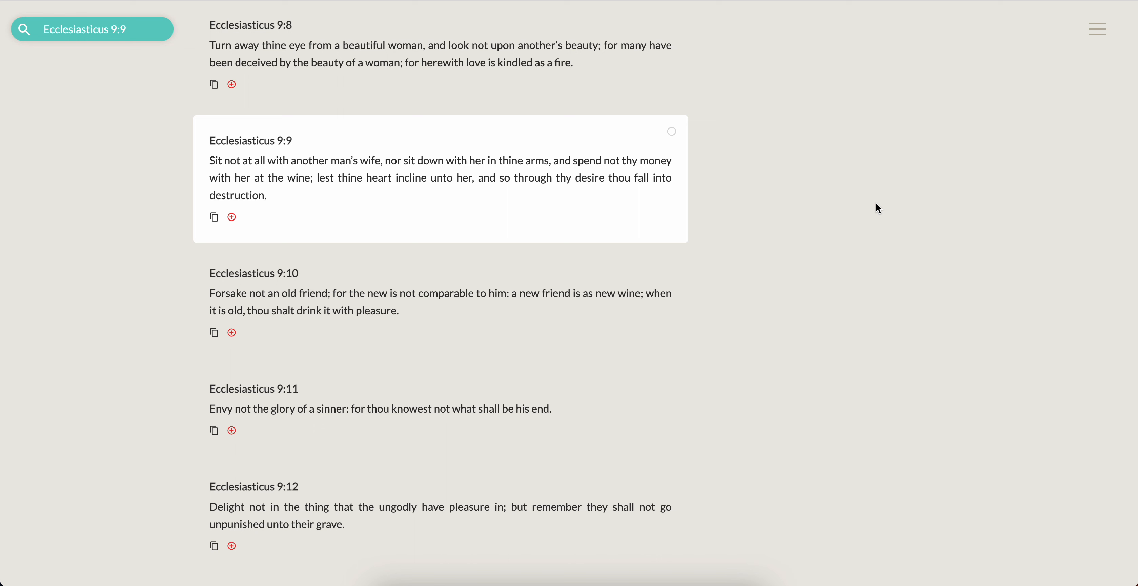
mouse_move(162, 189)
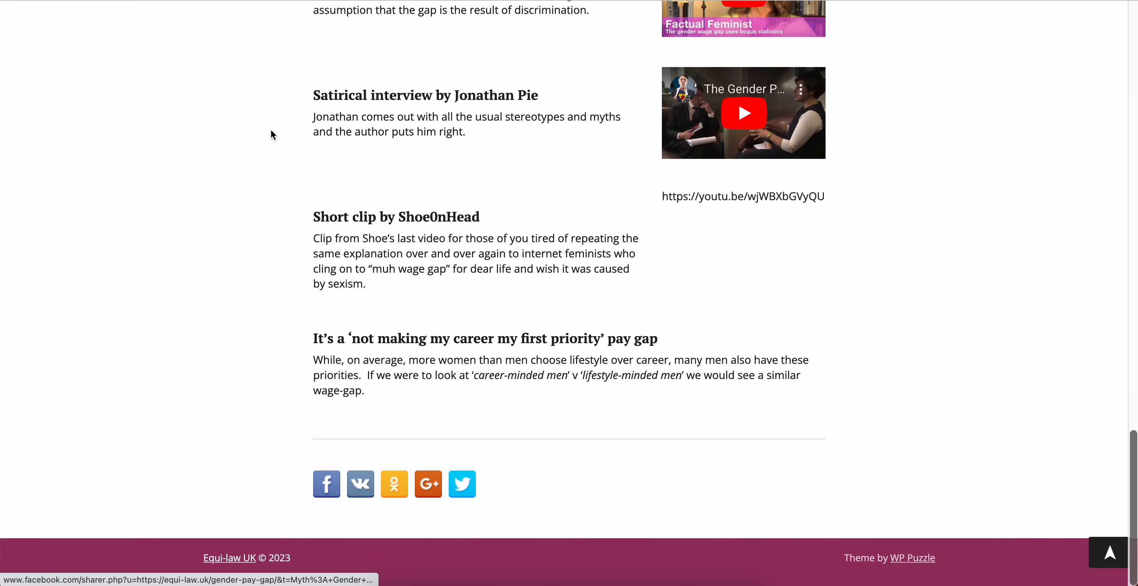
mouse_move(280, 217)
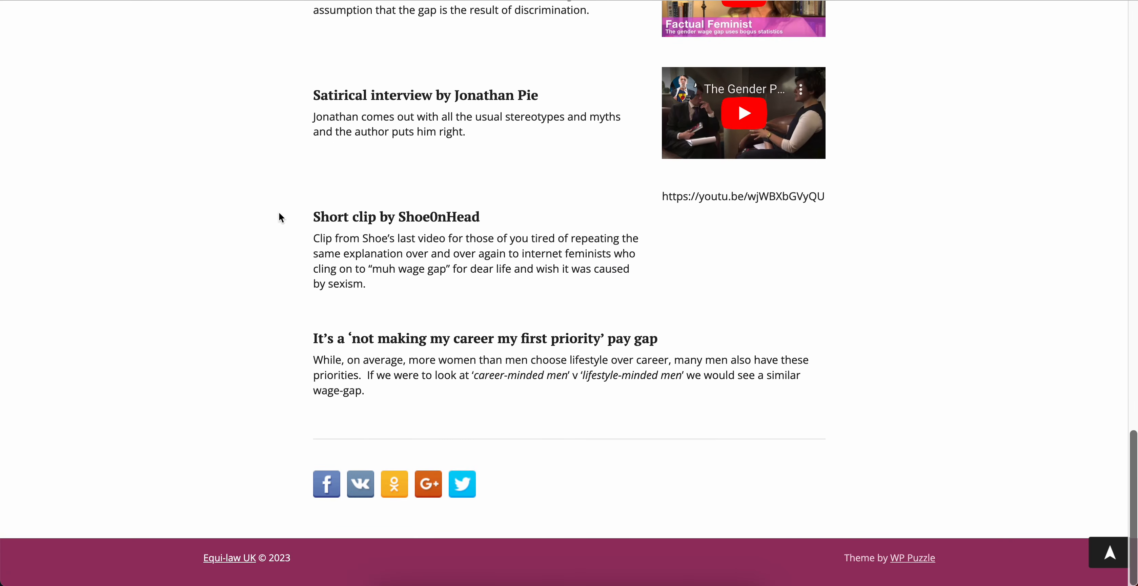